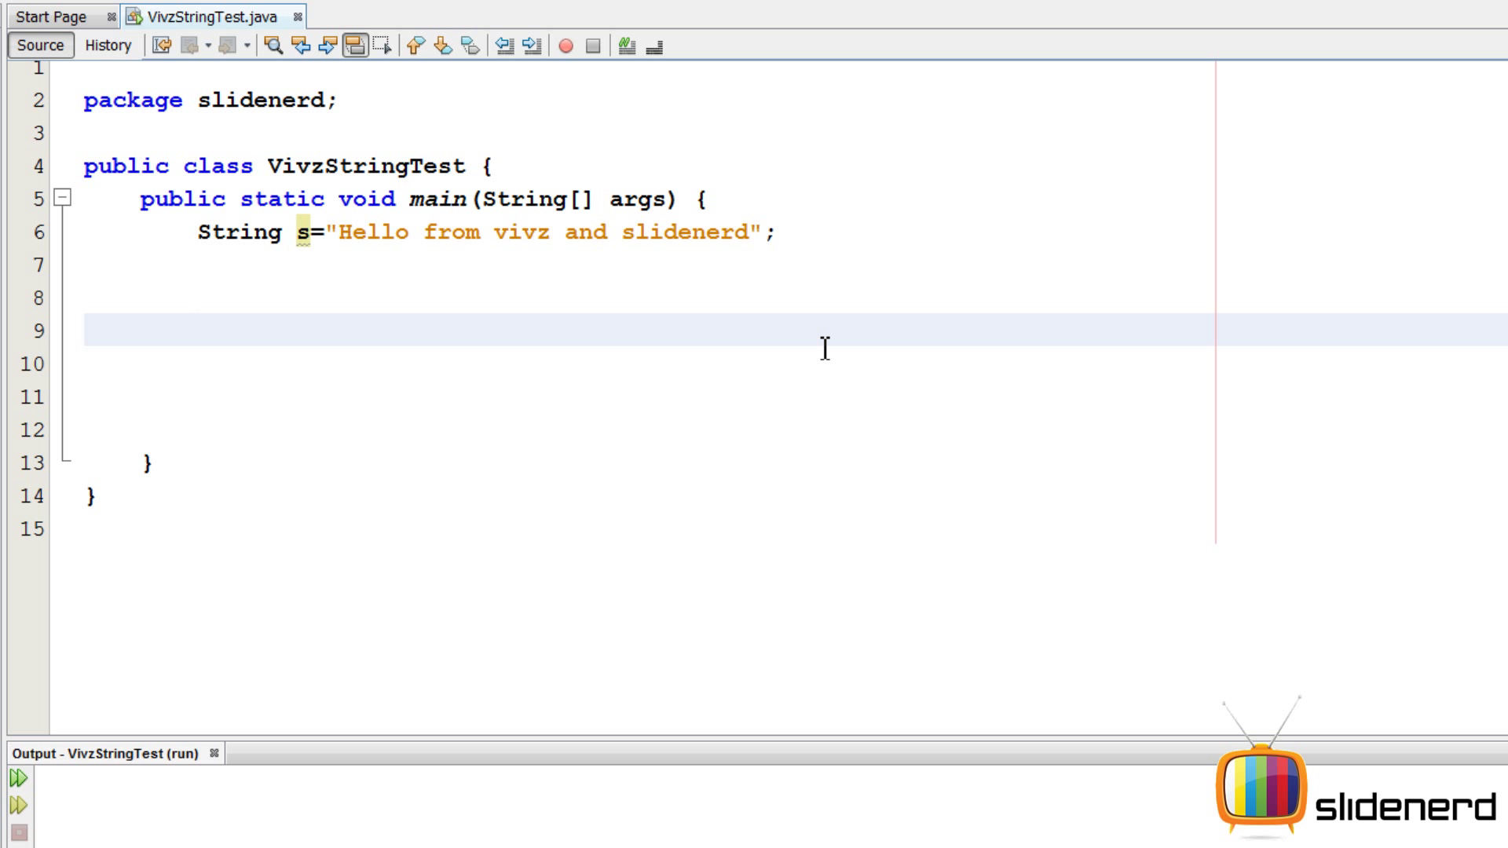
# - Write int position=s.indexOf("H"); below the greeting and begin a System.out print line
pyautogui.click(197, 330)
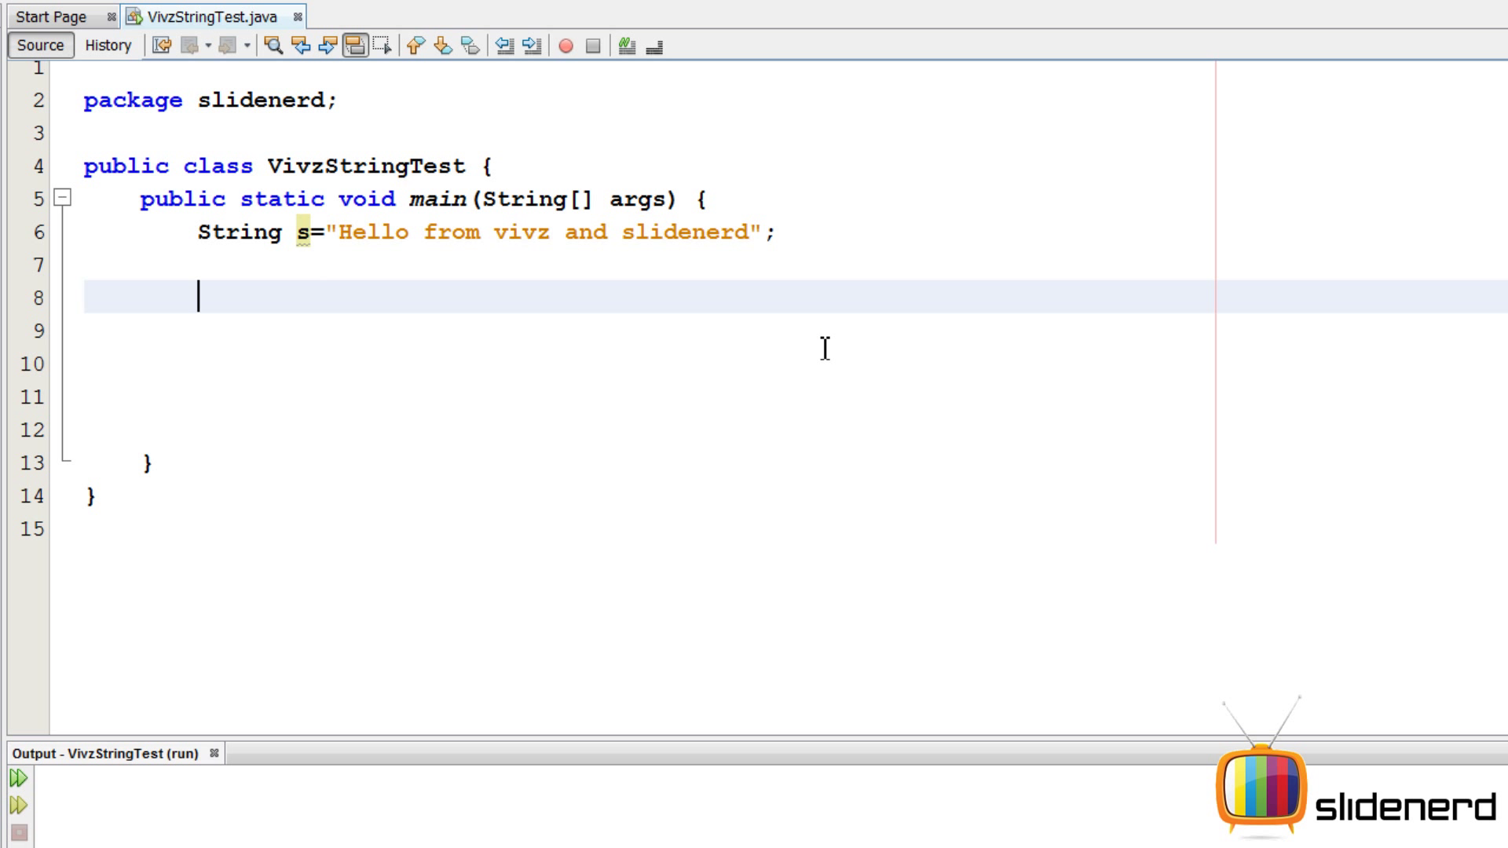
pyautogui.write('s.indexOf("");')
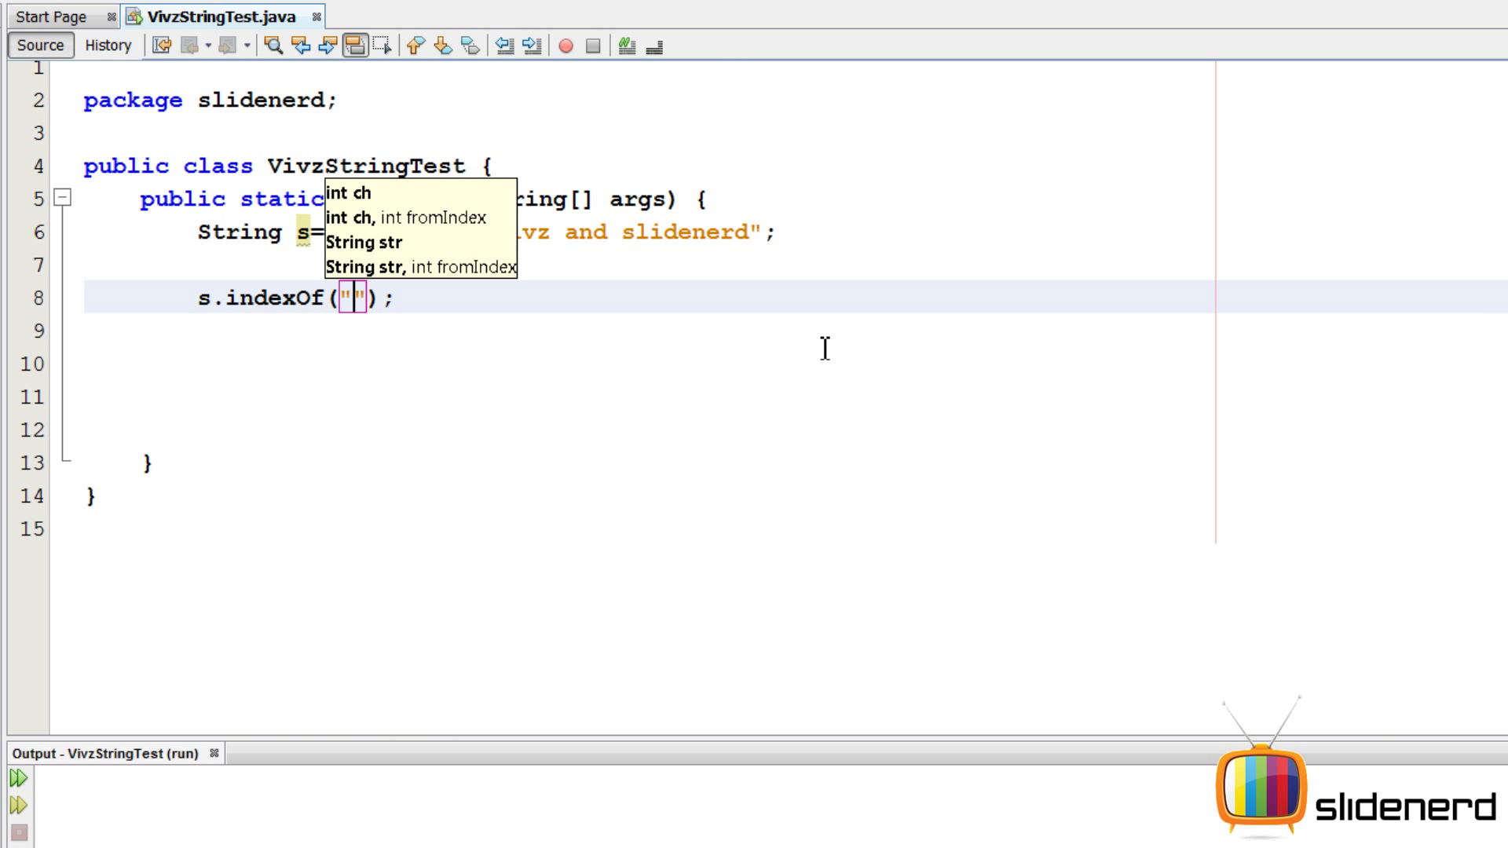
pyautogui.write('H')
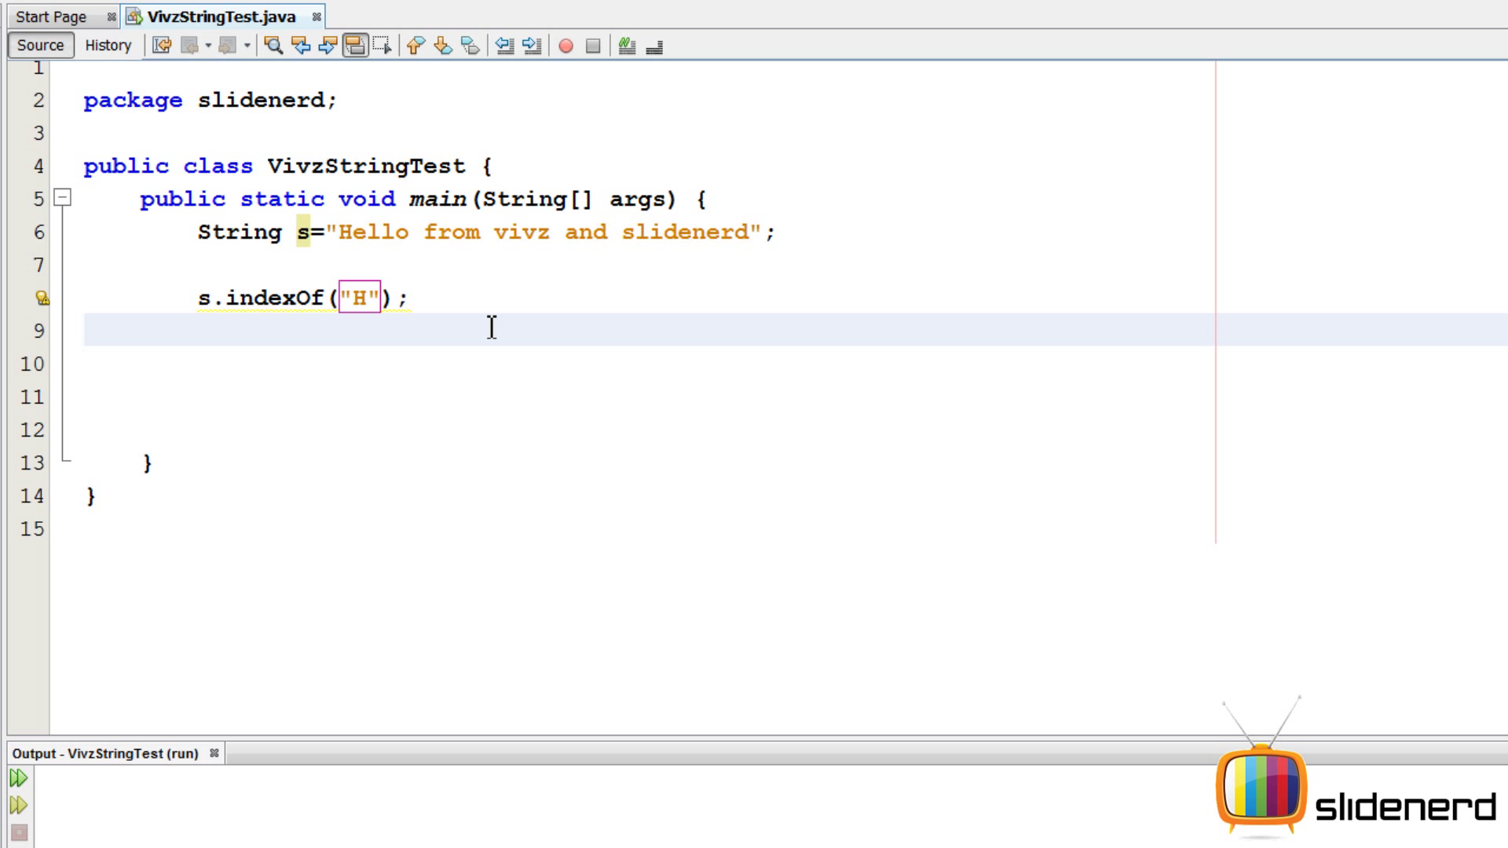
pyautogui.moveTo(454, 339)
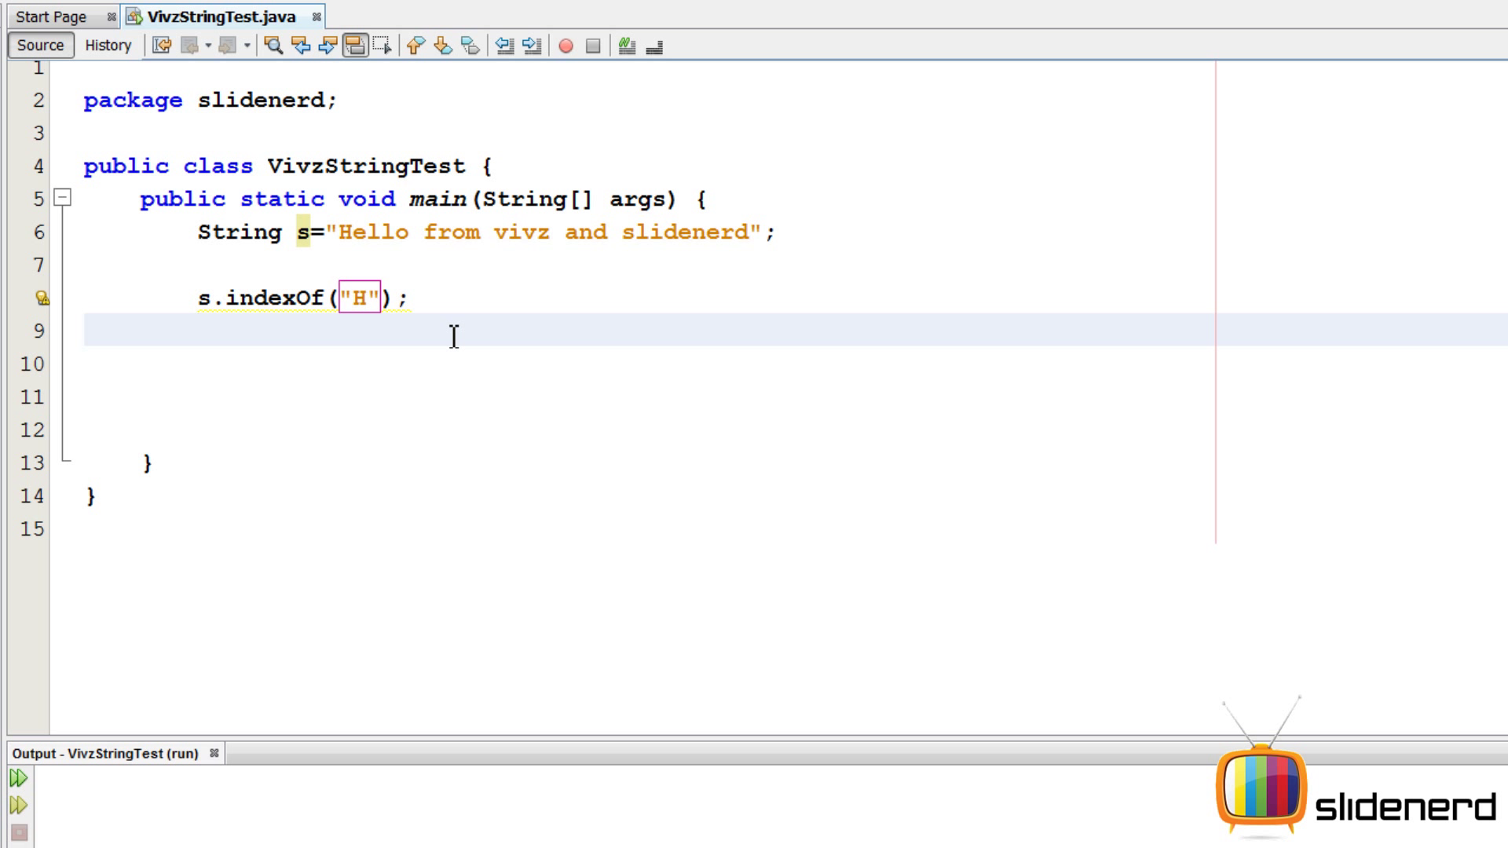
pyautogui.click(355, 232)
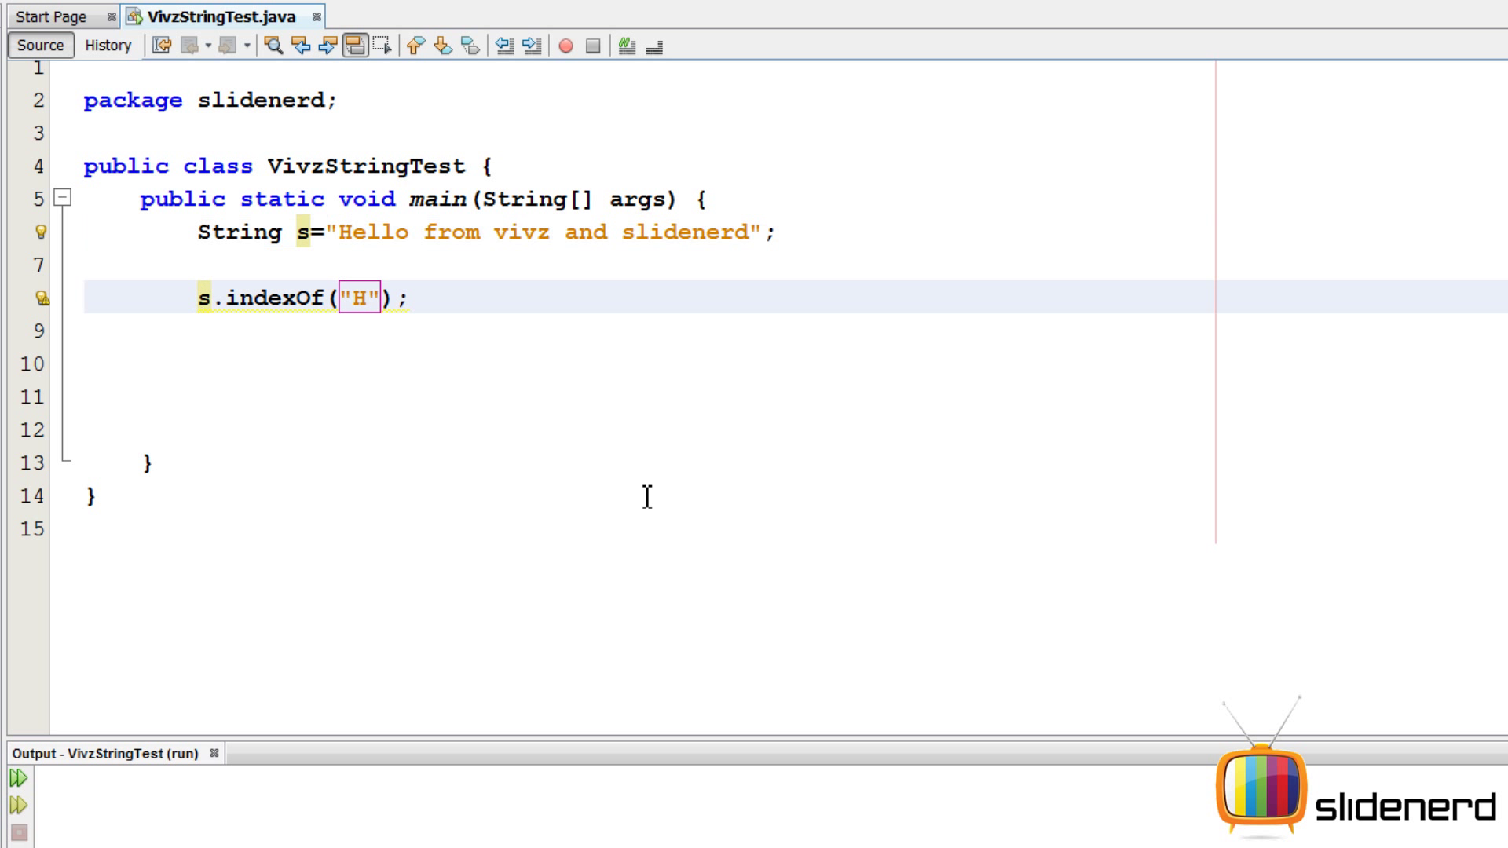
pyautogui.write('int p')
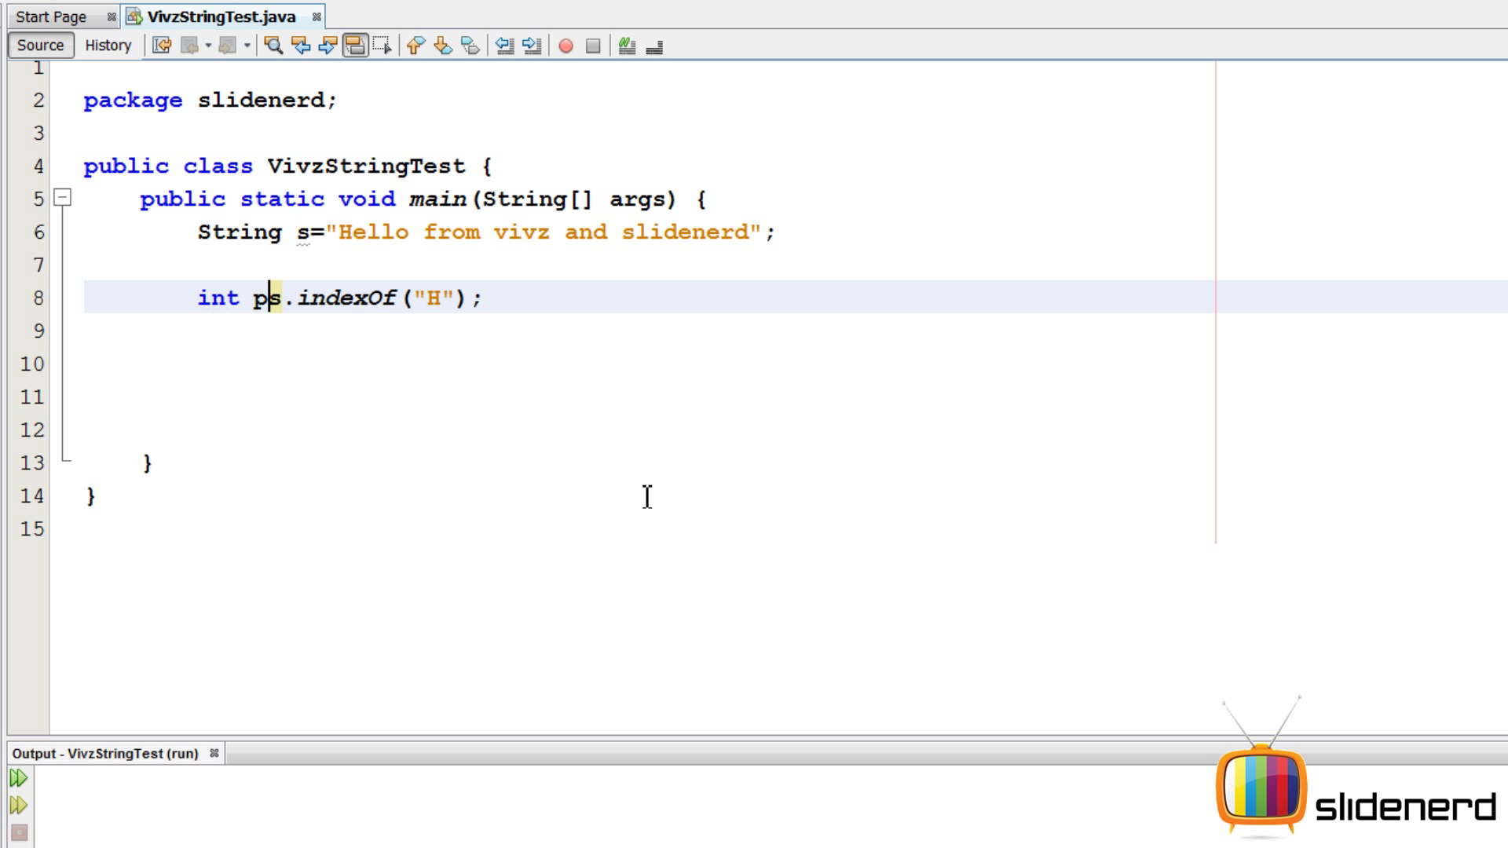
pyautogui.write('osition=')
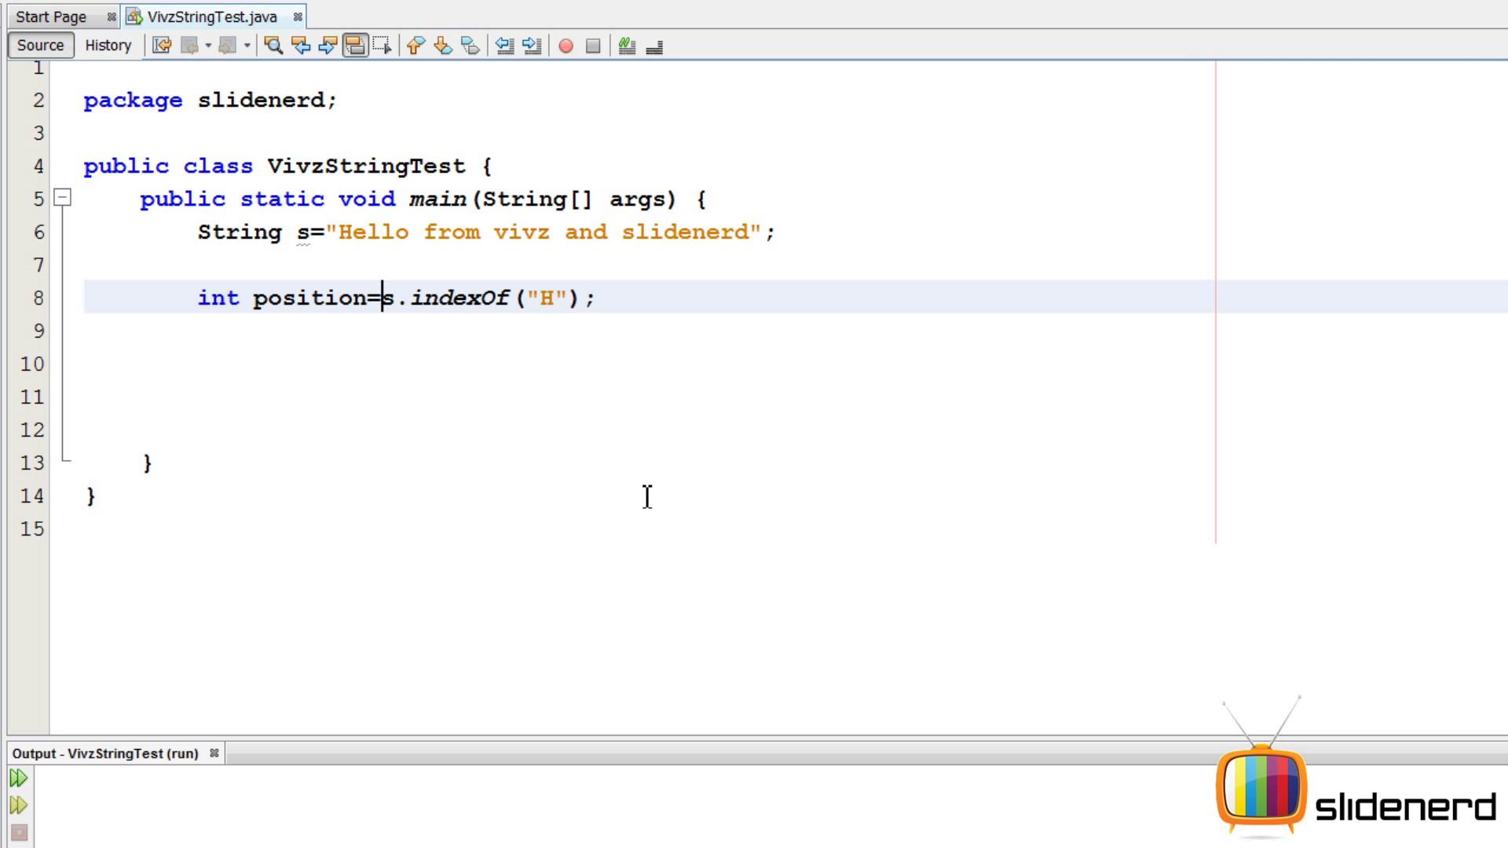
pyautogui.write('System.out.')
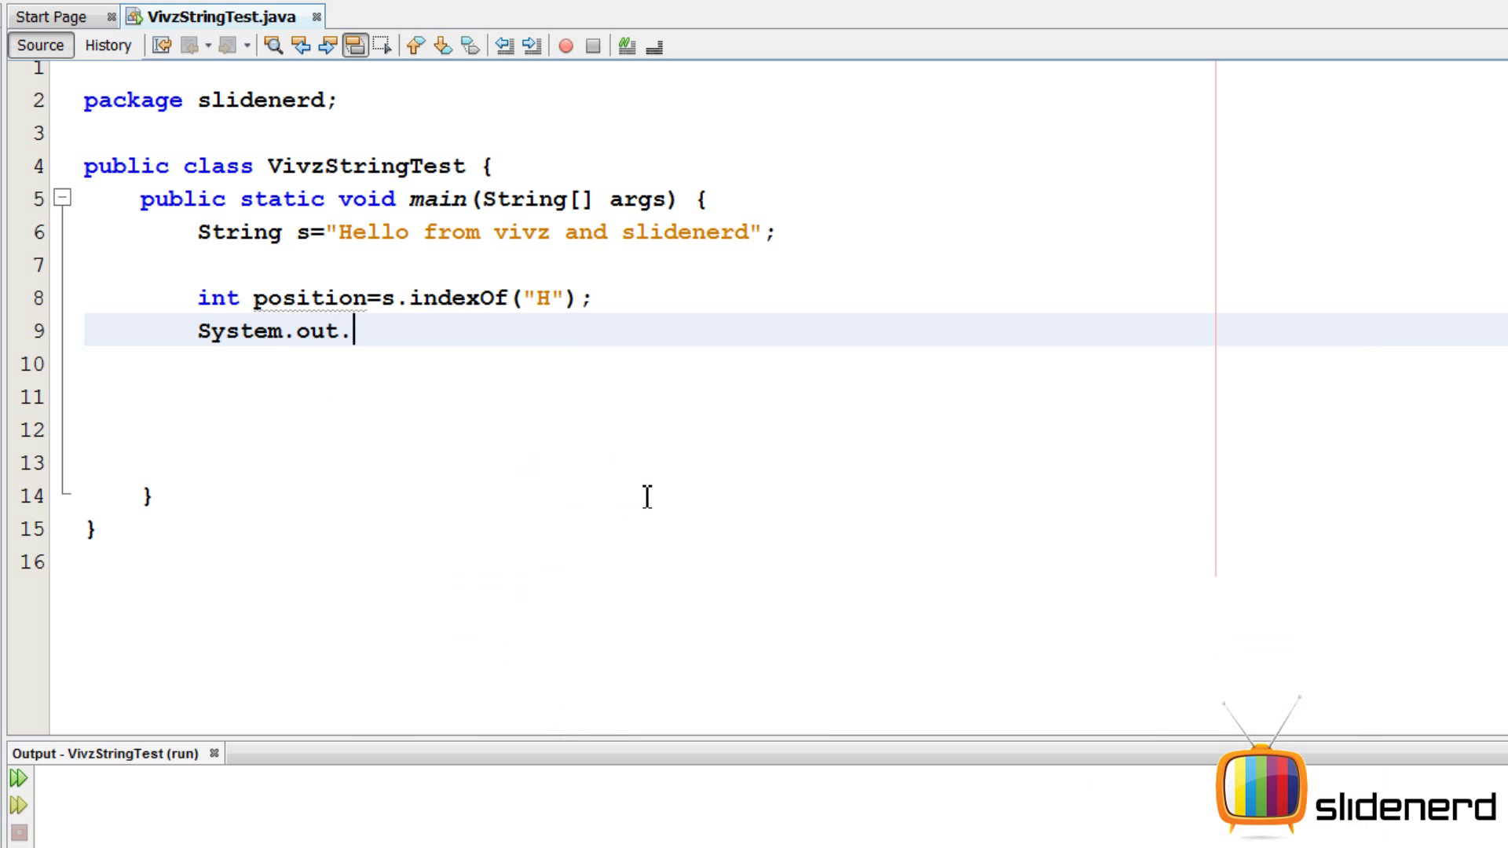
# - Print position with System.out.println(position) and change the search letter to "o", giving 4
pyautogui.write('println(position);')
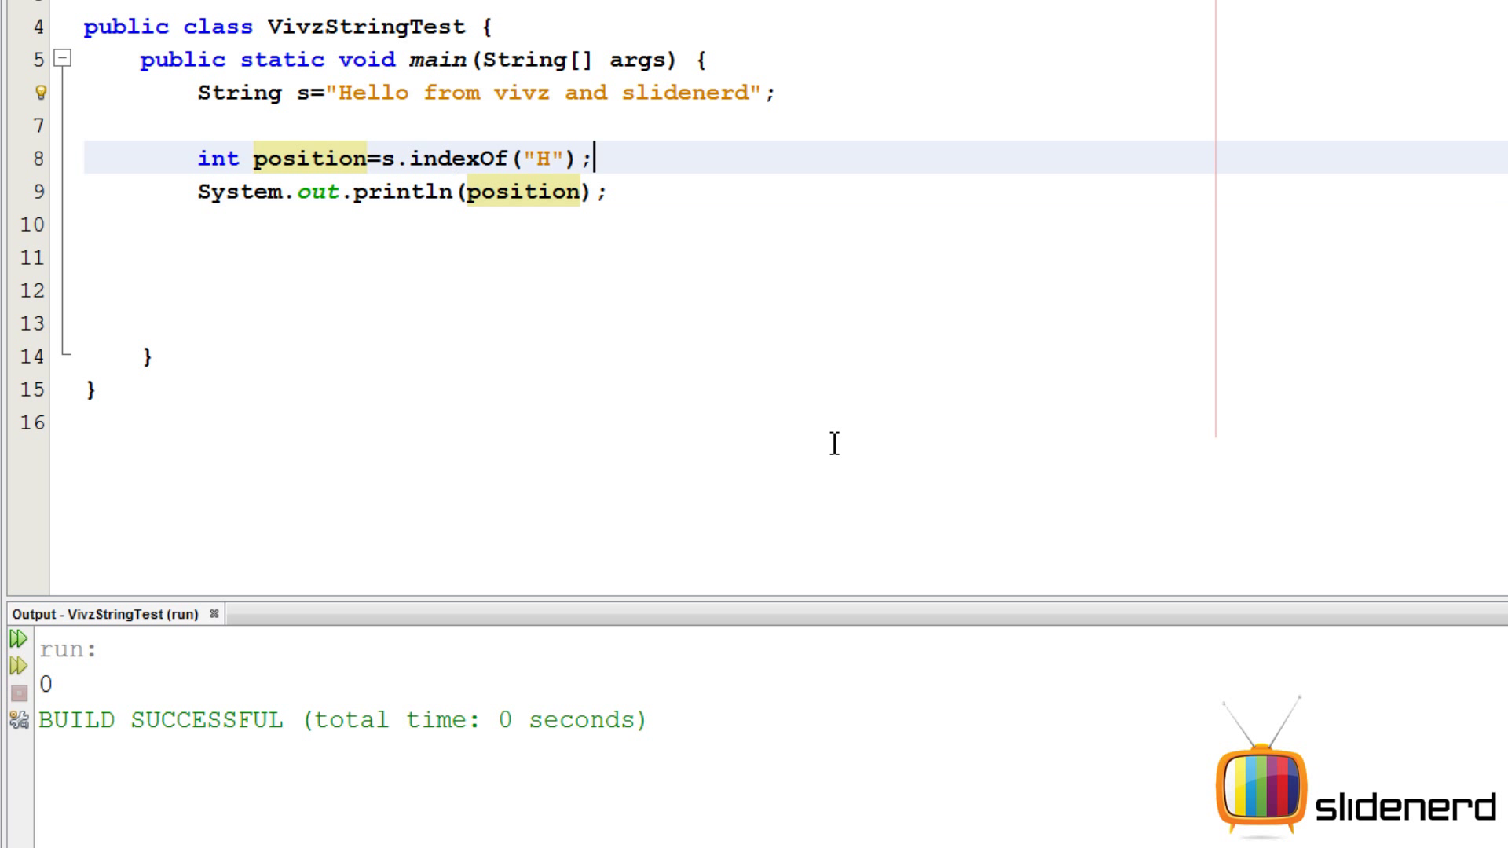
pyautogui.write('o')
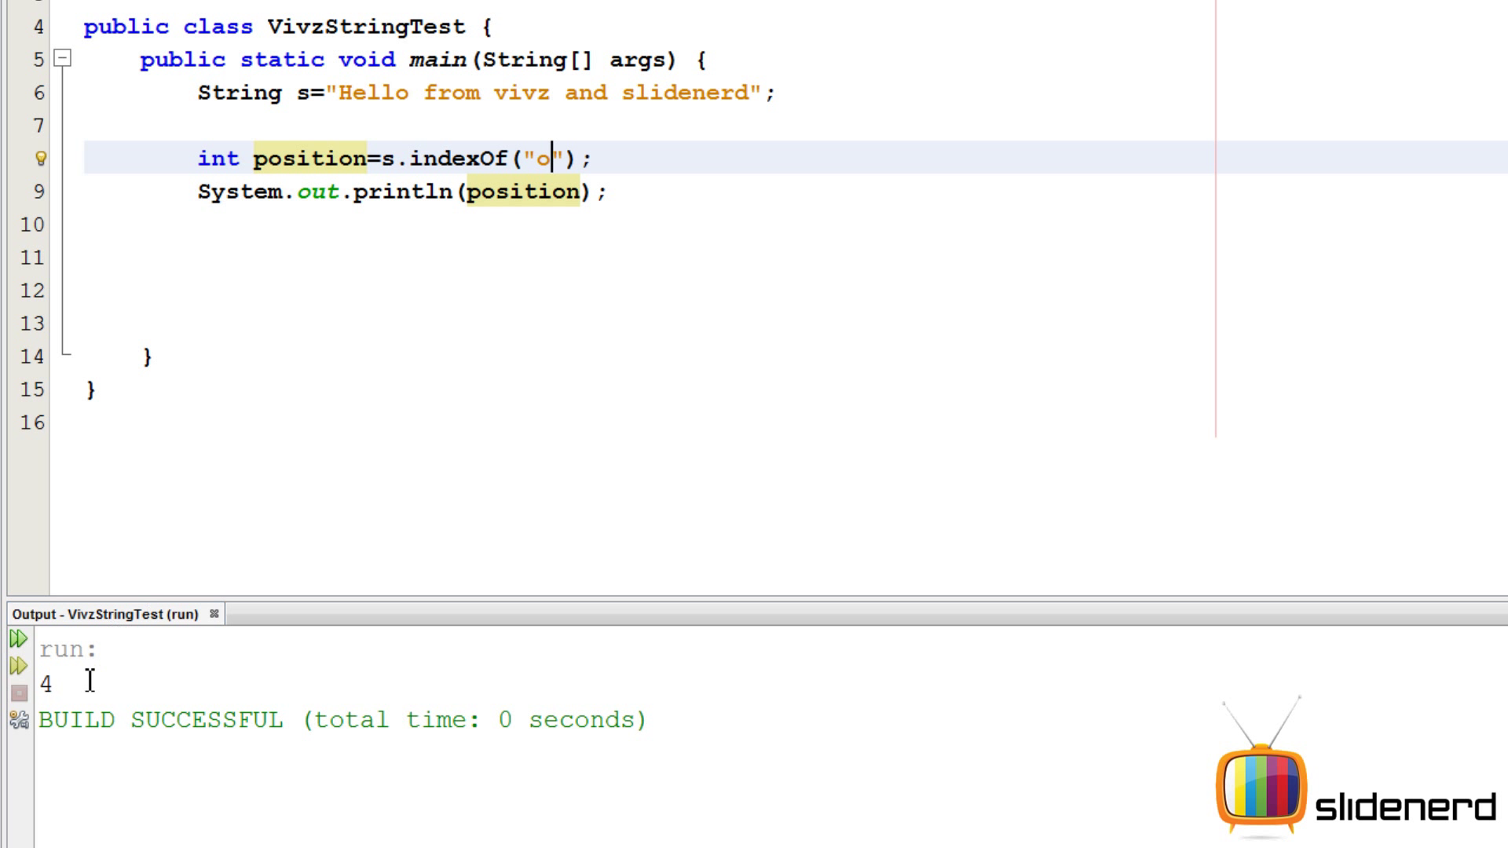
pyautogui.click(363, 93)
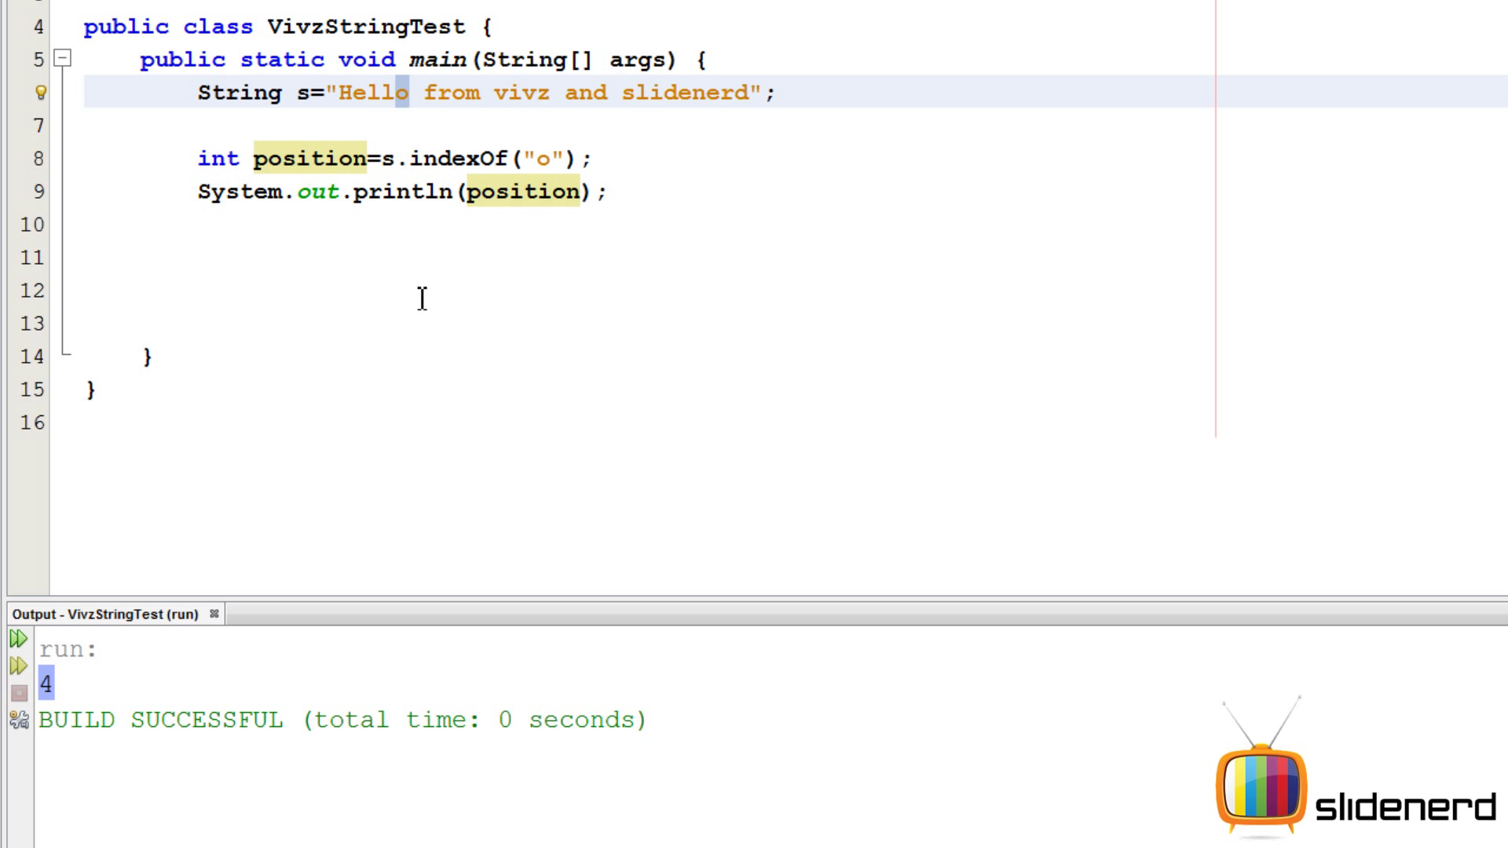
pyautogui.click(462, 159)
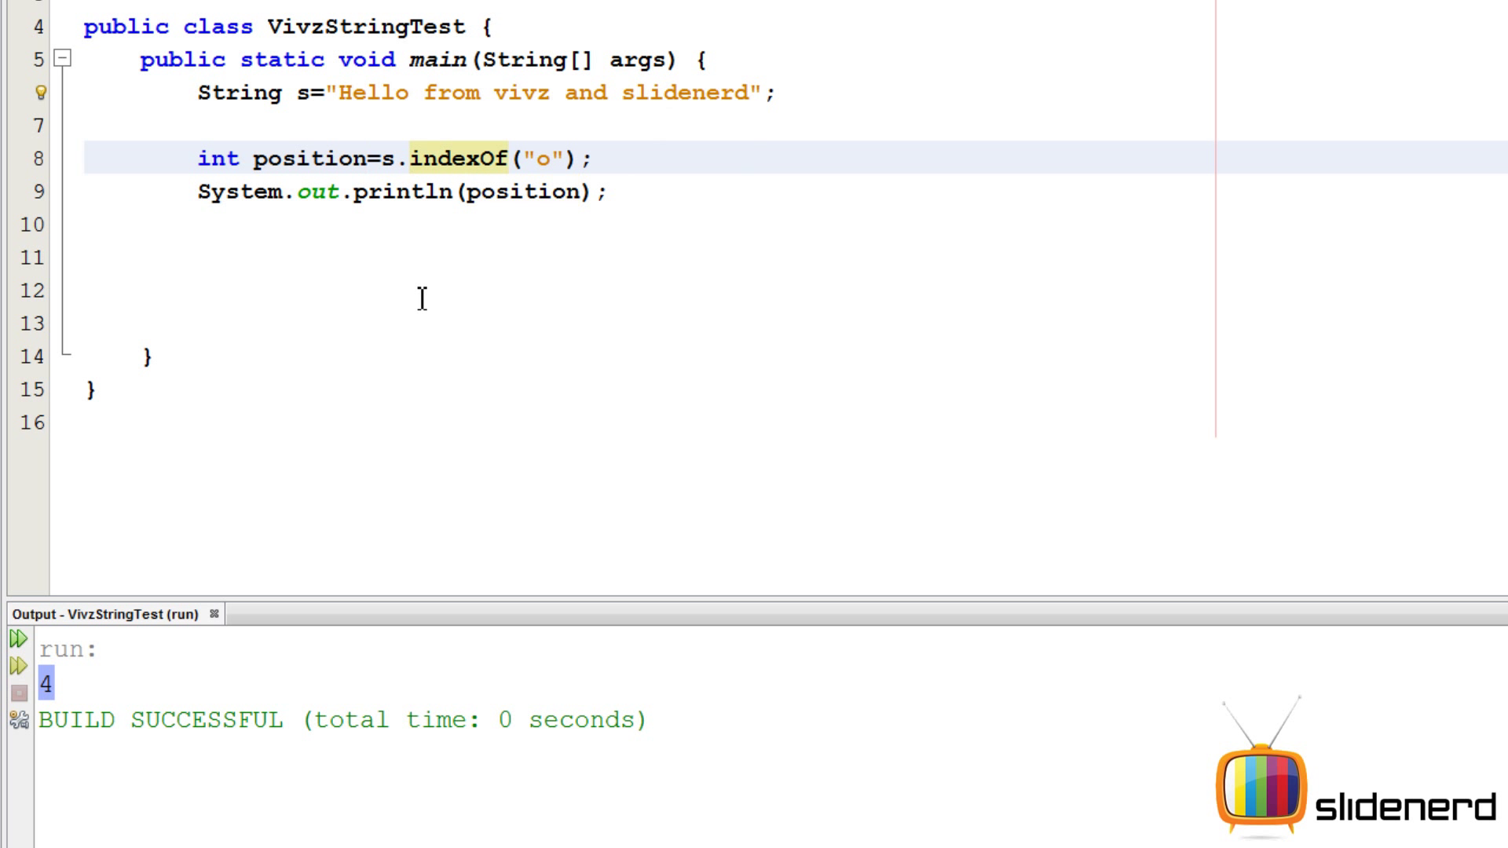
pyautogui.press('Backspace')
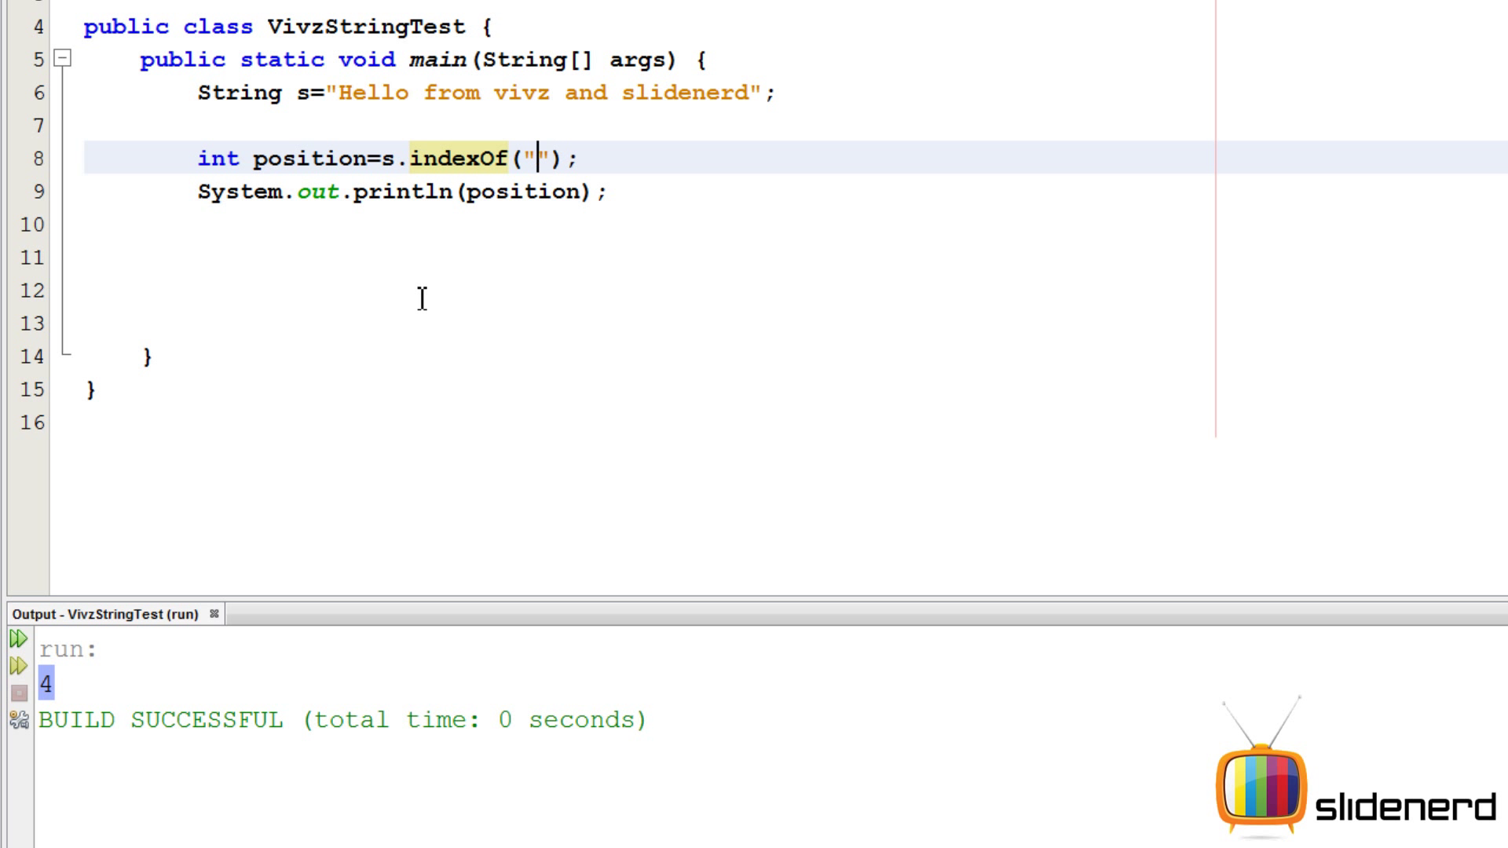
pyautogui.write('Hello')
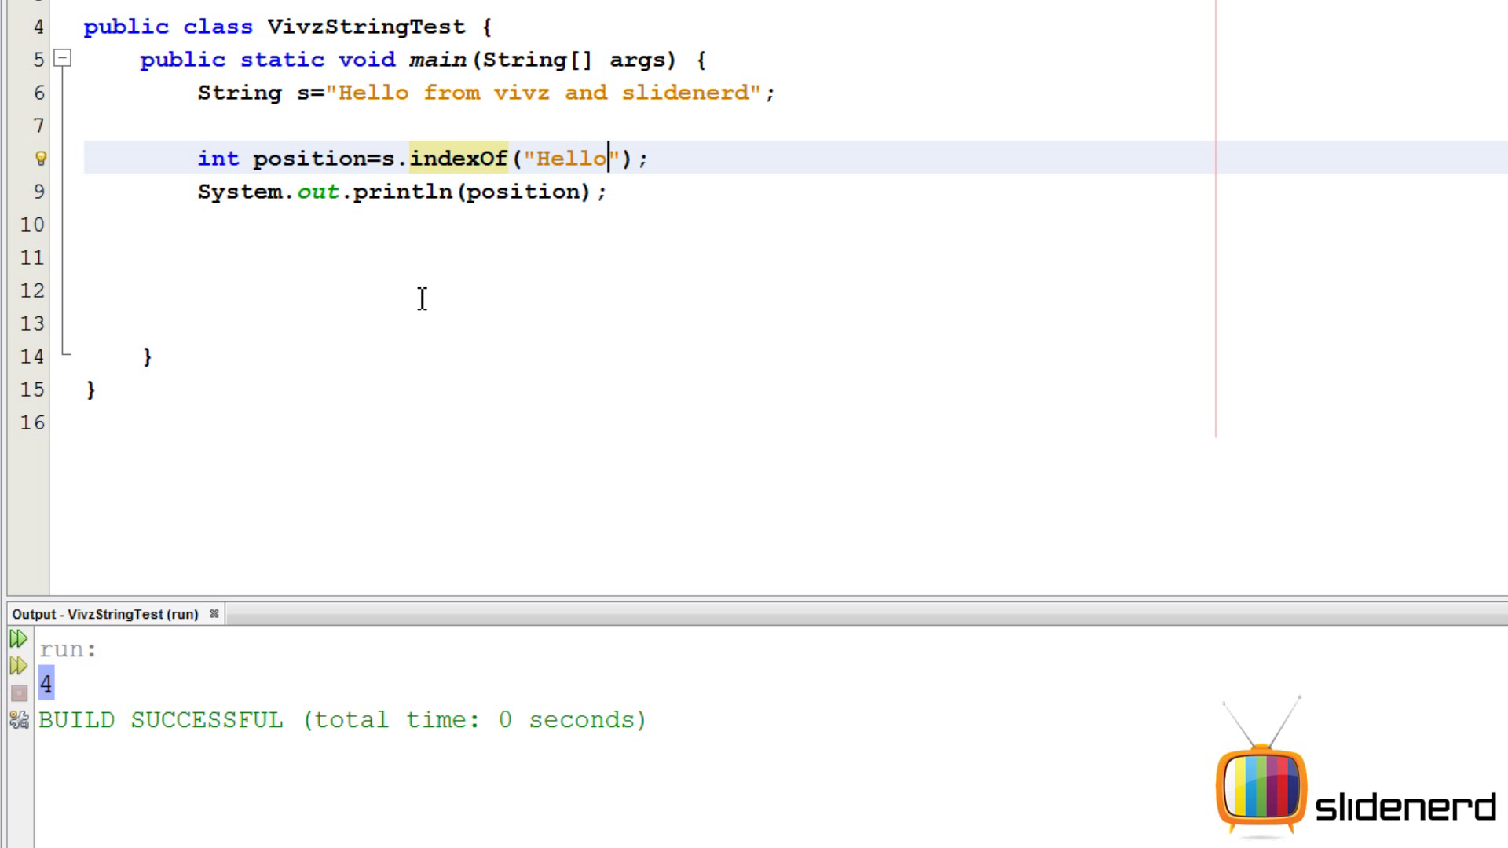
pyautogui.moveTo(353, 93)
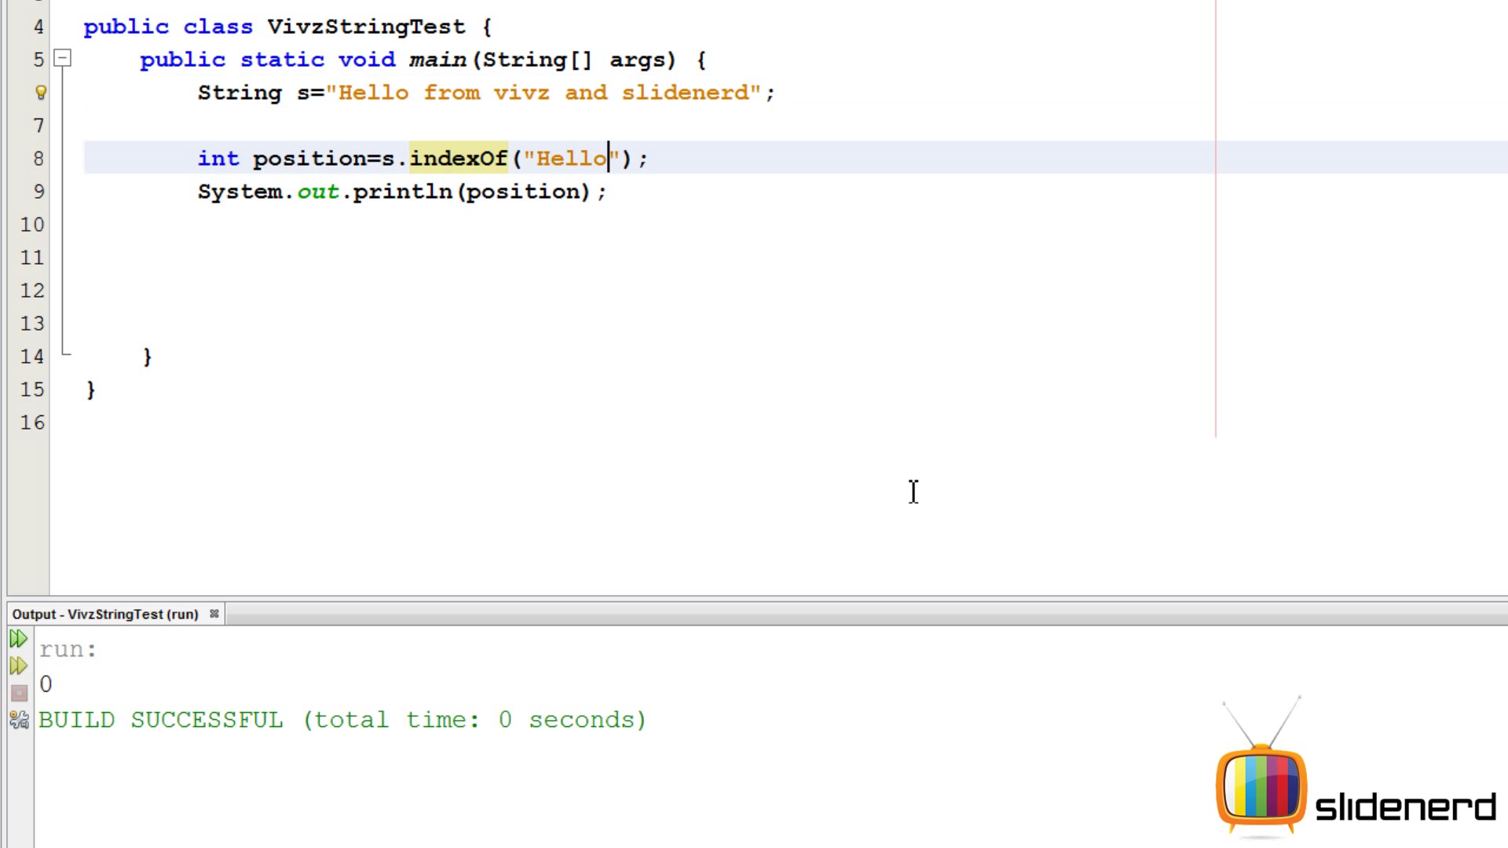
pyautogui.write('from')
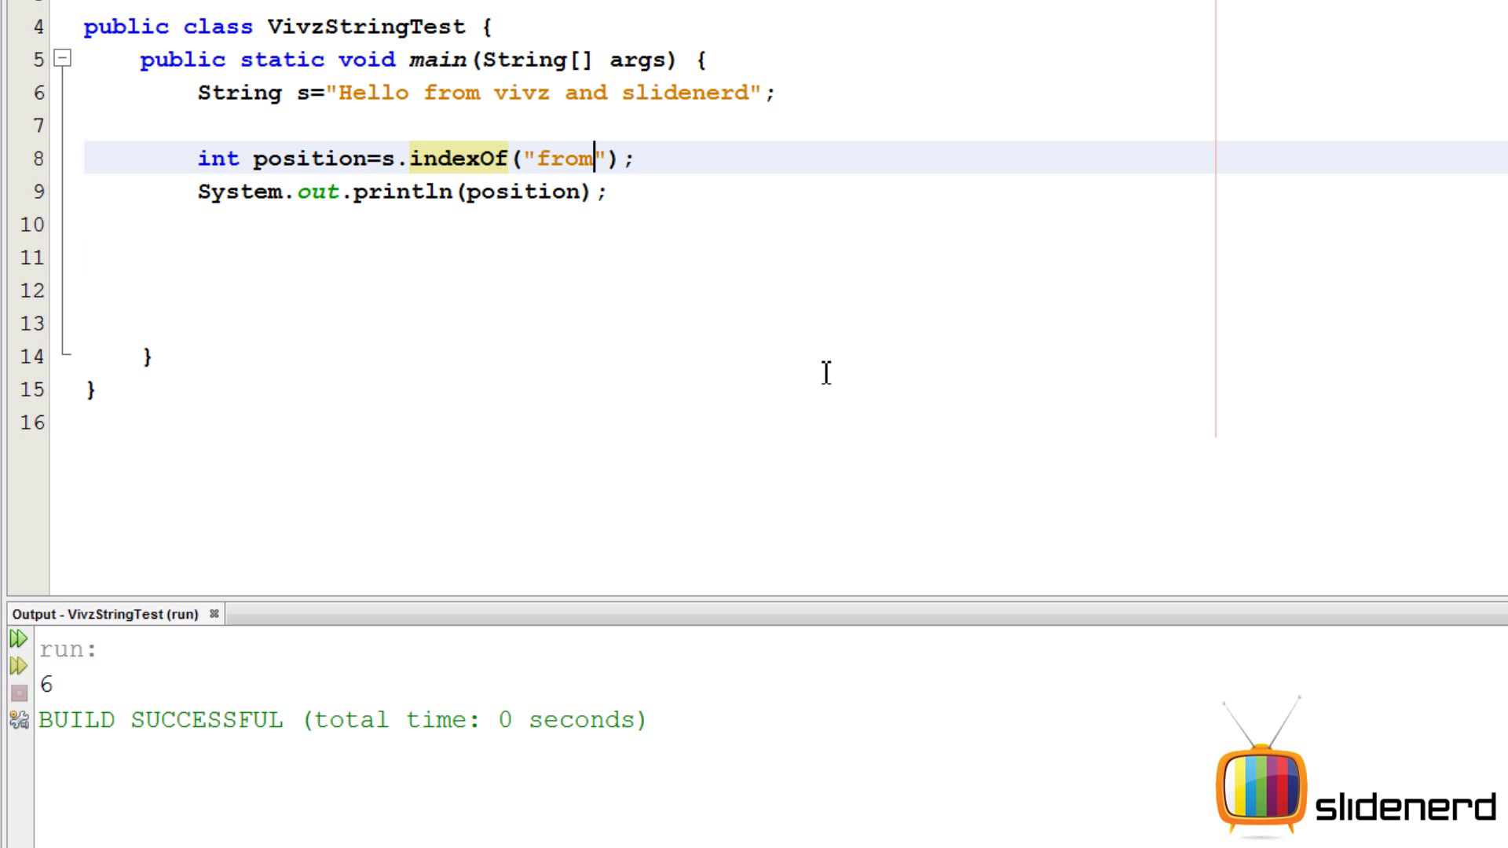
pyautogui.write('o')
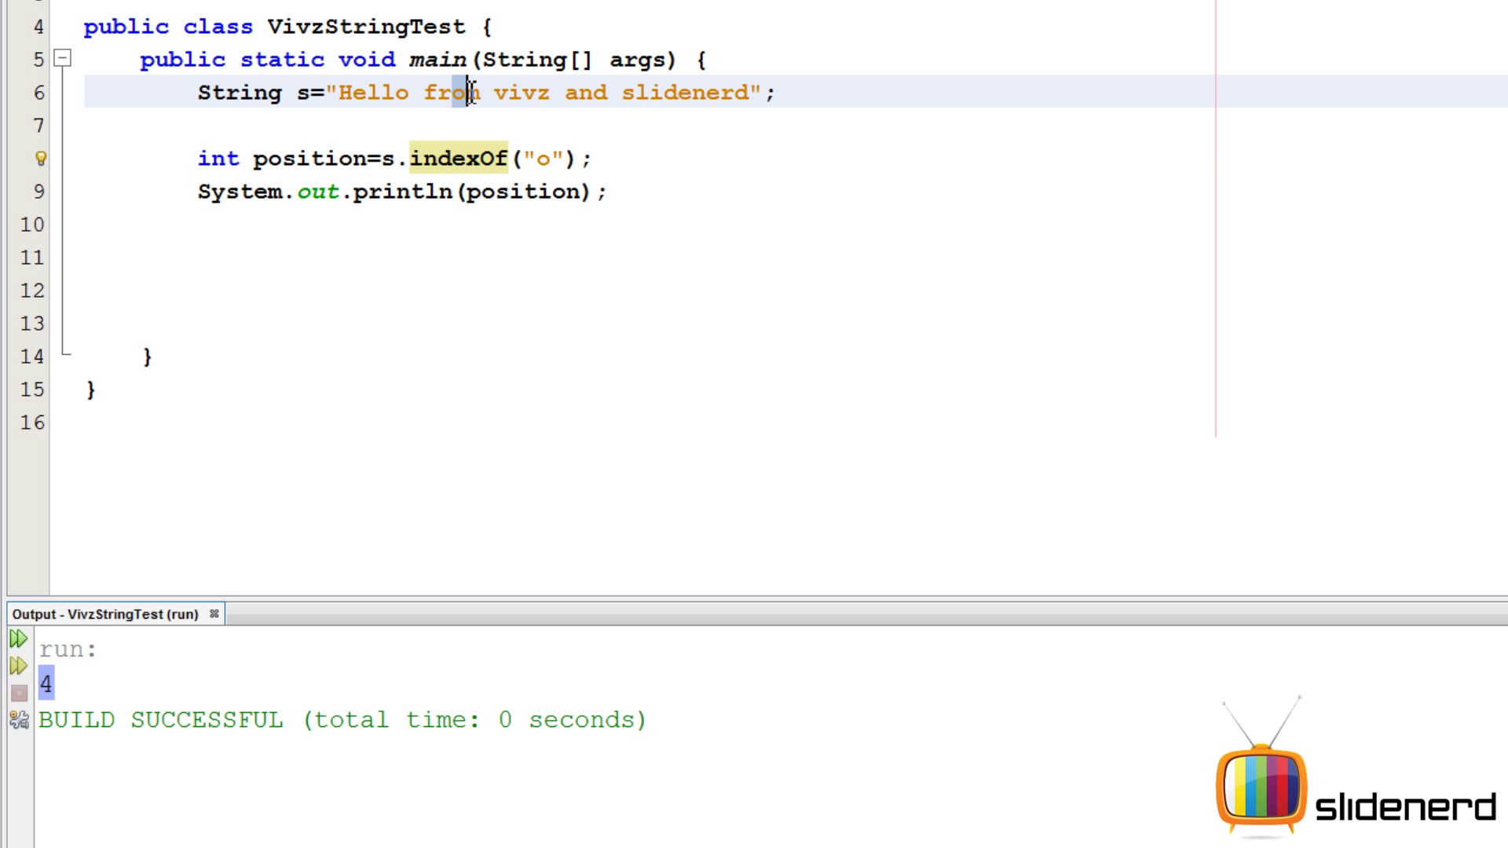
pyautogui.moveTo(457, 98)
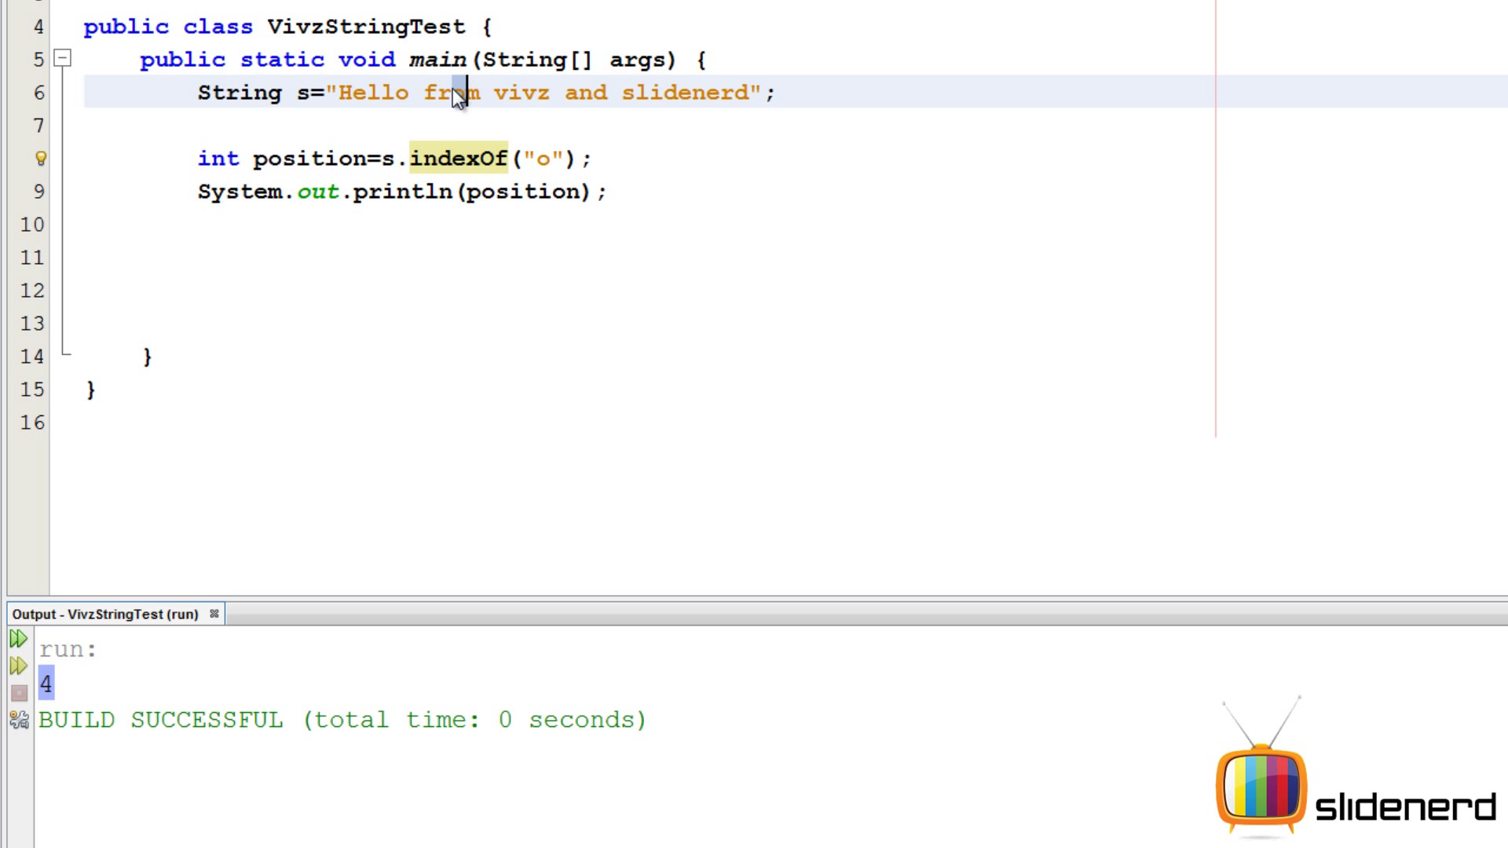
pyautogui.doubleClick(372, 91)
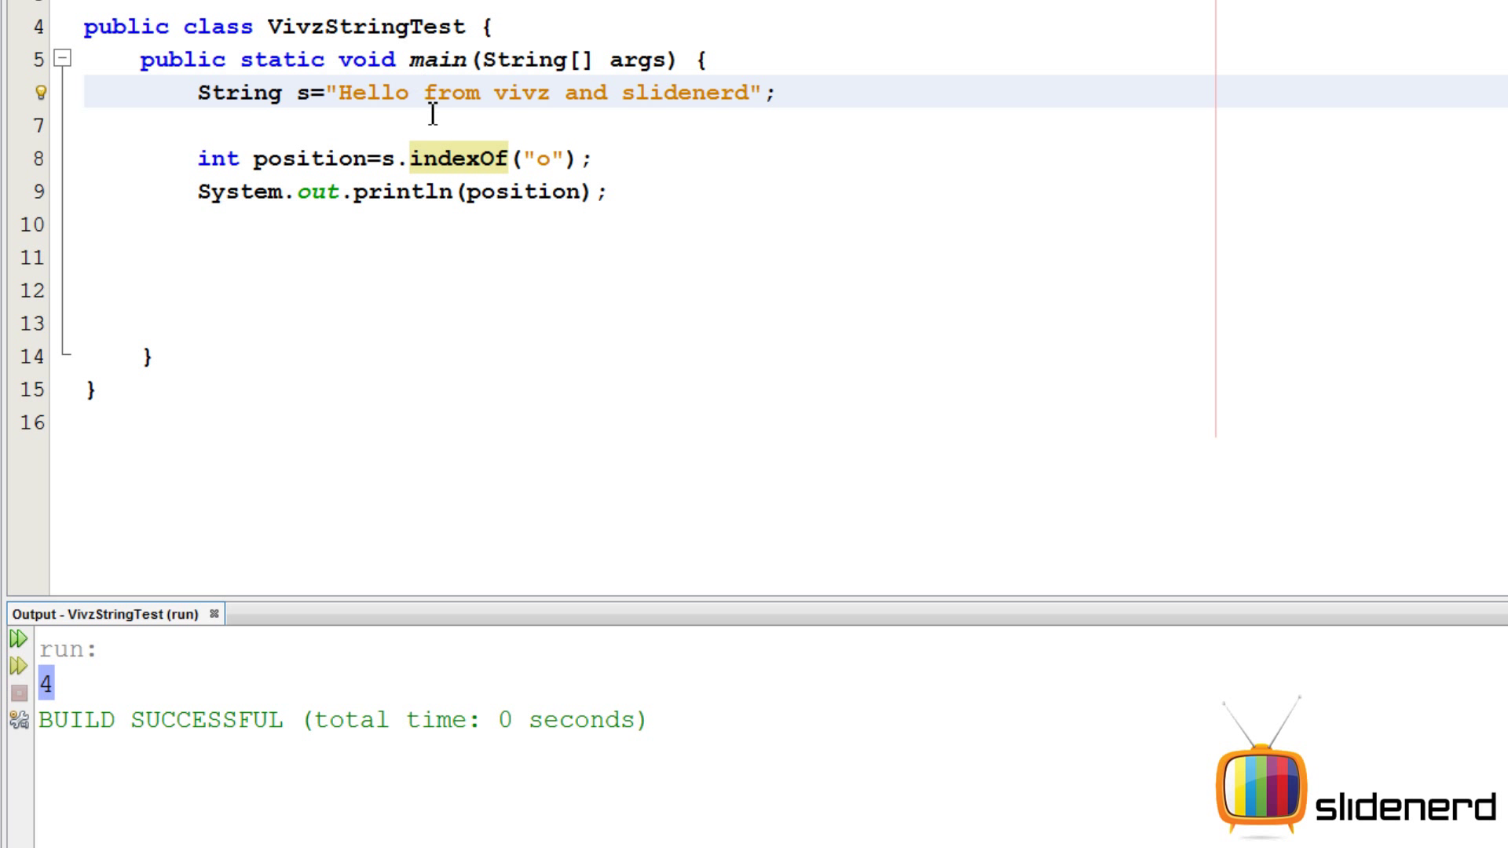
pyautogui.moveTo(335, 93); pyautogui.dragTo(385, 93)
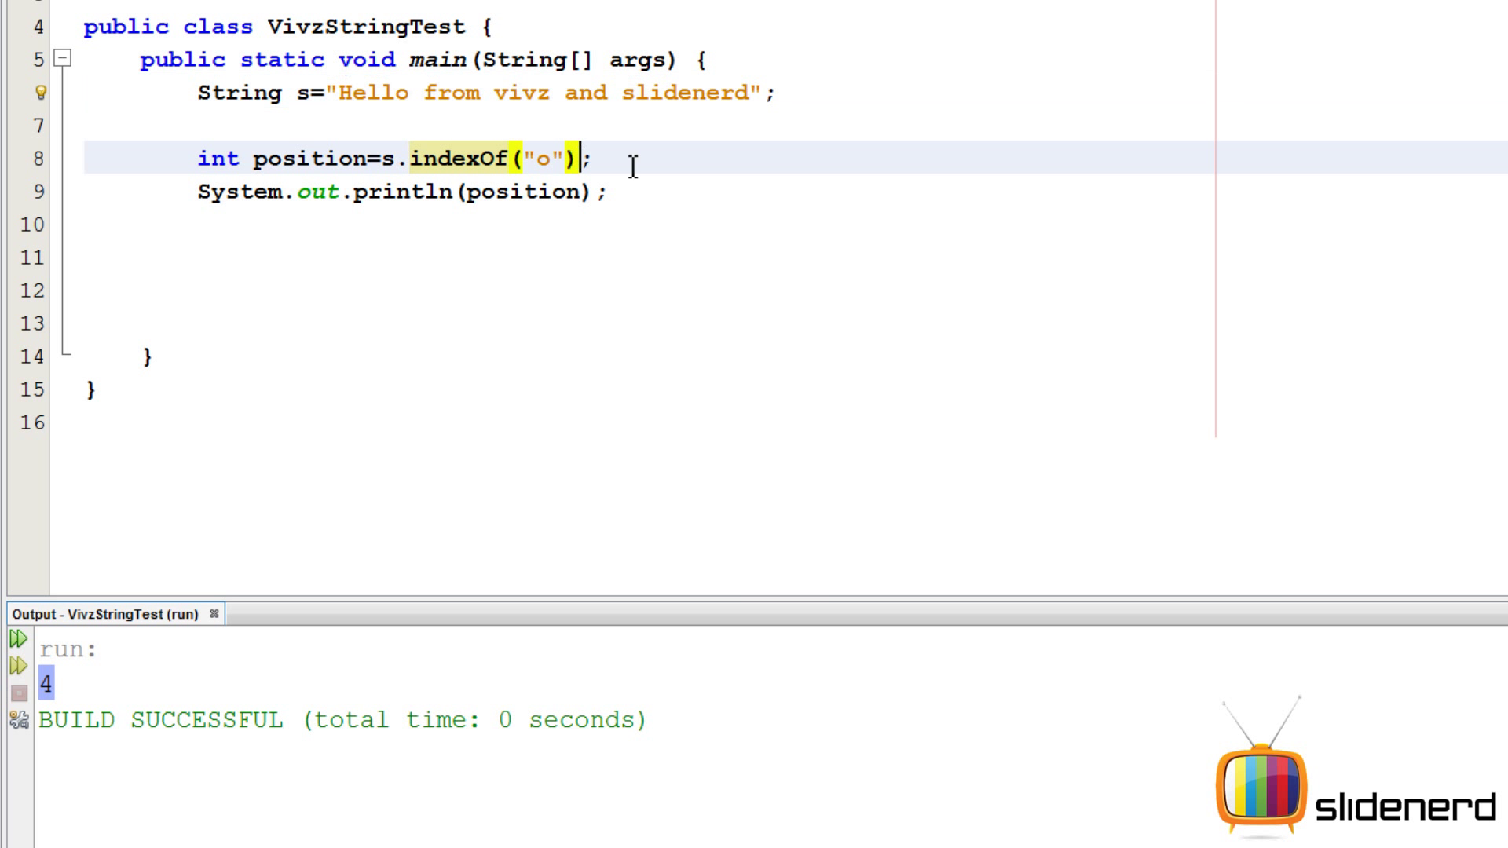
# - Add 6 as the starting index so indexOf("o") returns 8
pyautogui.write(',6')
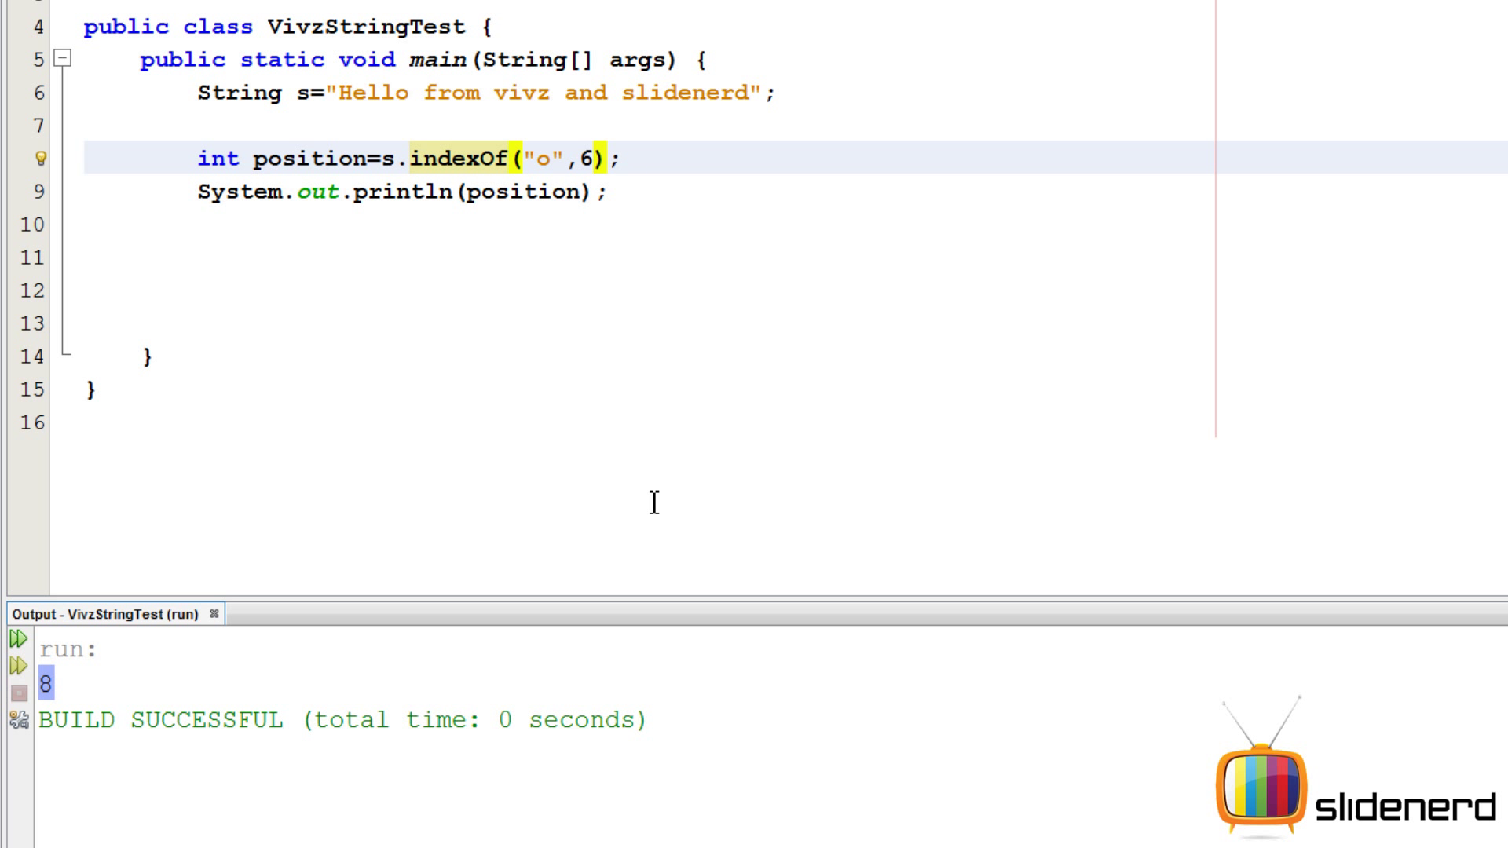
pyautogui.moveTo(643, 159)
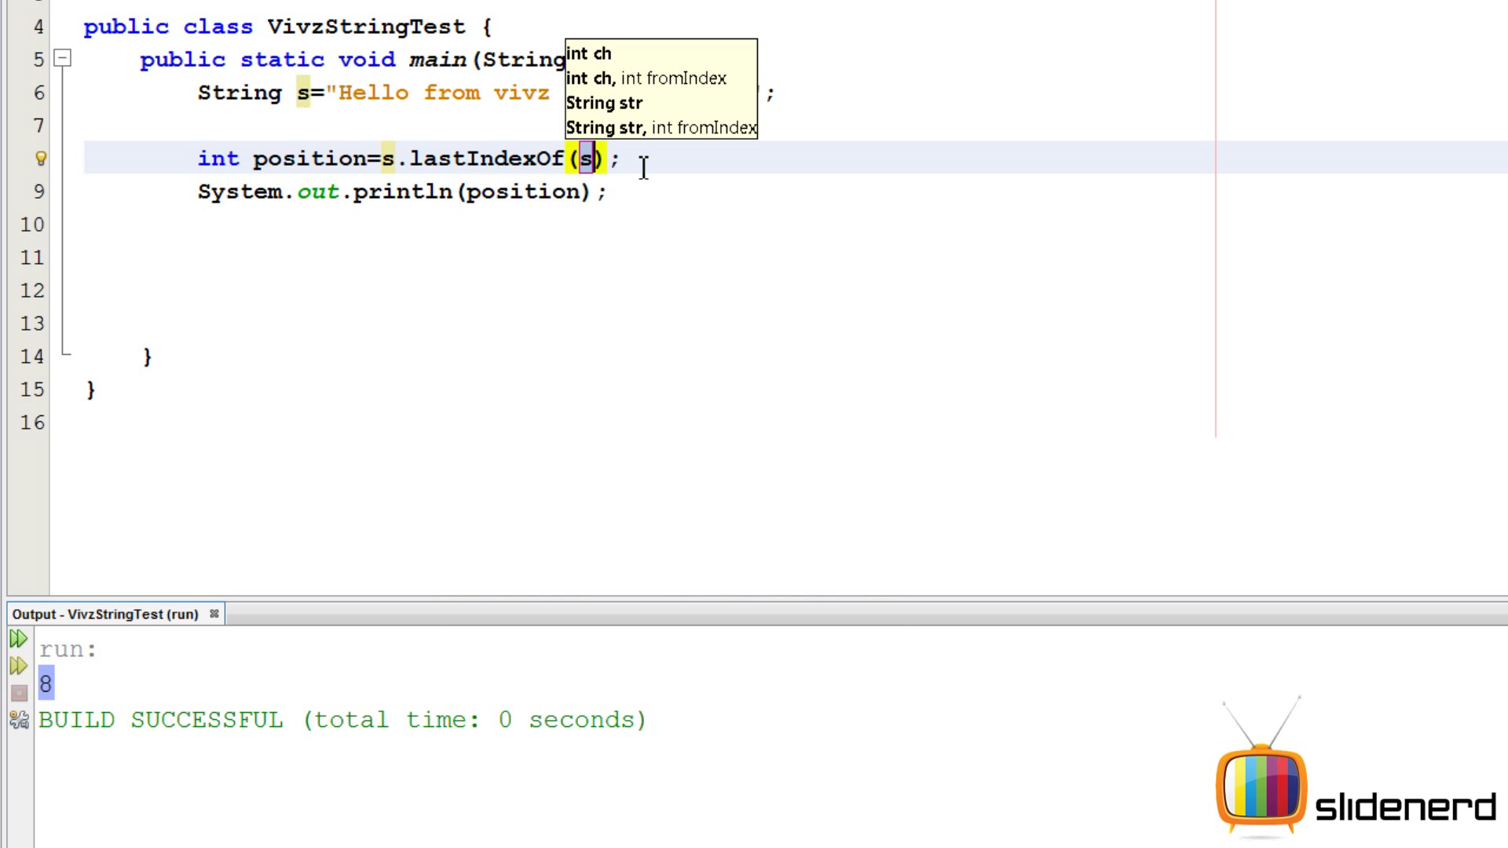
# - Find the last "e" with lastIndexOf (26), then the last one before index 20 (1)
pyautogui.write('"e"')
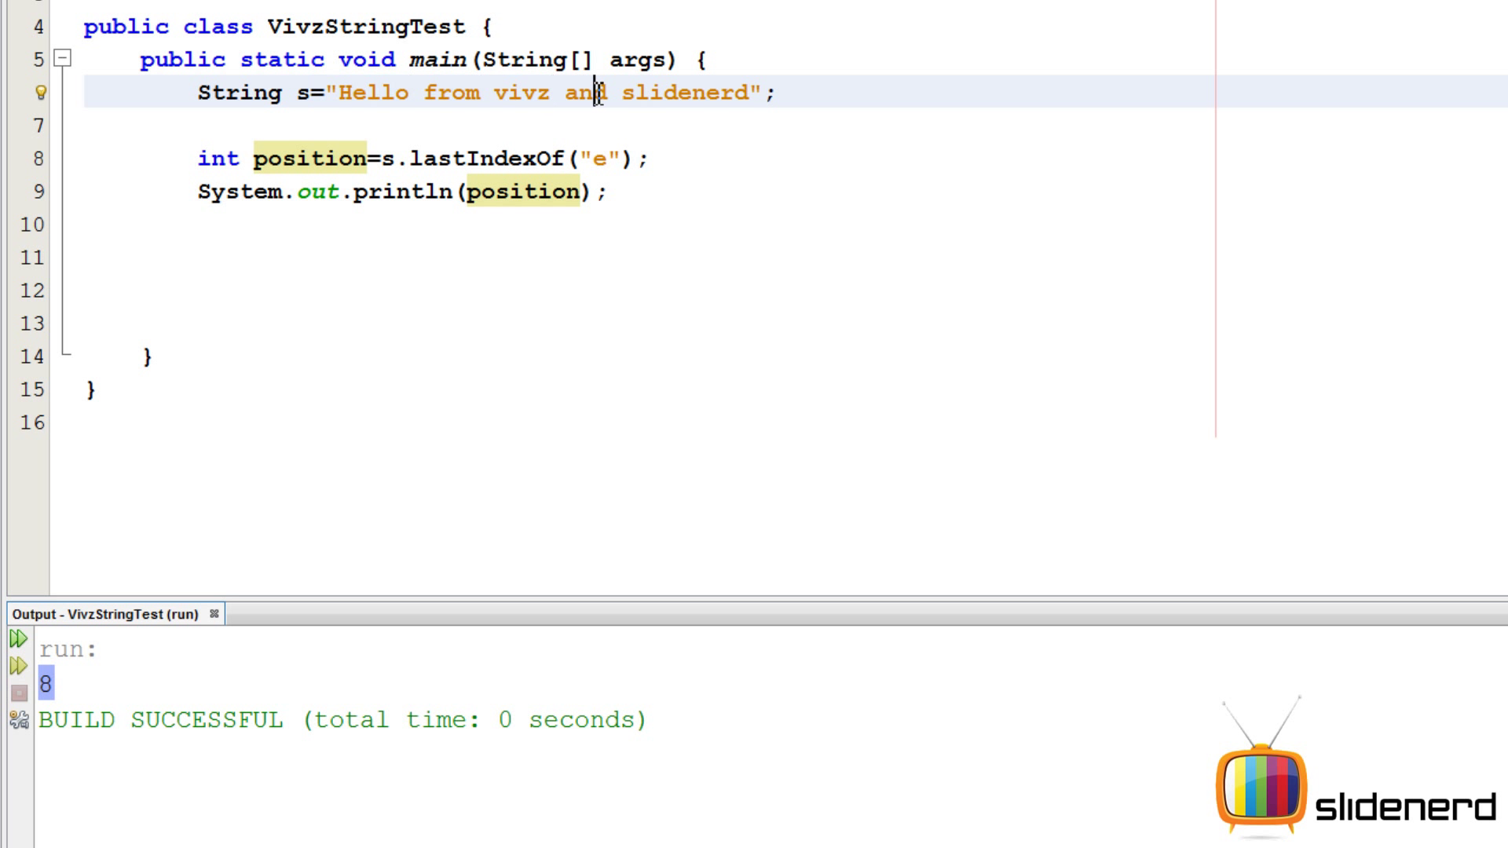
pyautogui.moveTo(351, 93); pyautogui.dragTo(673, 92)
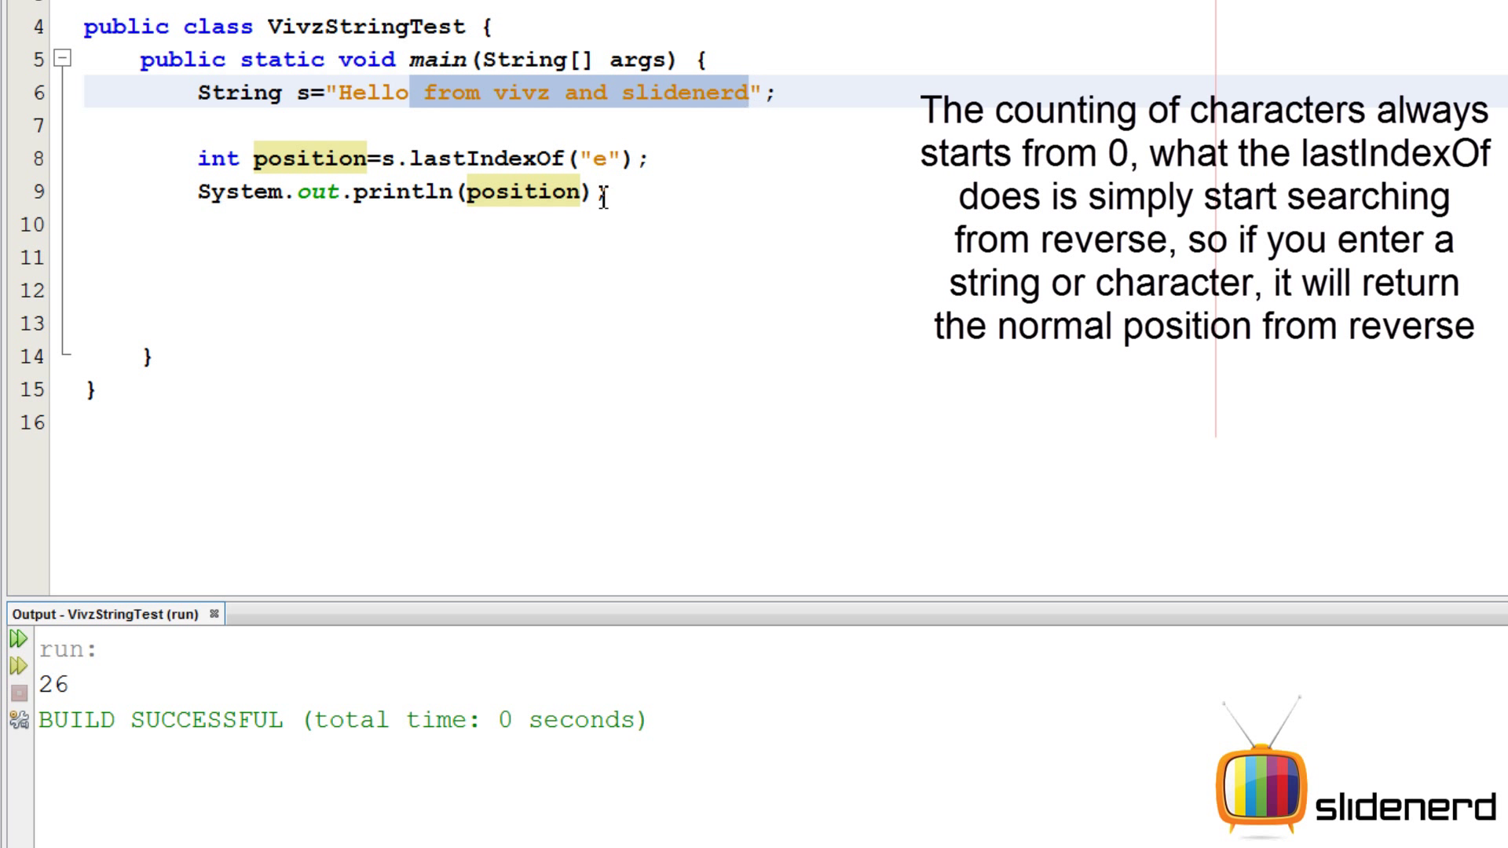
pyautogui.write(',')
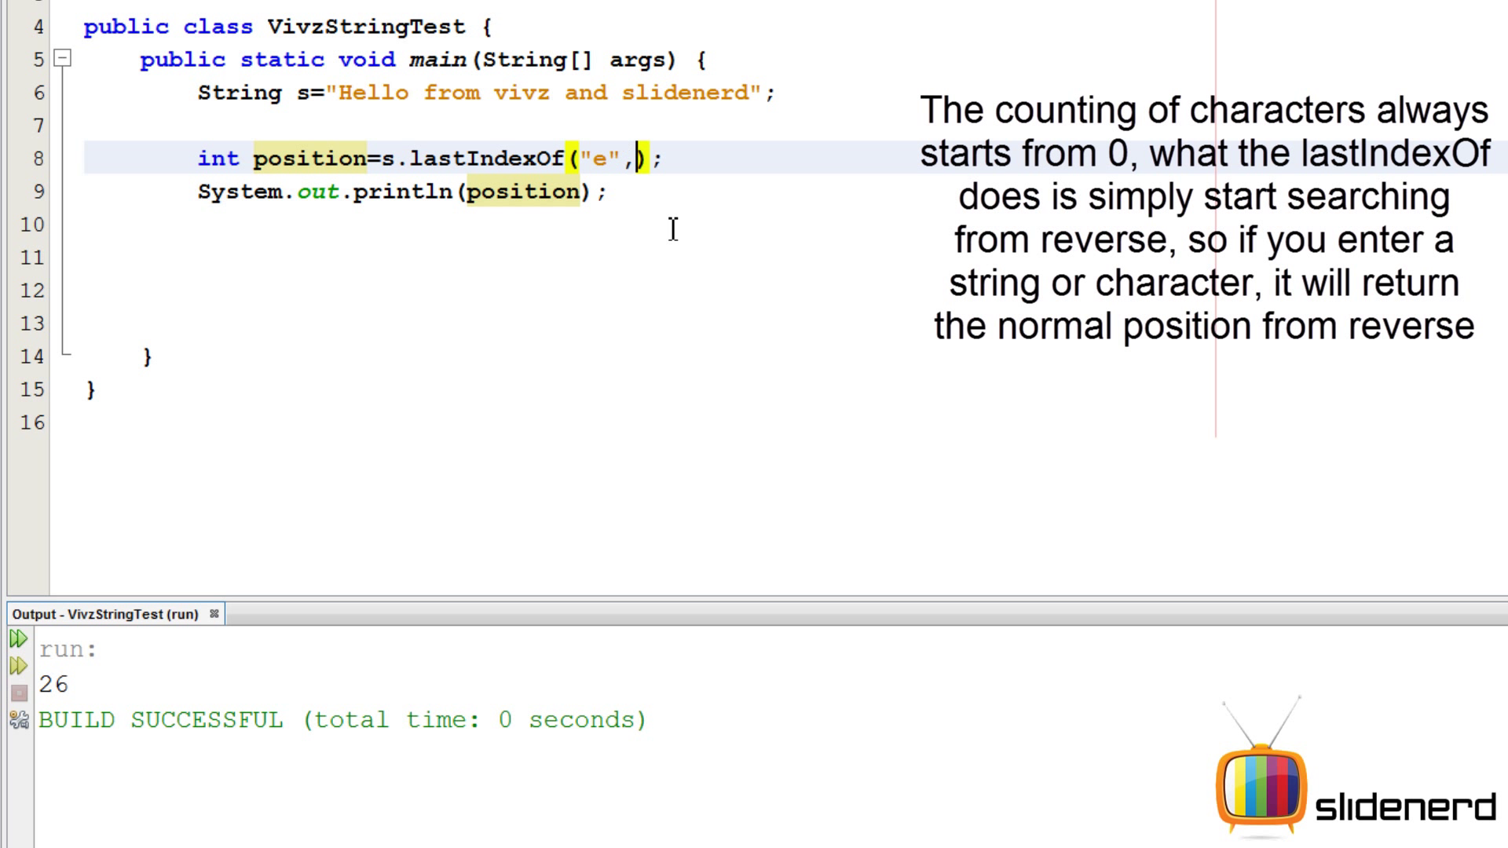
pyautogui.write('20')
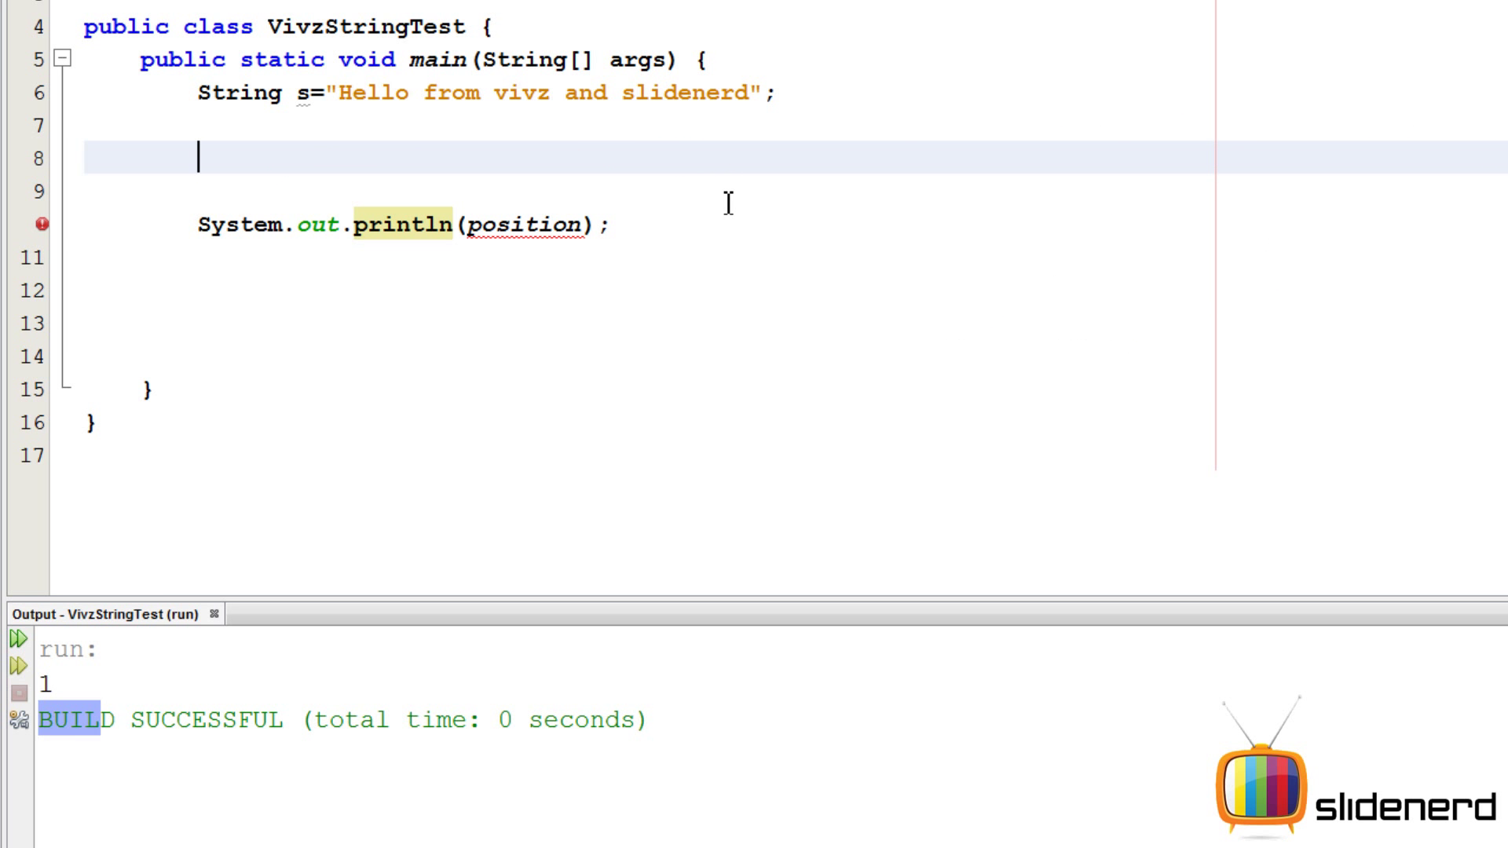
# - Print s.replace('e','i'), so the output reads 'Hillo from vivz and slidinird'
pyautogui.write('s.replace(oldChar, newChar')
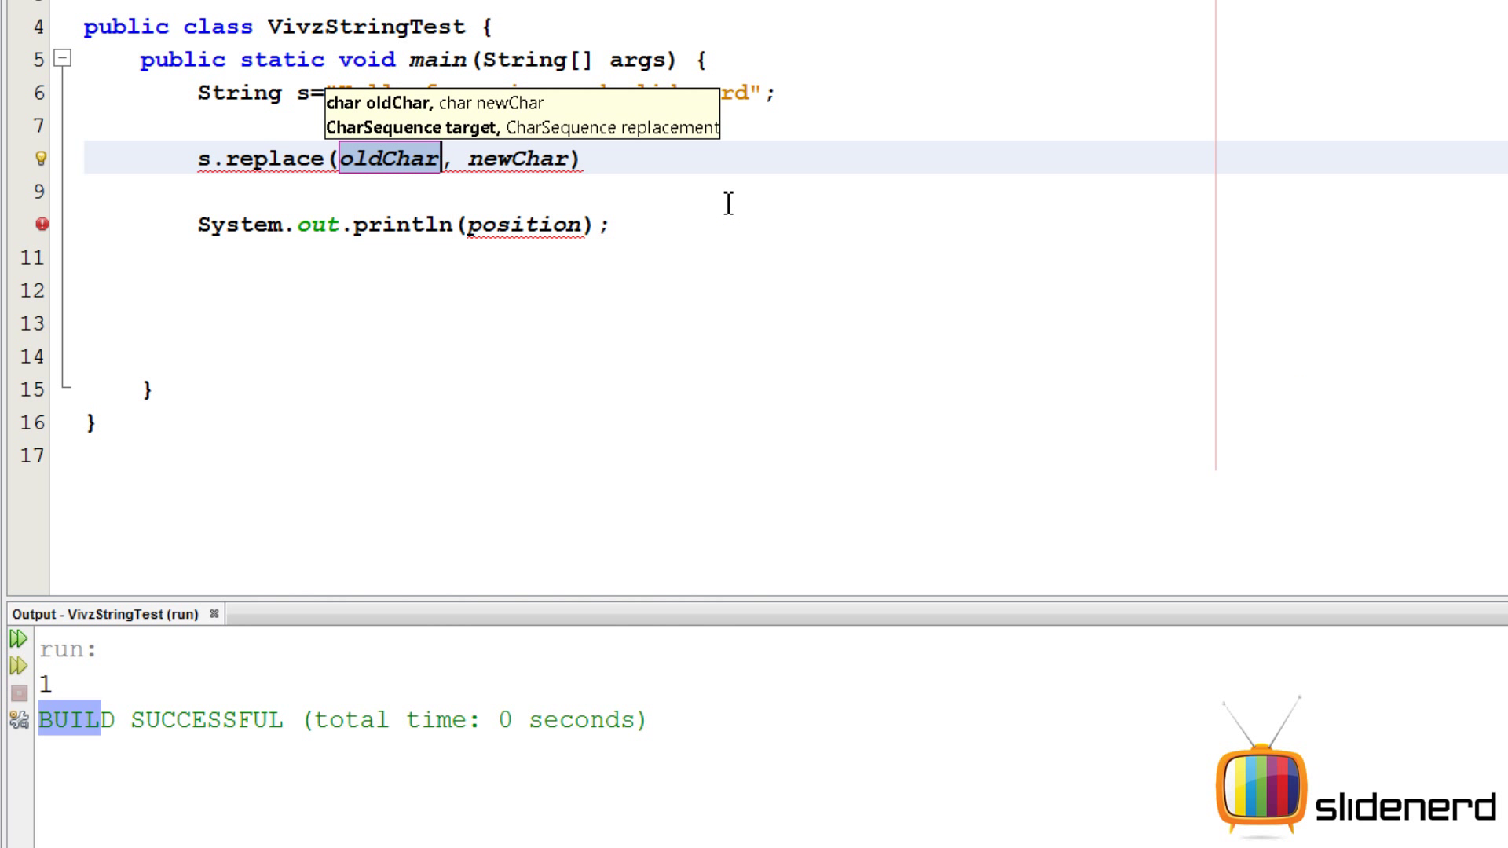
pyautogui.write("''")
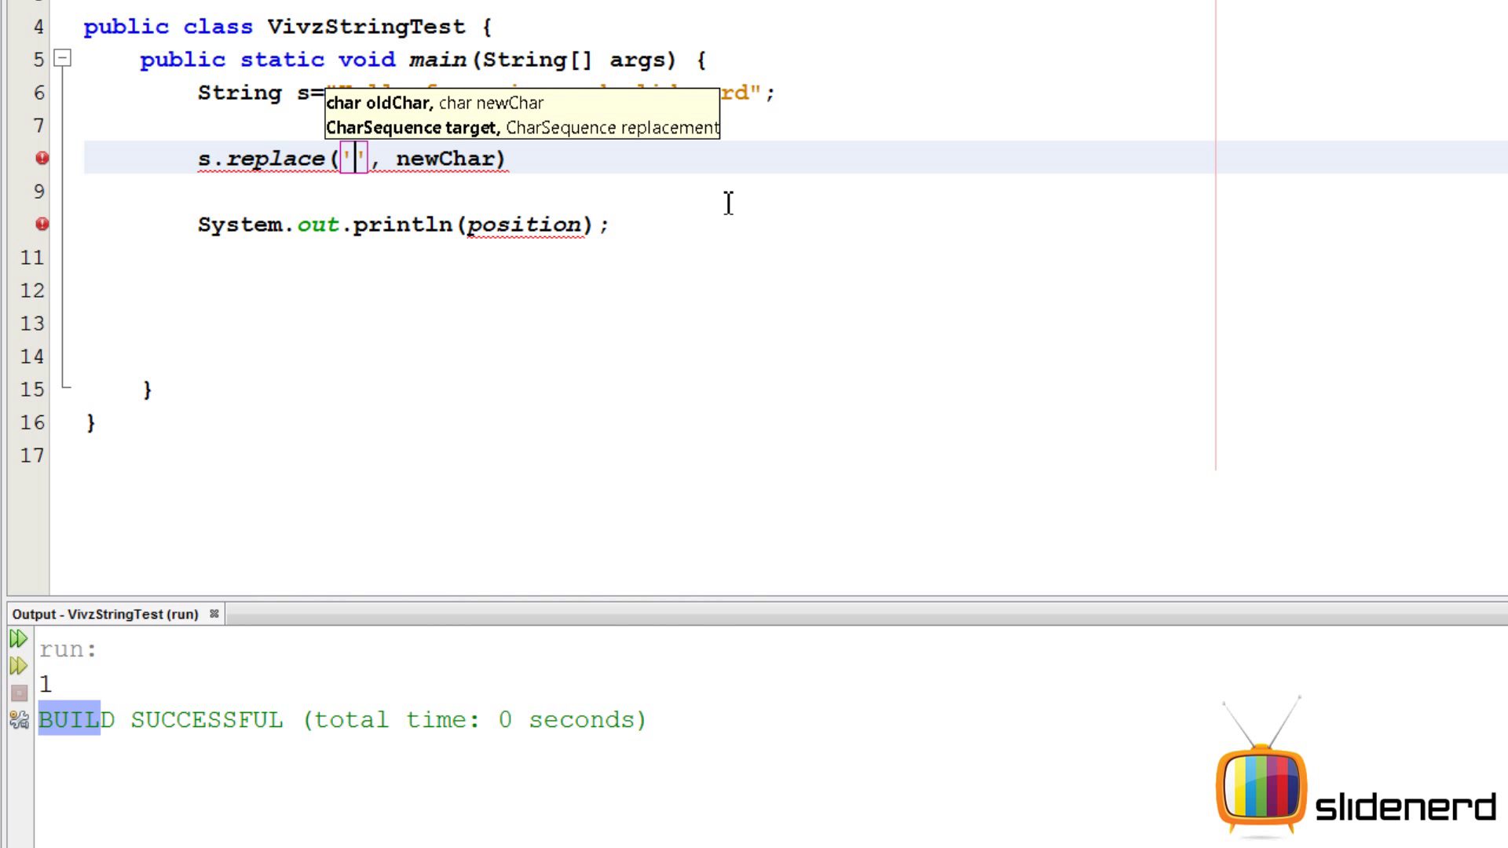
pyautogui.write('e')
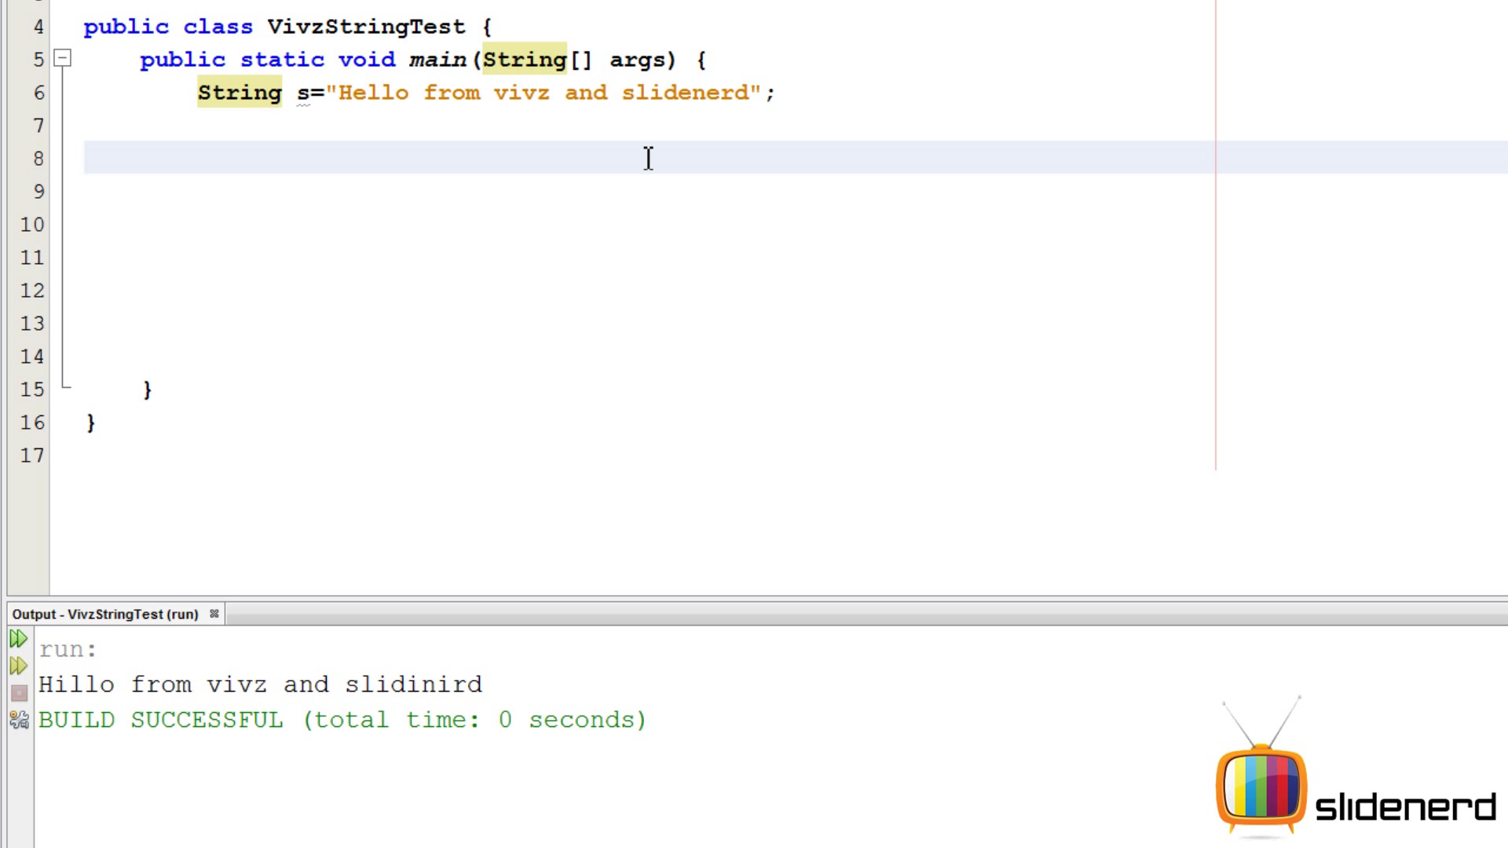
# - Declare String x[]=s.split(" ") to split the greeting on spaces
pyautogui.write('s.split(" ");')
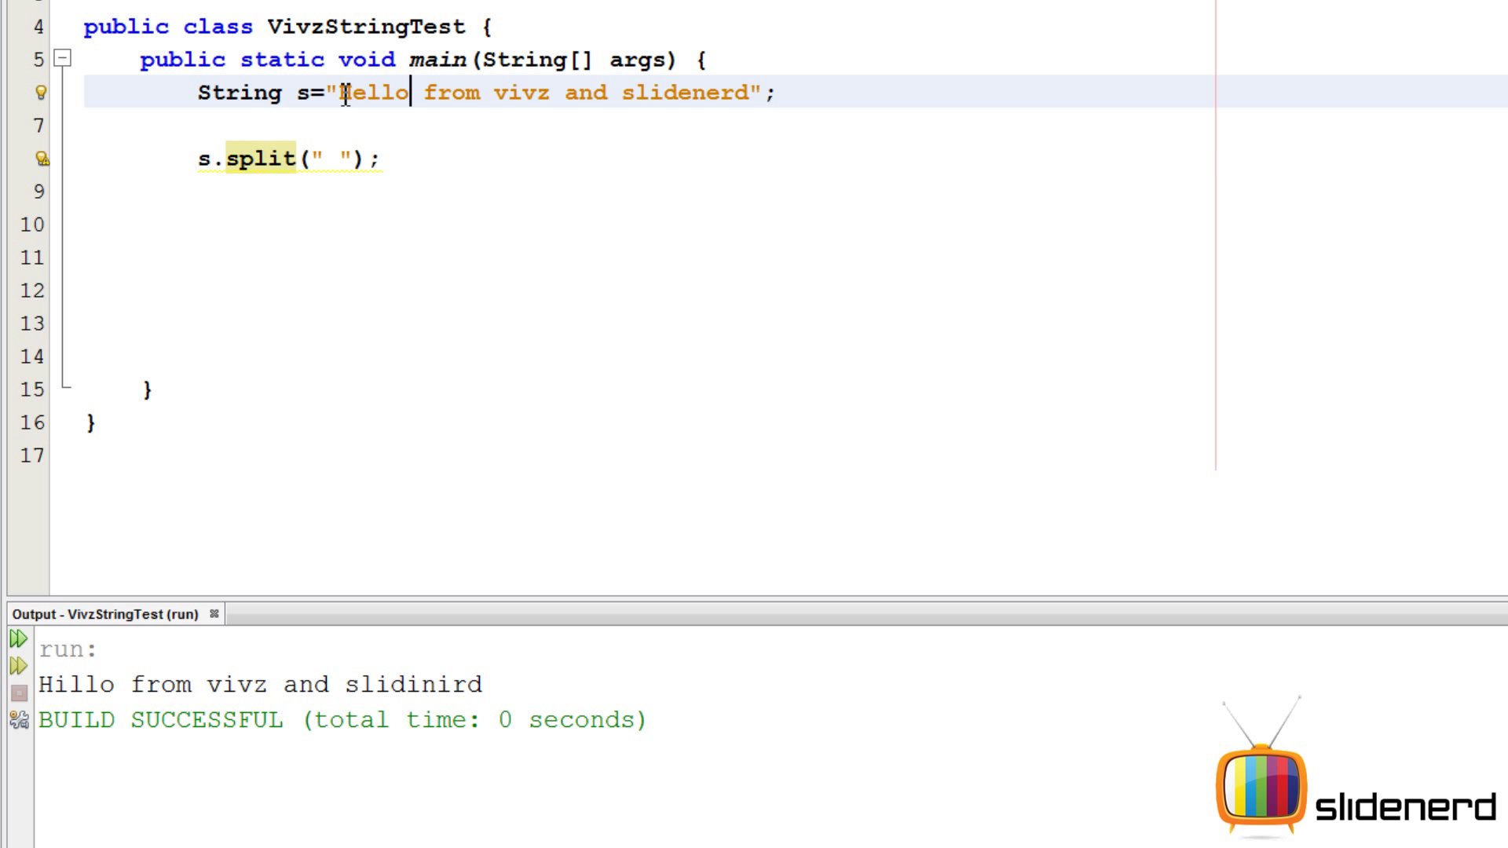
pyautogui.doubleClick(373, 93)
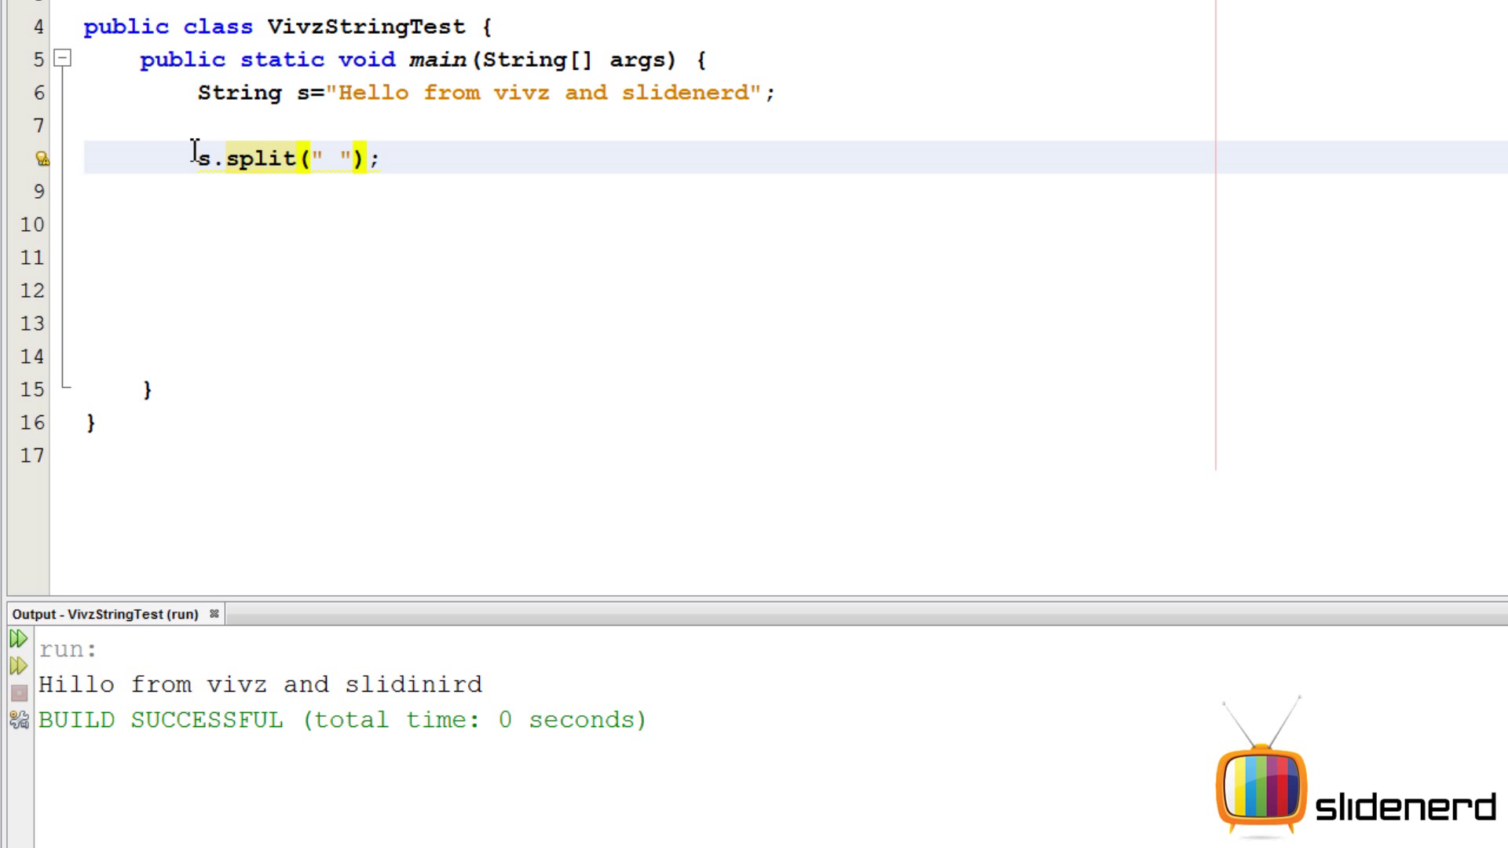
pyautogui.write('String x')
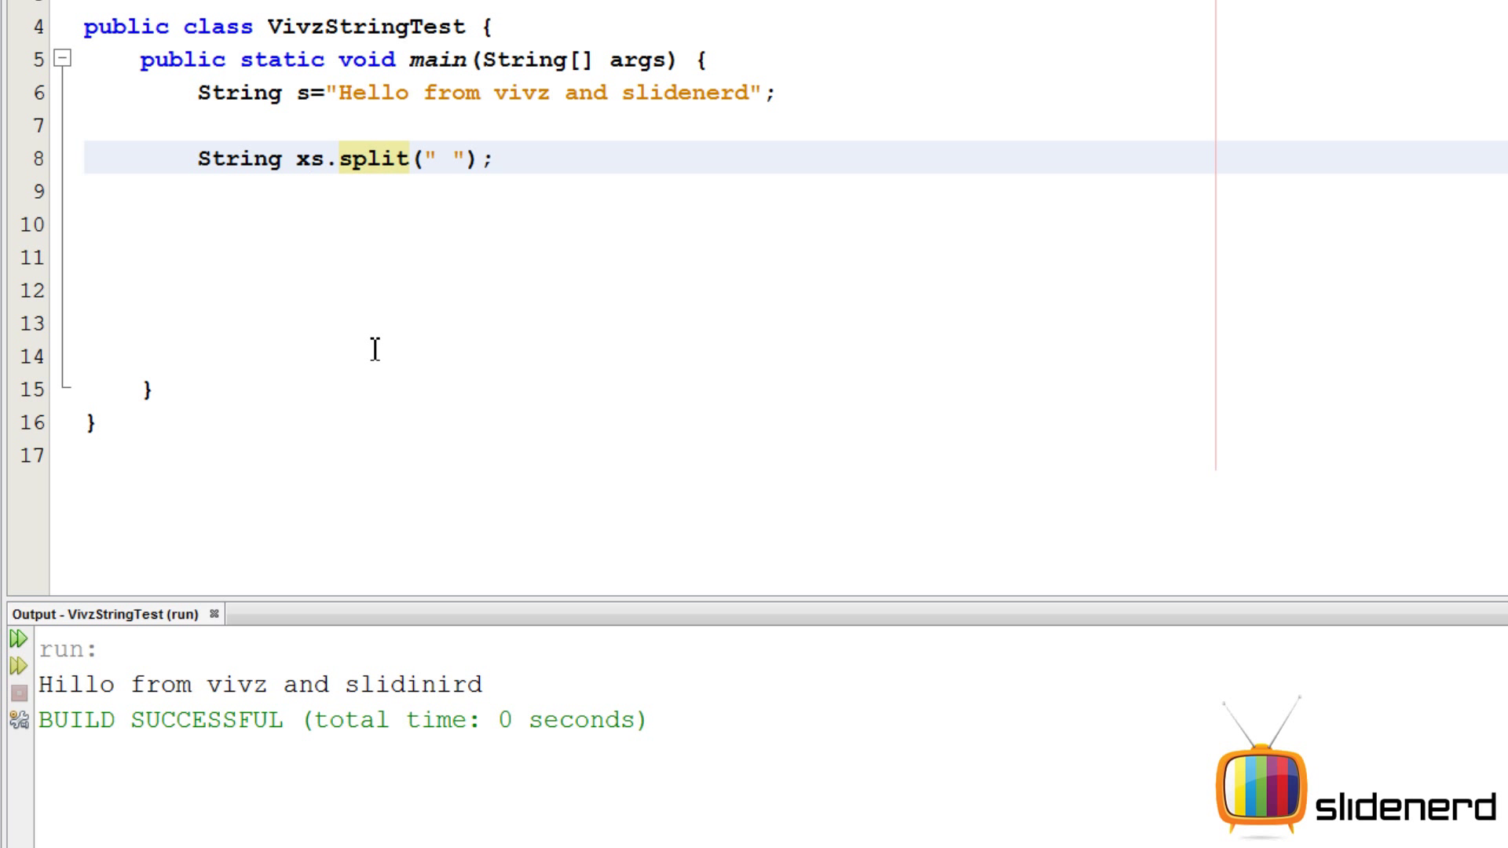
pyautogui.write('[]')
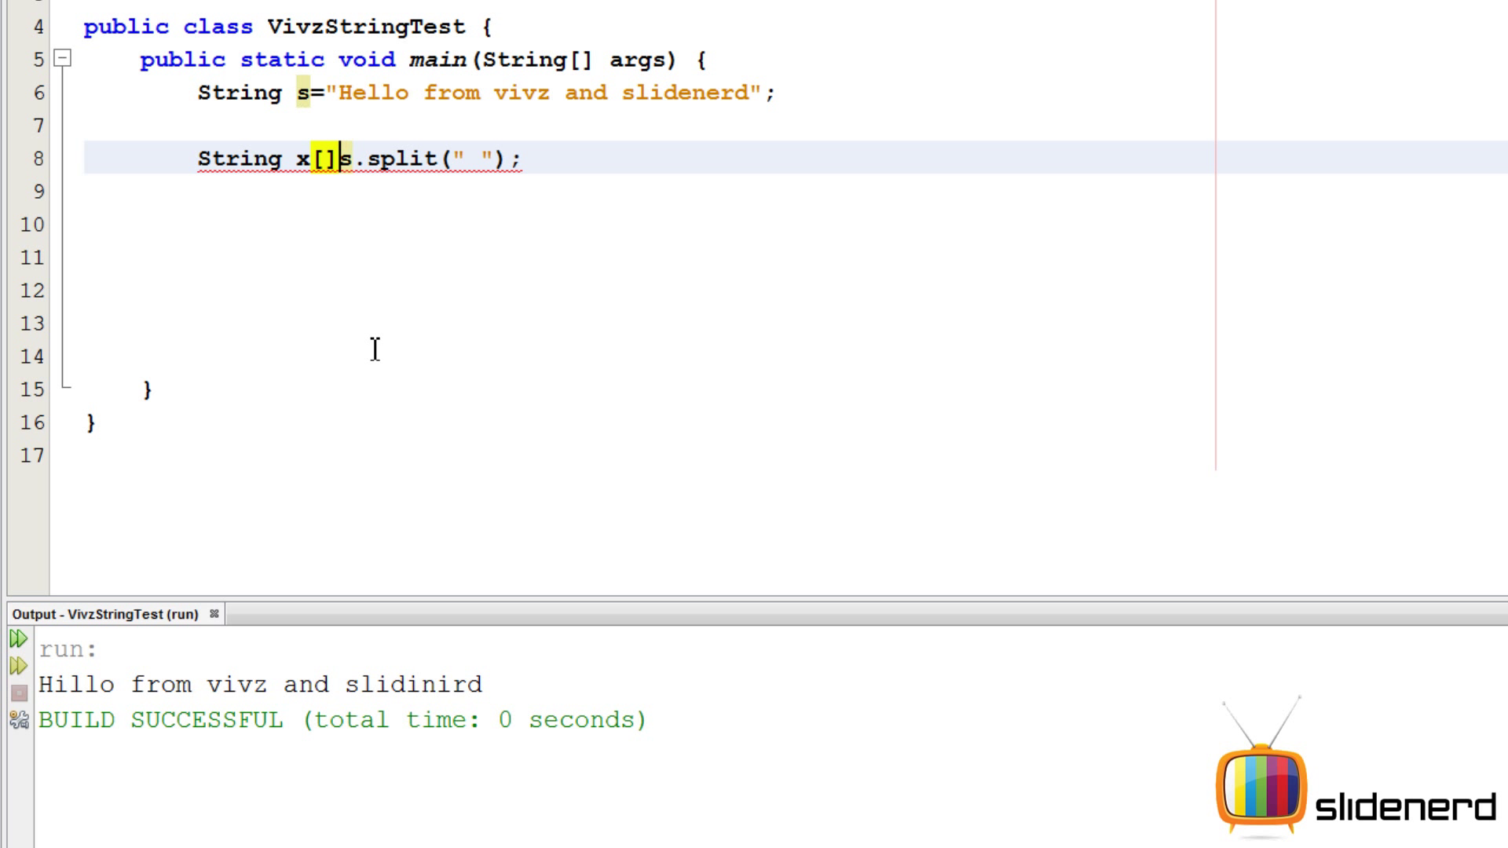
pyautogui.write('=')
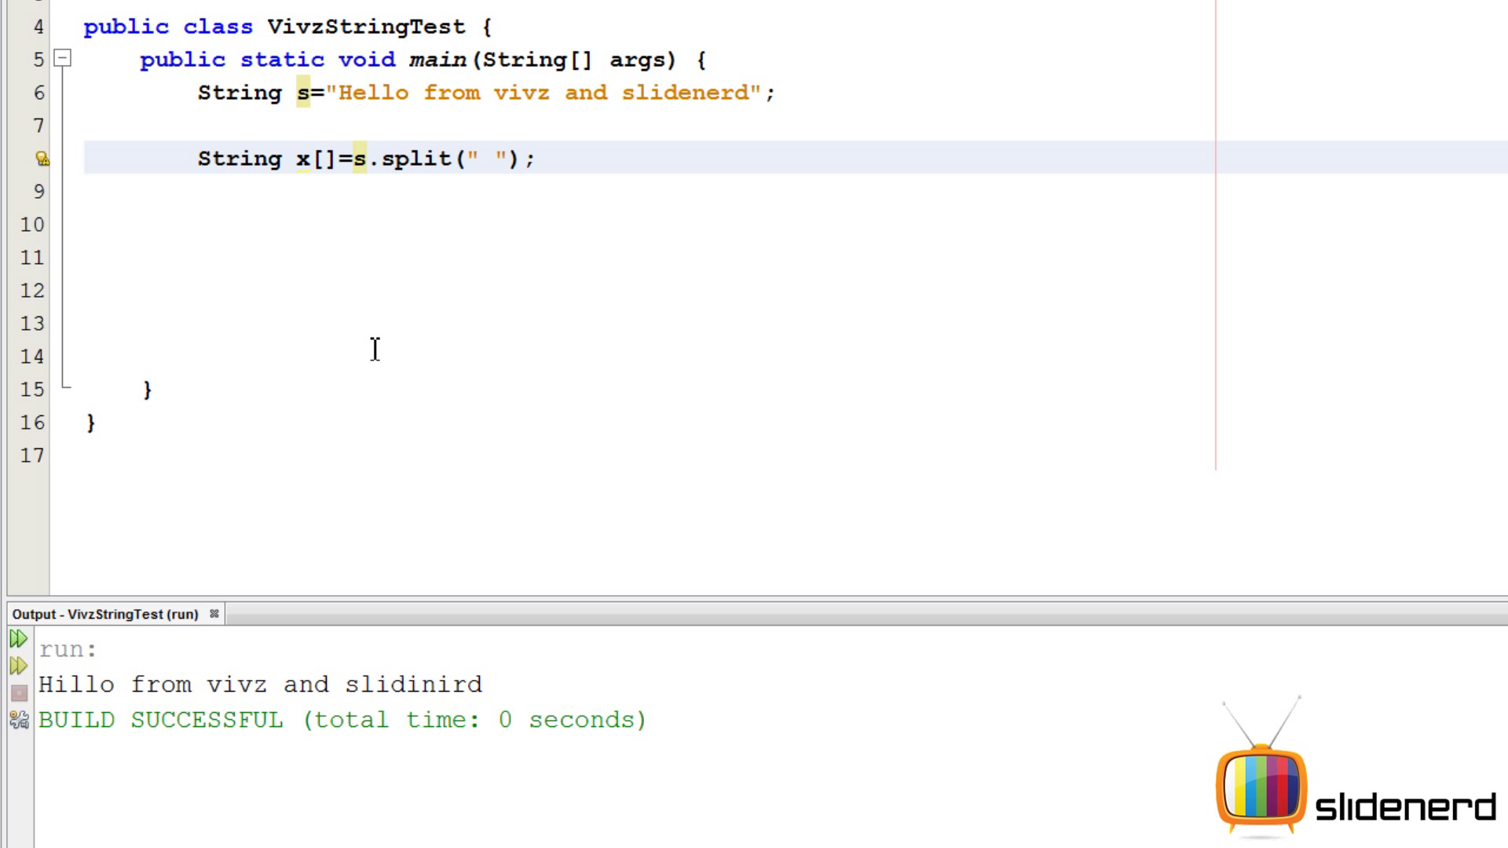
# - Add a for loop from i=0 to x.length that prints each x[i]
pyautogui.press('enter')
pyautogui.write('for(')
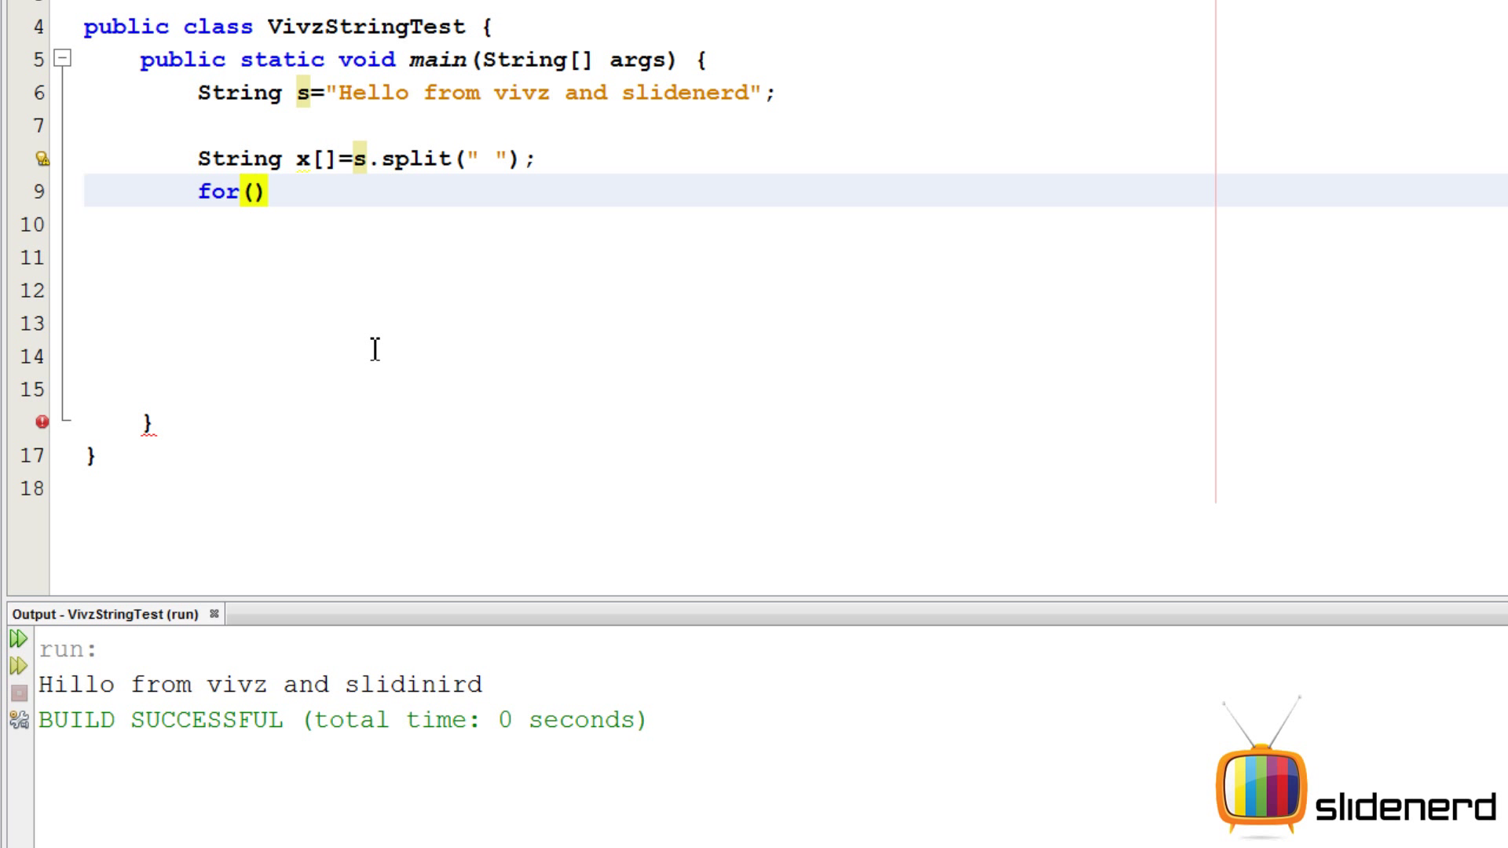
pyautogui.write('int i=0')
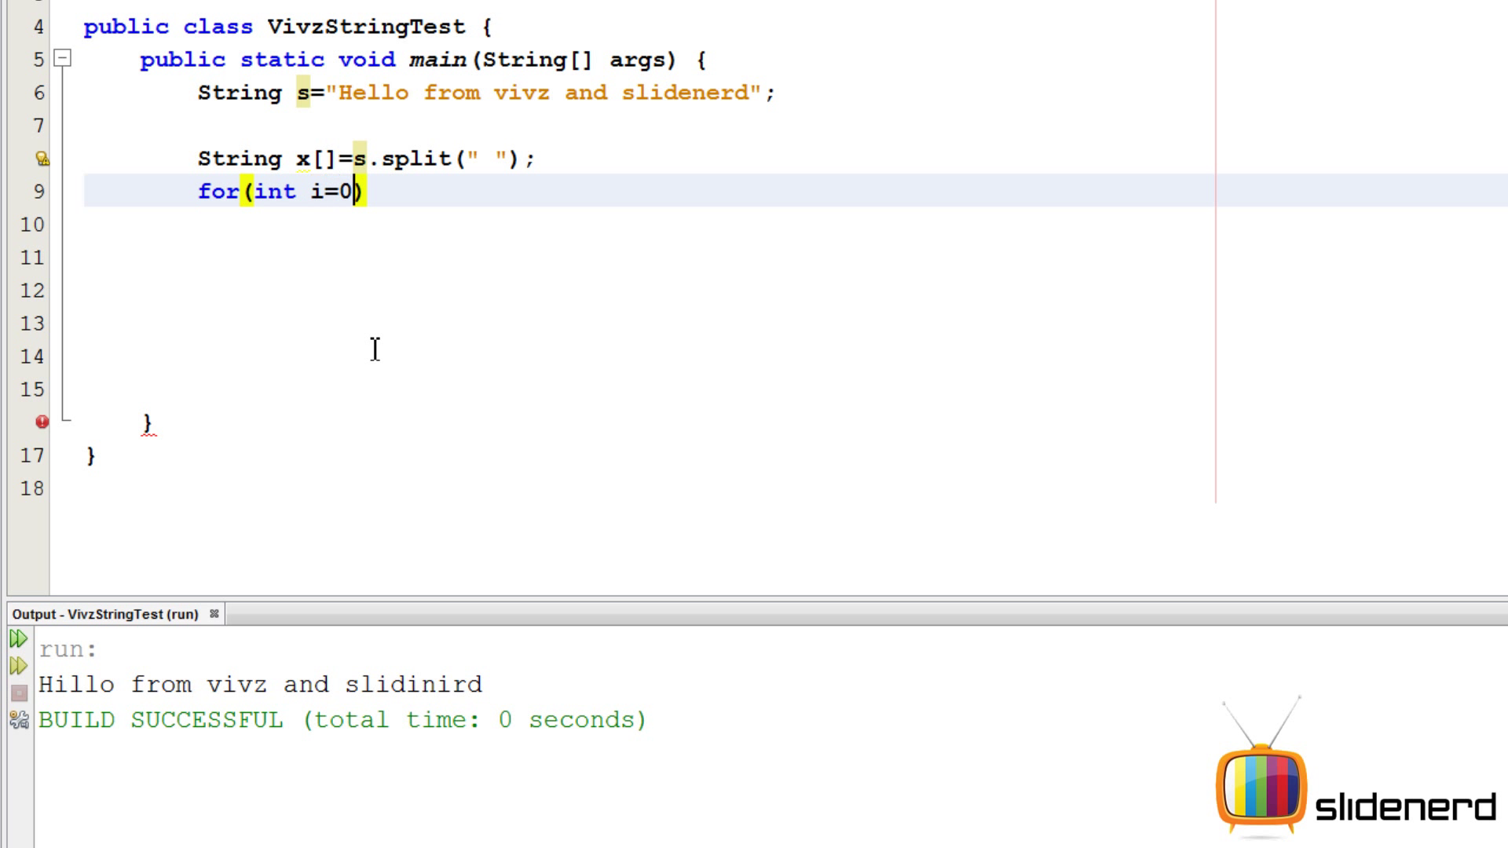
pyautogui.write(';i<x')
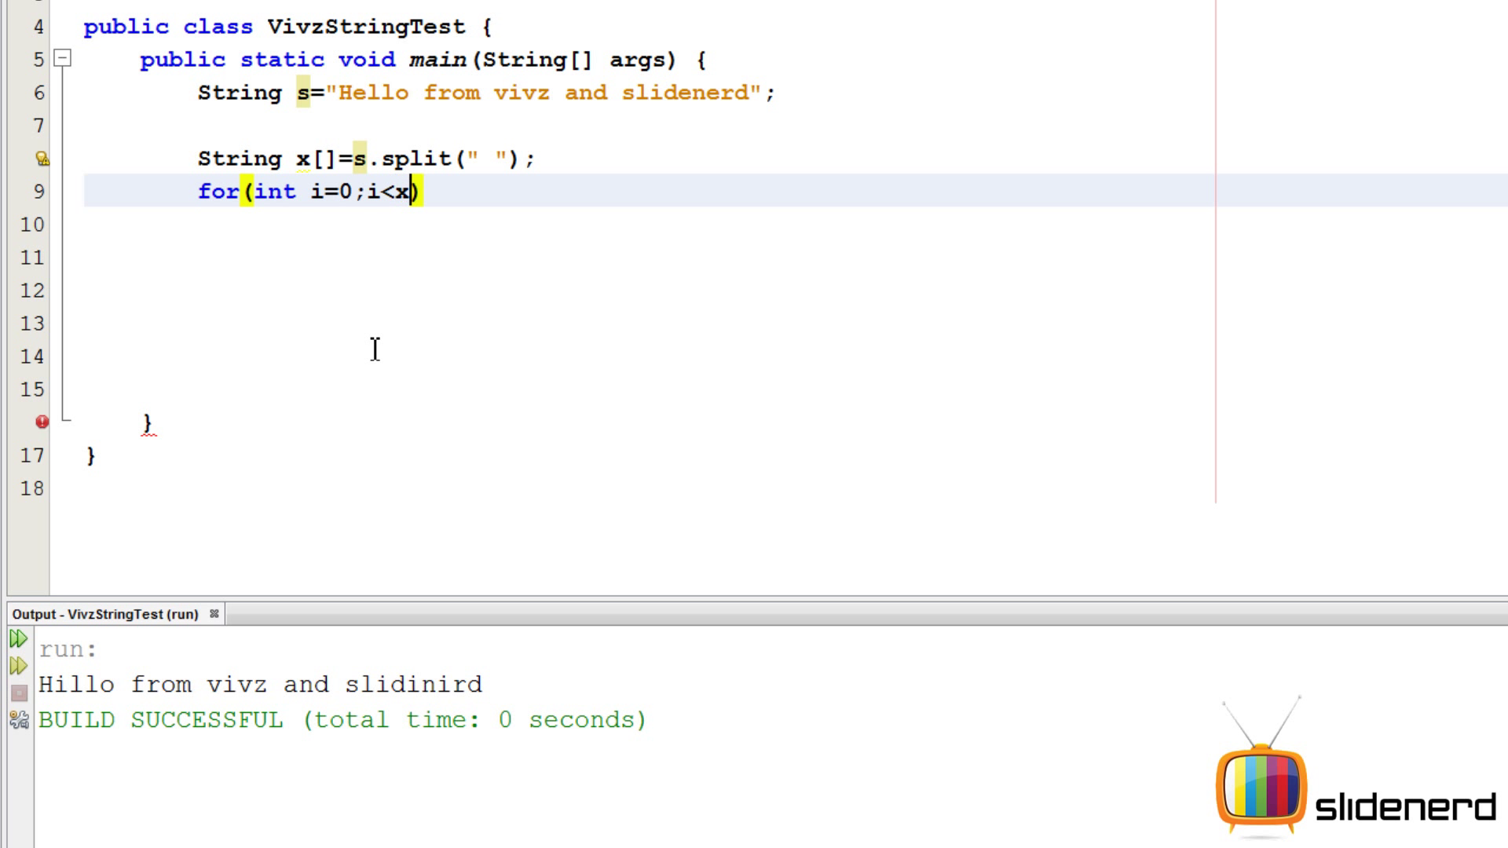
pyautogui.write('.length;i')
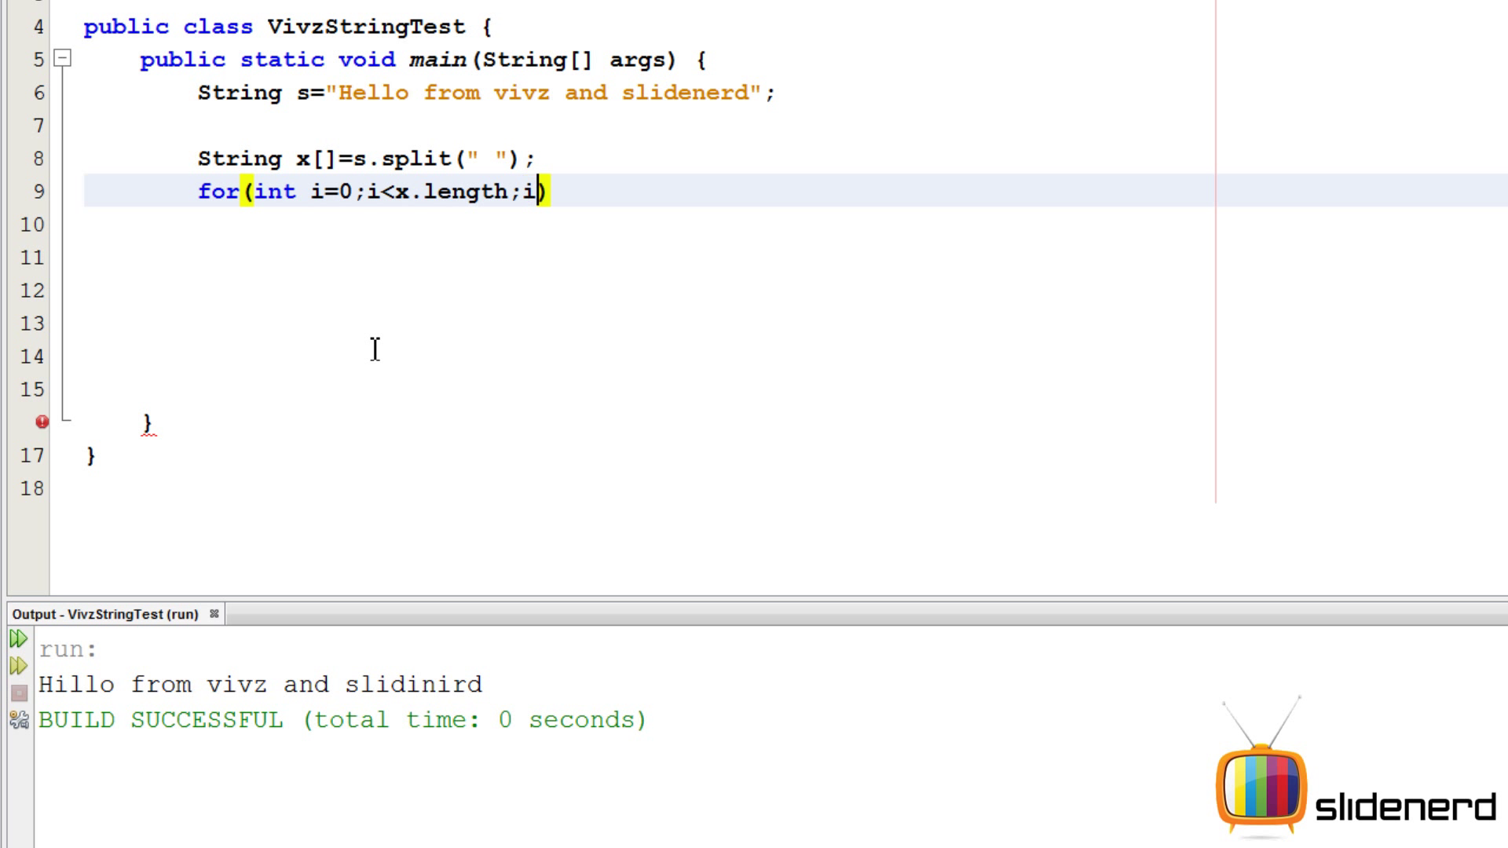
pyautogui.write('++)')
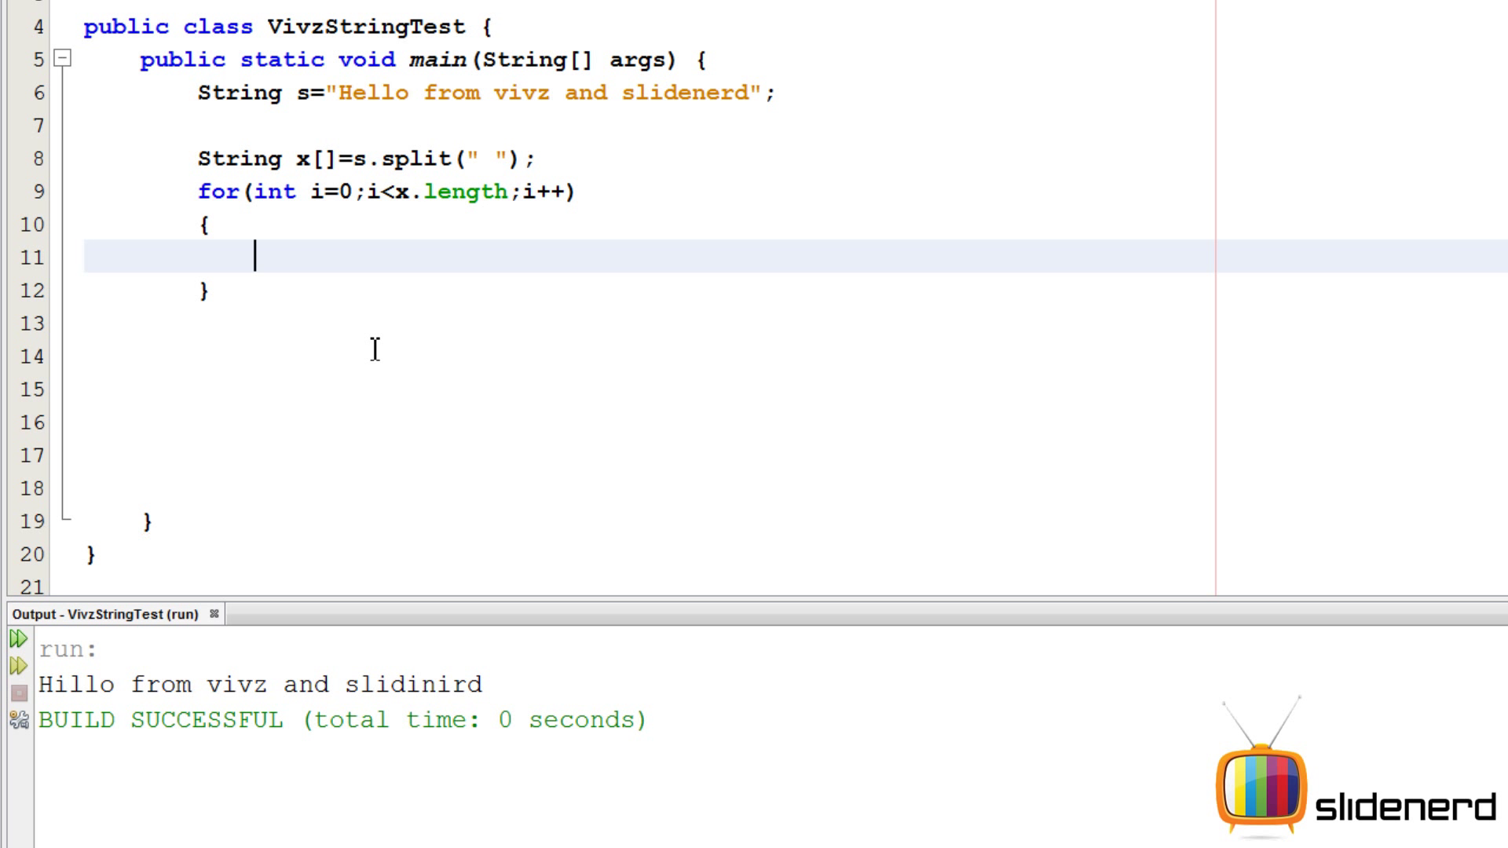
pyautogui.write('System.out.println(x[i]);')
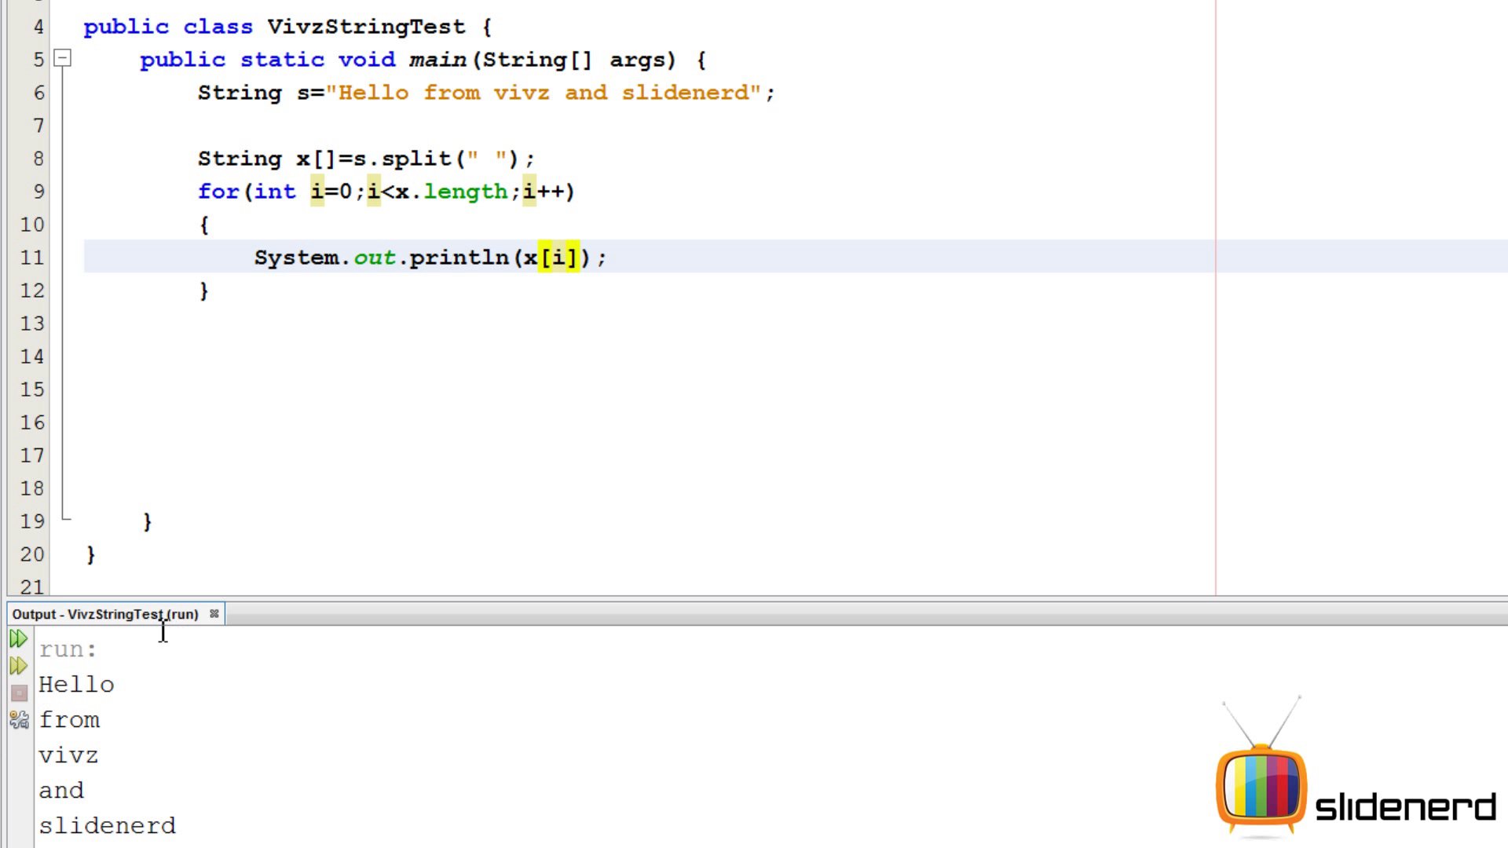
pyautogui.click(356, 93)
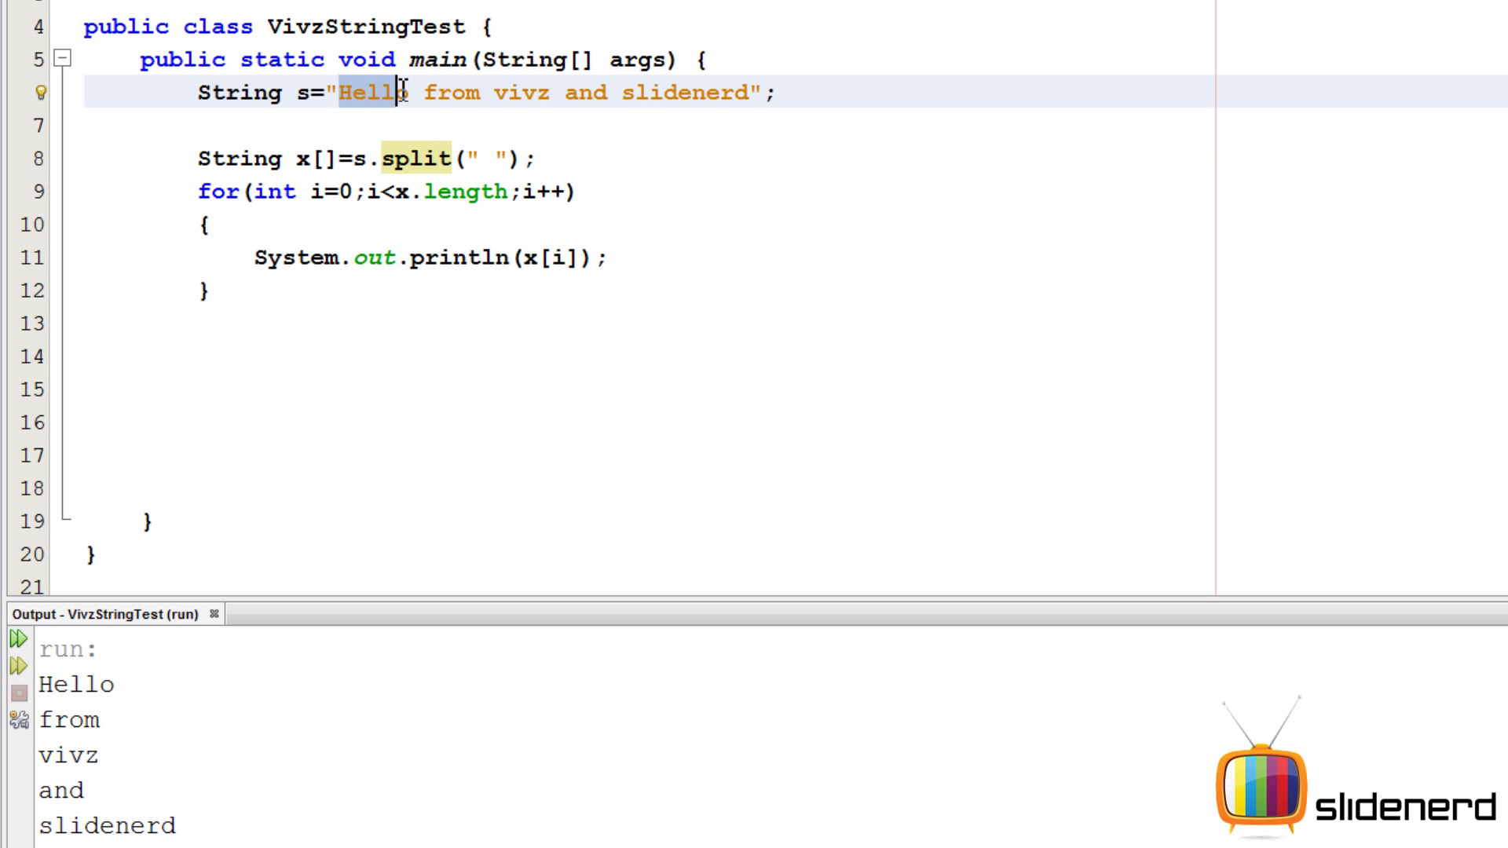
pyautogui.click(304, 158)
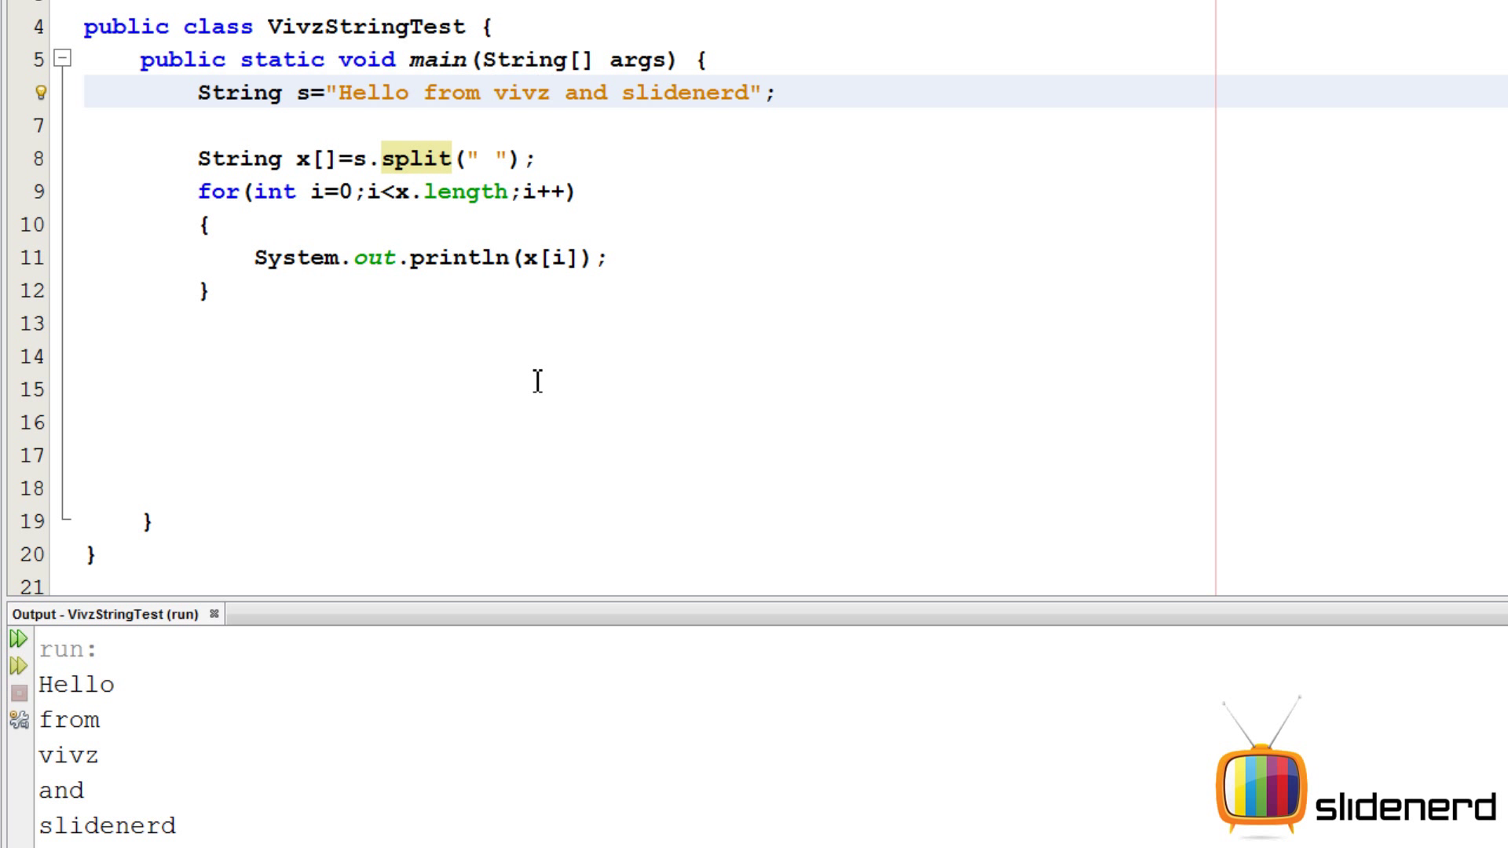
# - Split on "," and insert commas after Hello and from in the greeting
pyautogui.write(',')
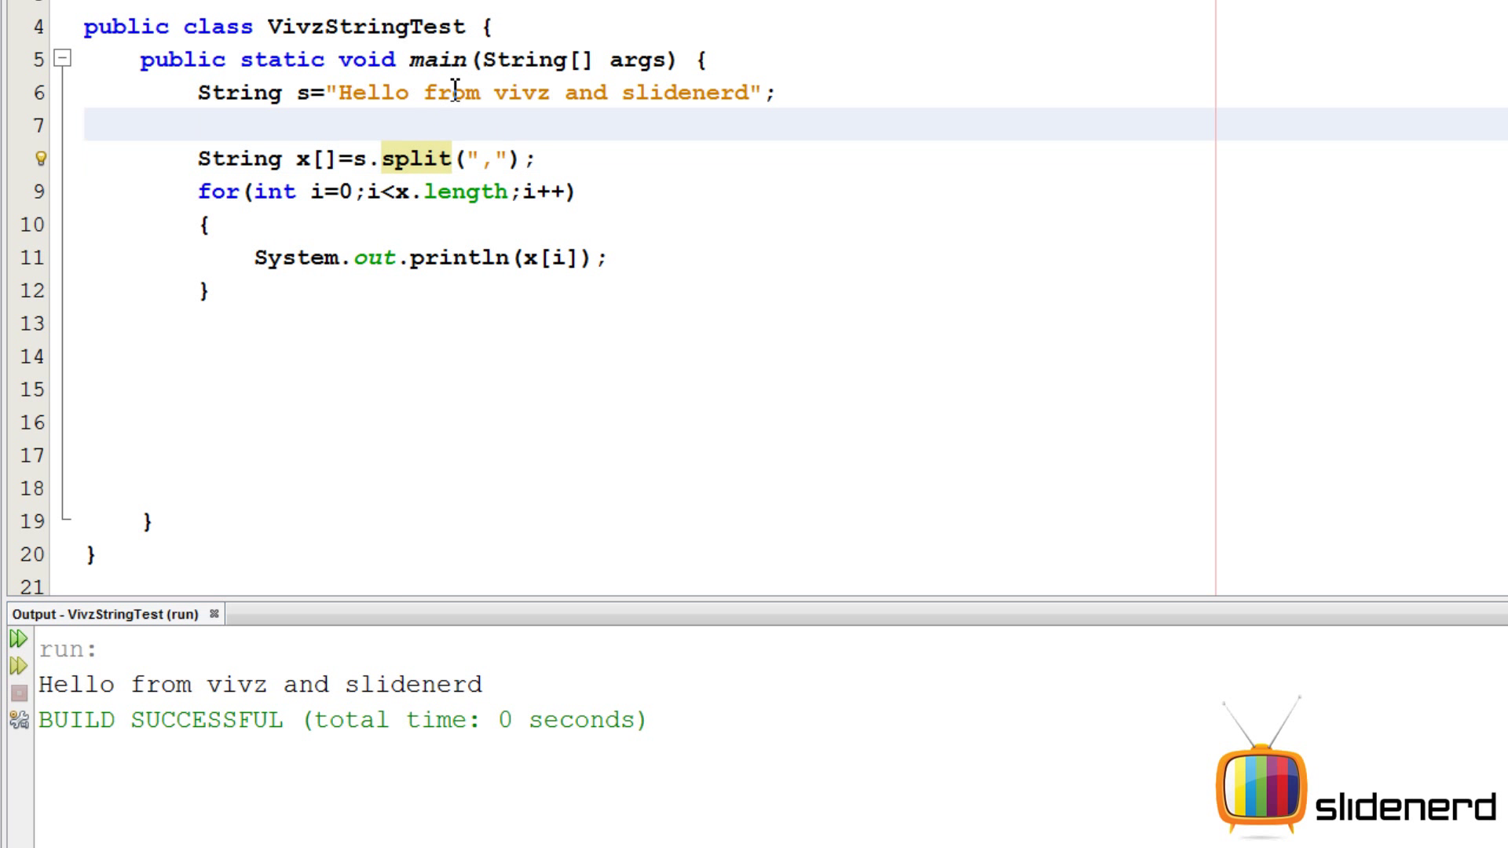
pyautogui.write(',')
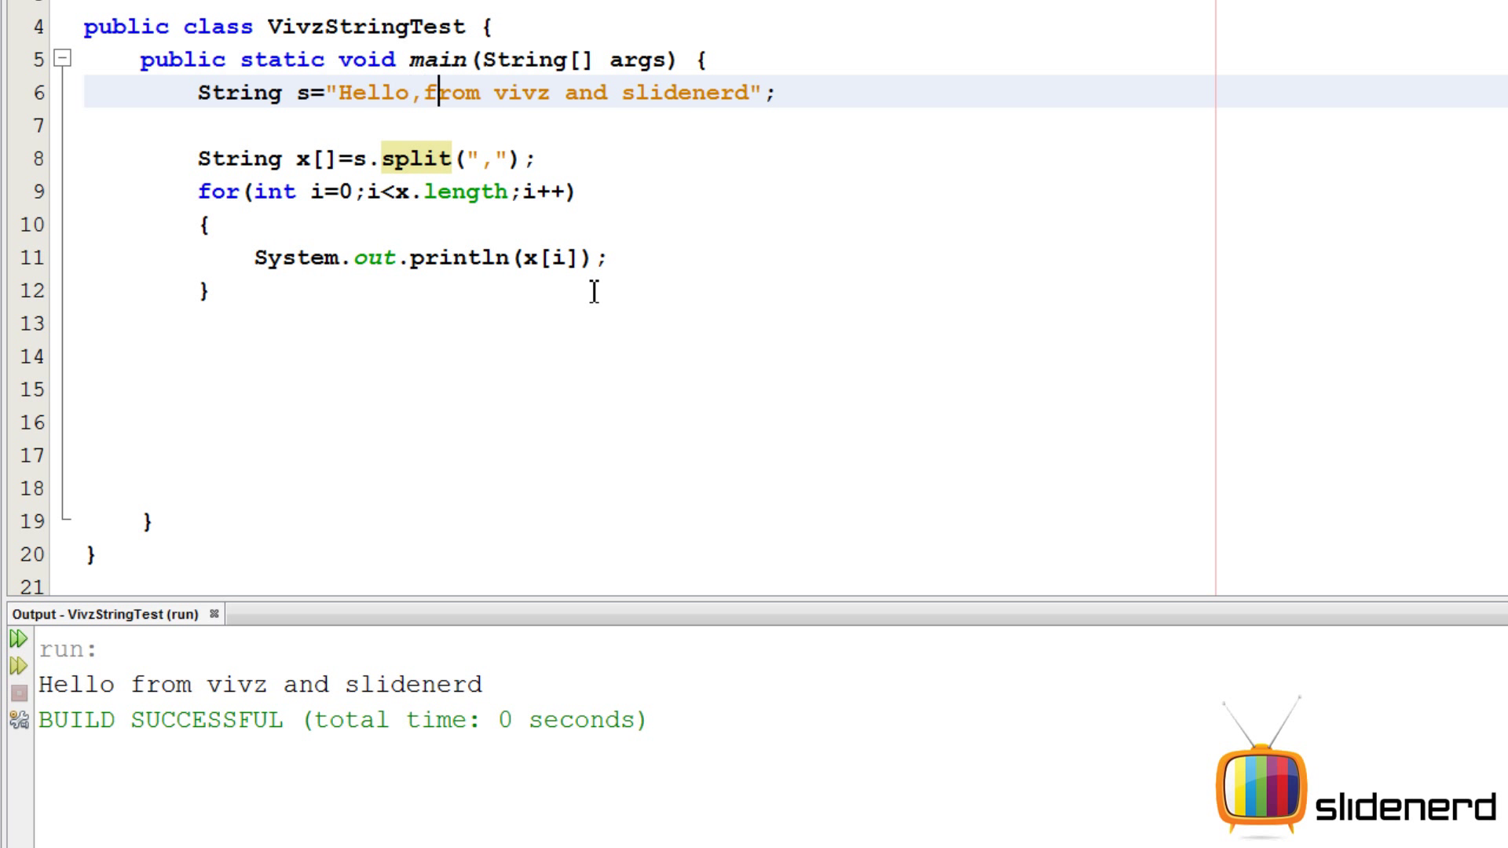
pyautogui.write(',')
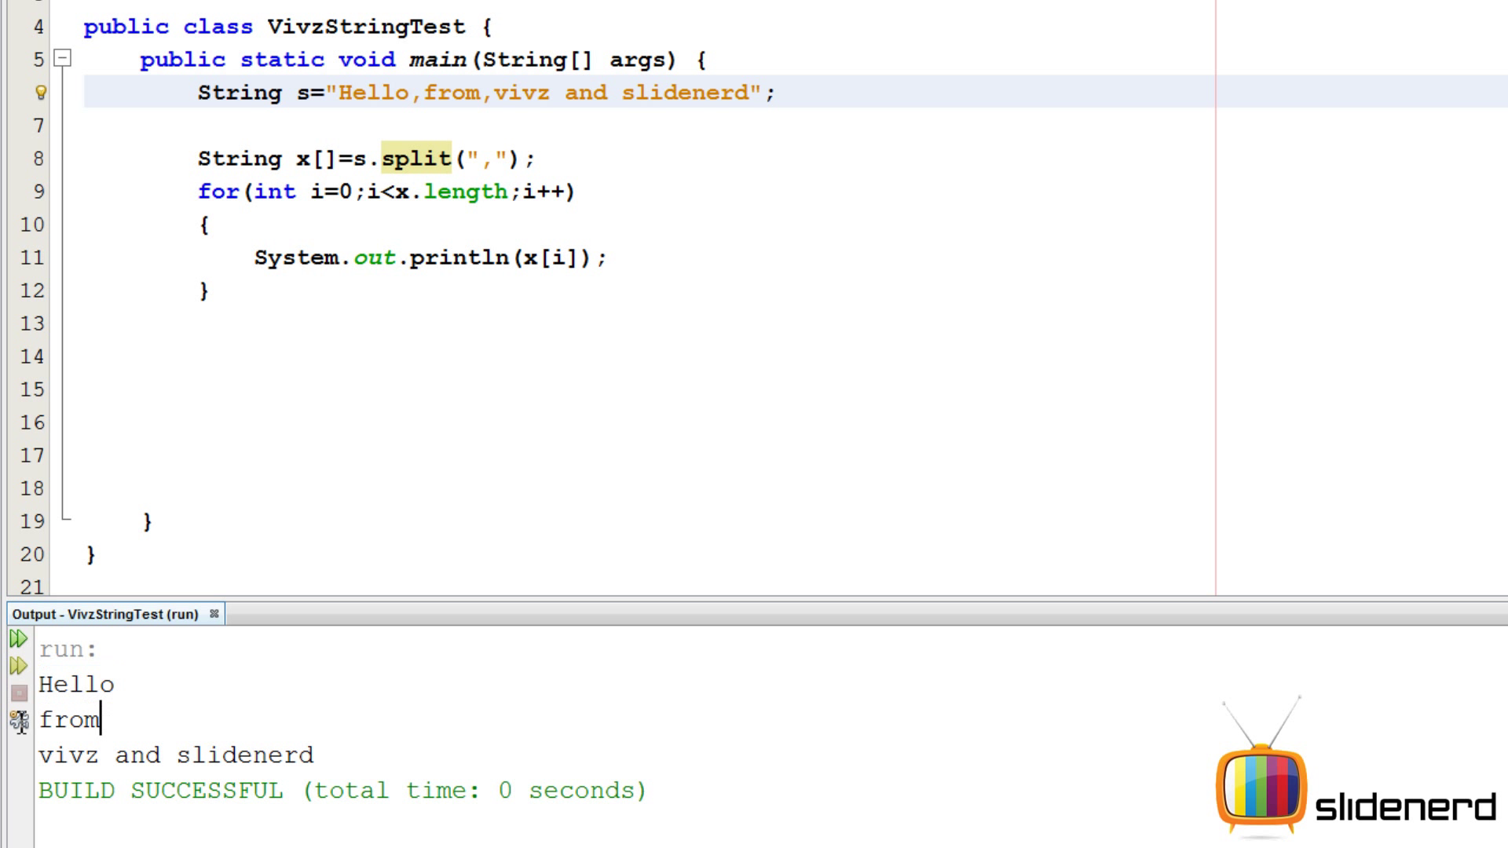
pyautogui.moveTo(497, 154)
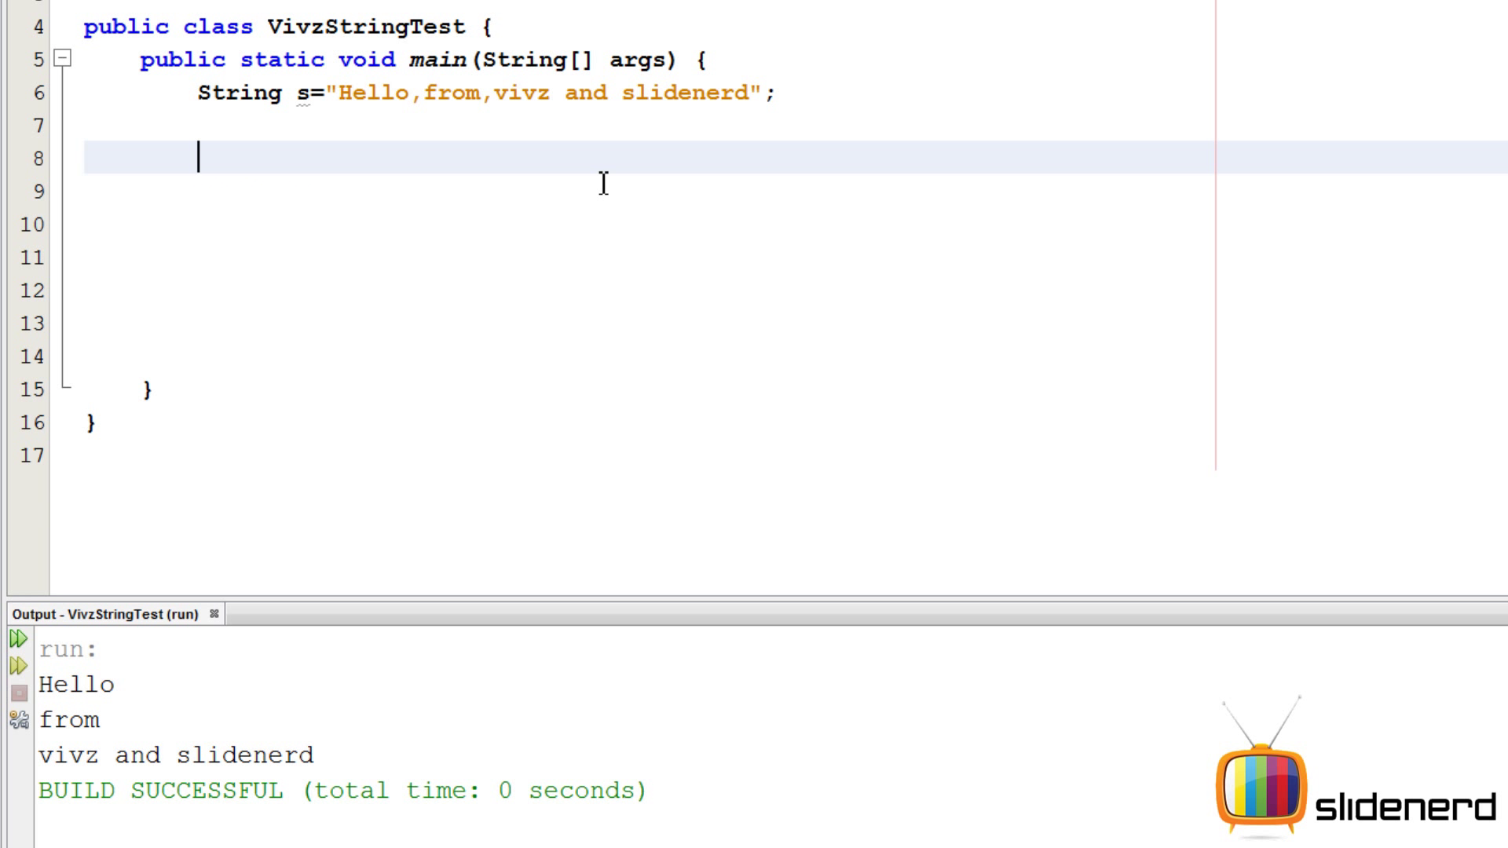
# - Store s.substring(5) in String s2 and print it, showing ',from,vivz and slidenerd'
pyautogui.write('s.substring(5);')
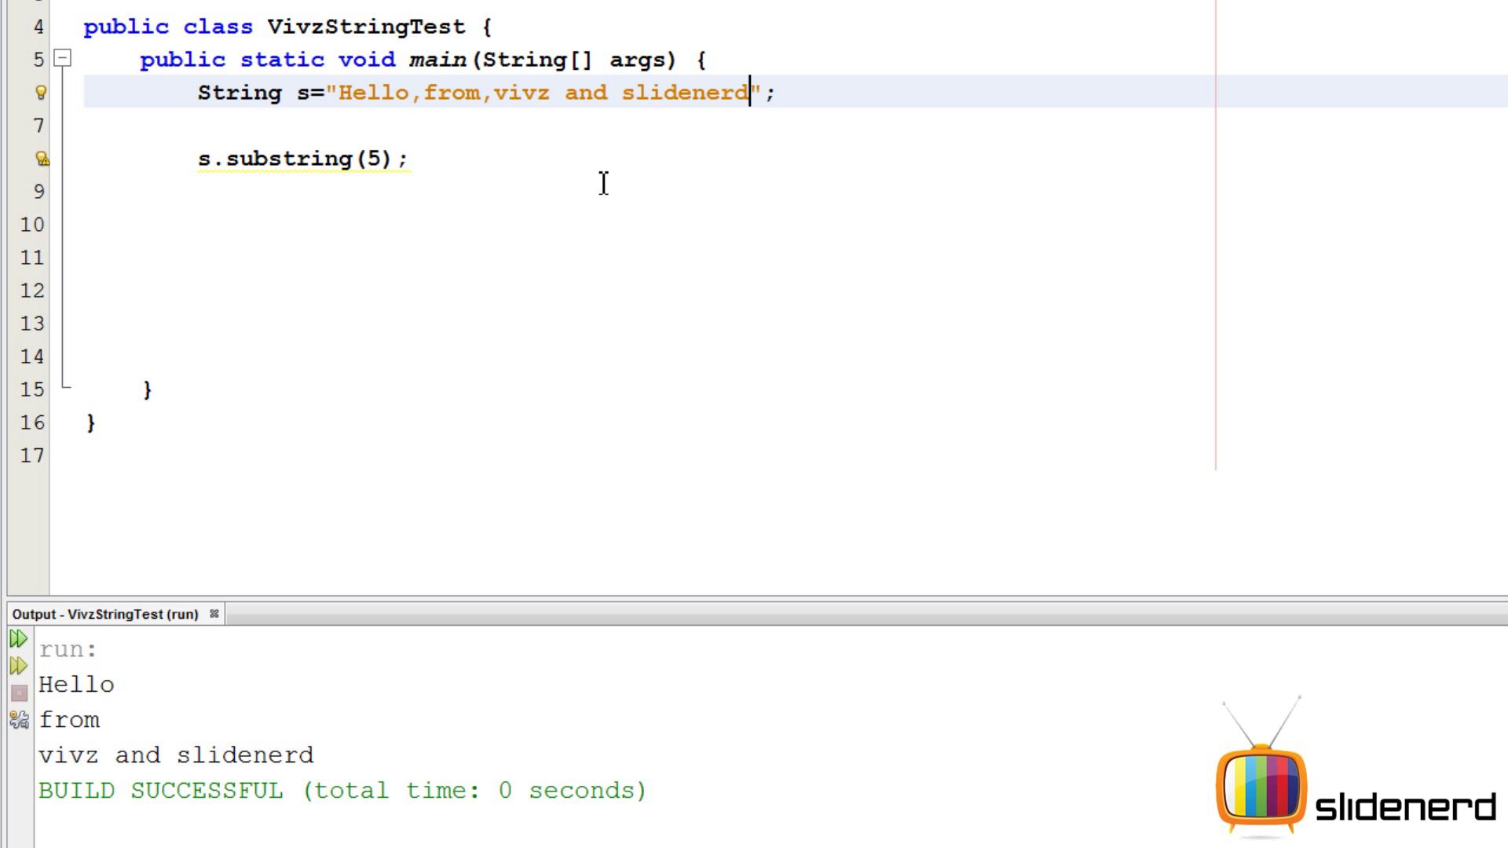
pyautogui.press('Down')
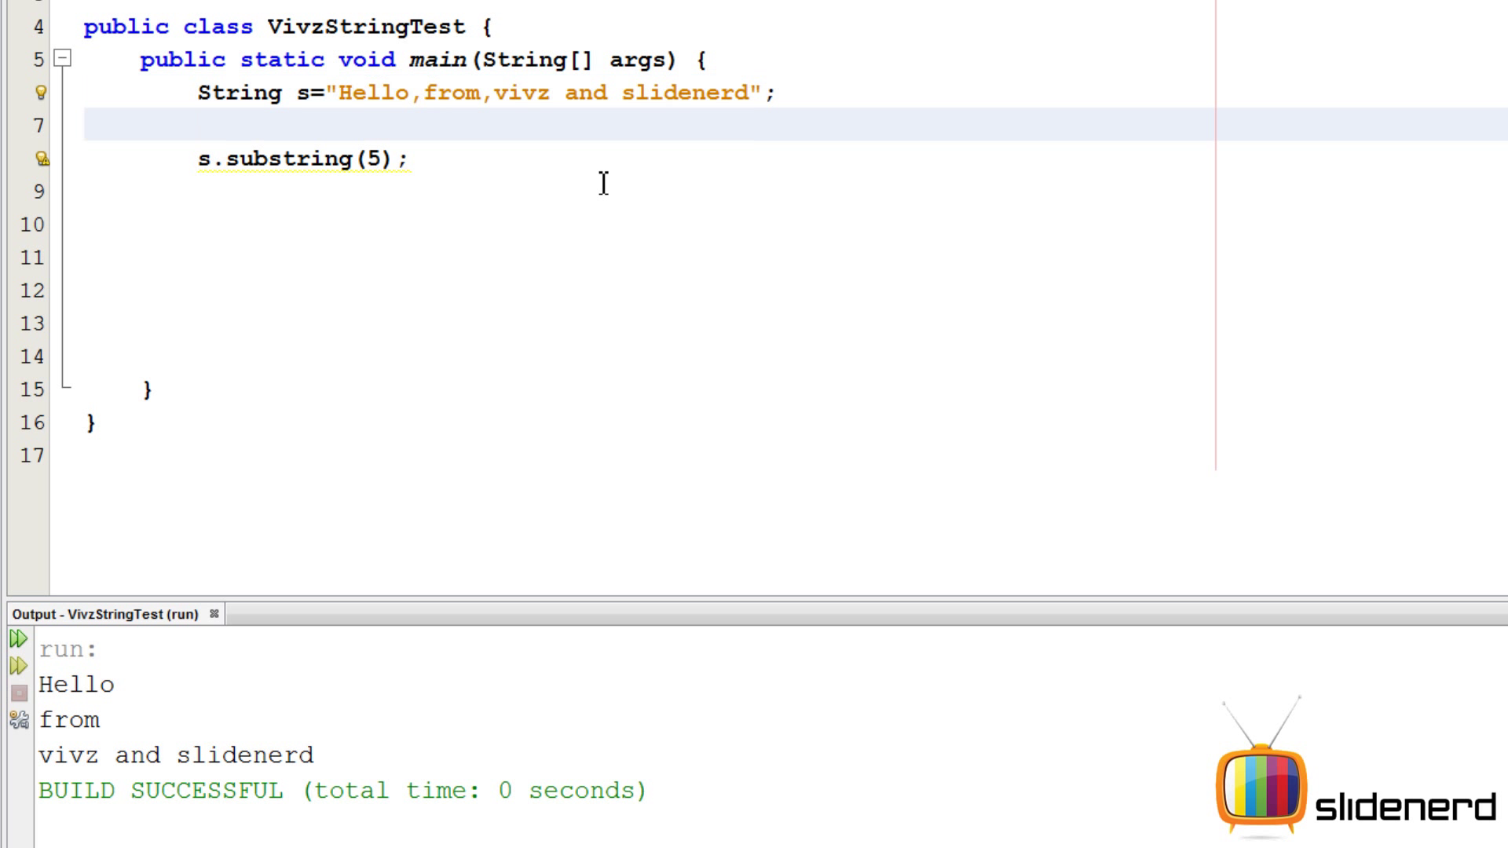
pyautogui.write('String')
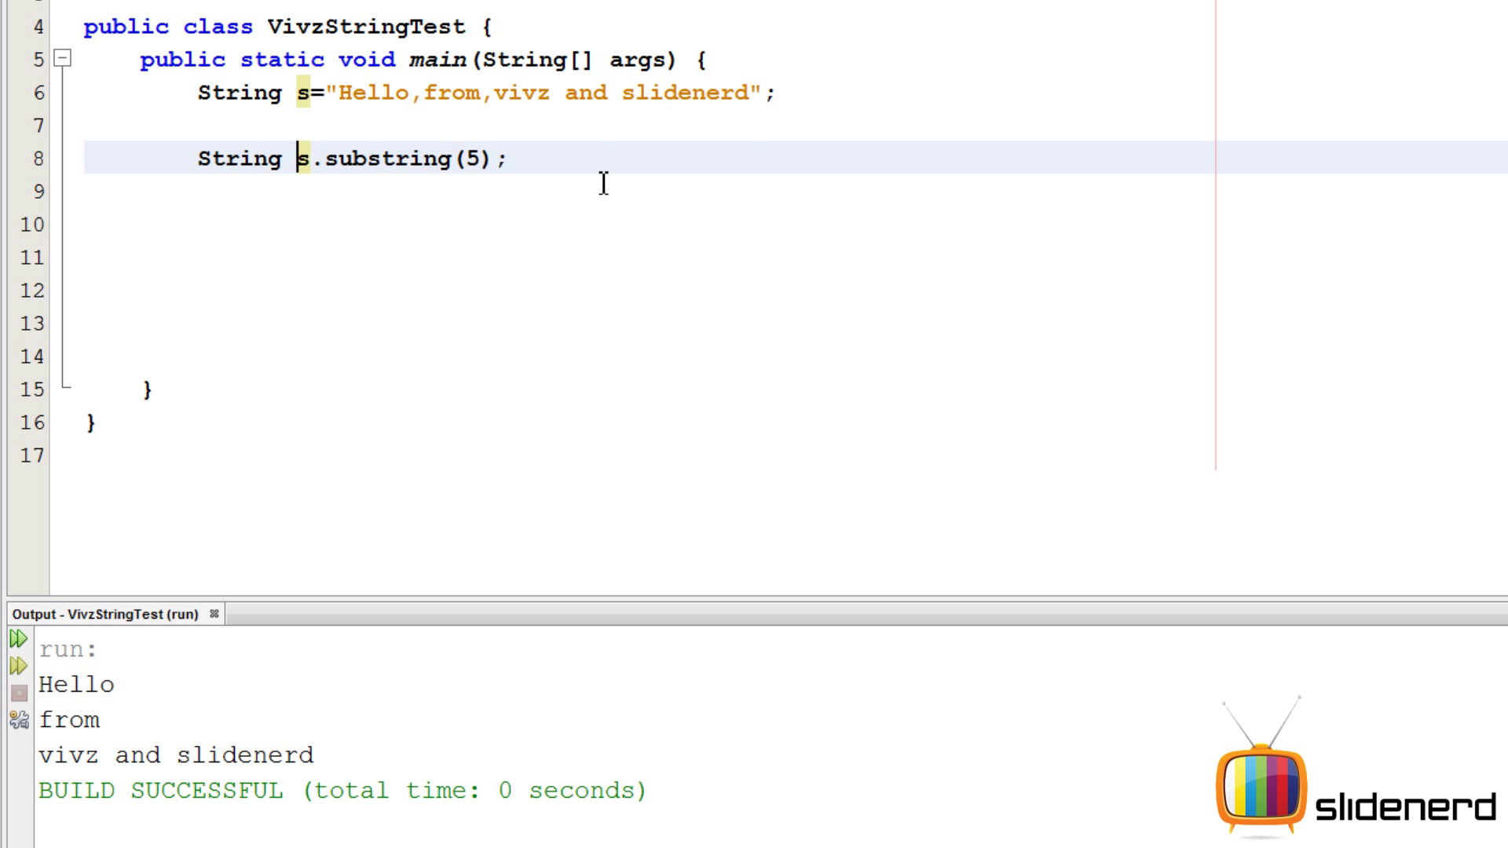
pyautogui.write('2=')
pyautogui.click(796, 191)
pyautogui.write('System.out.println(s2);')
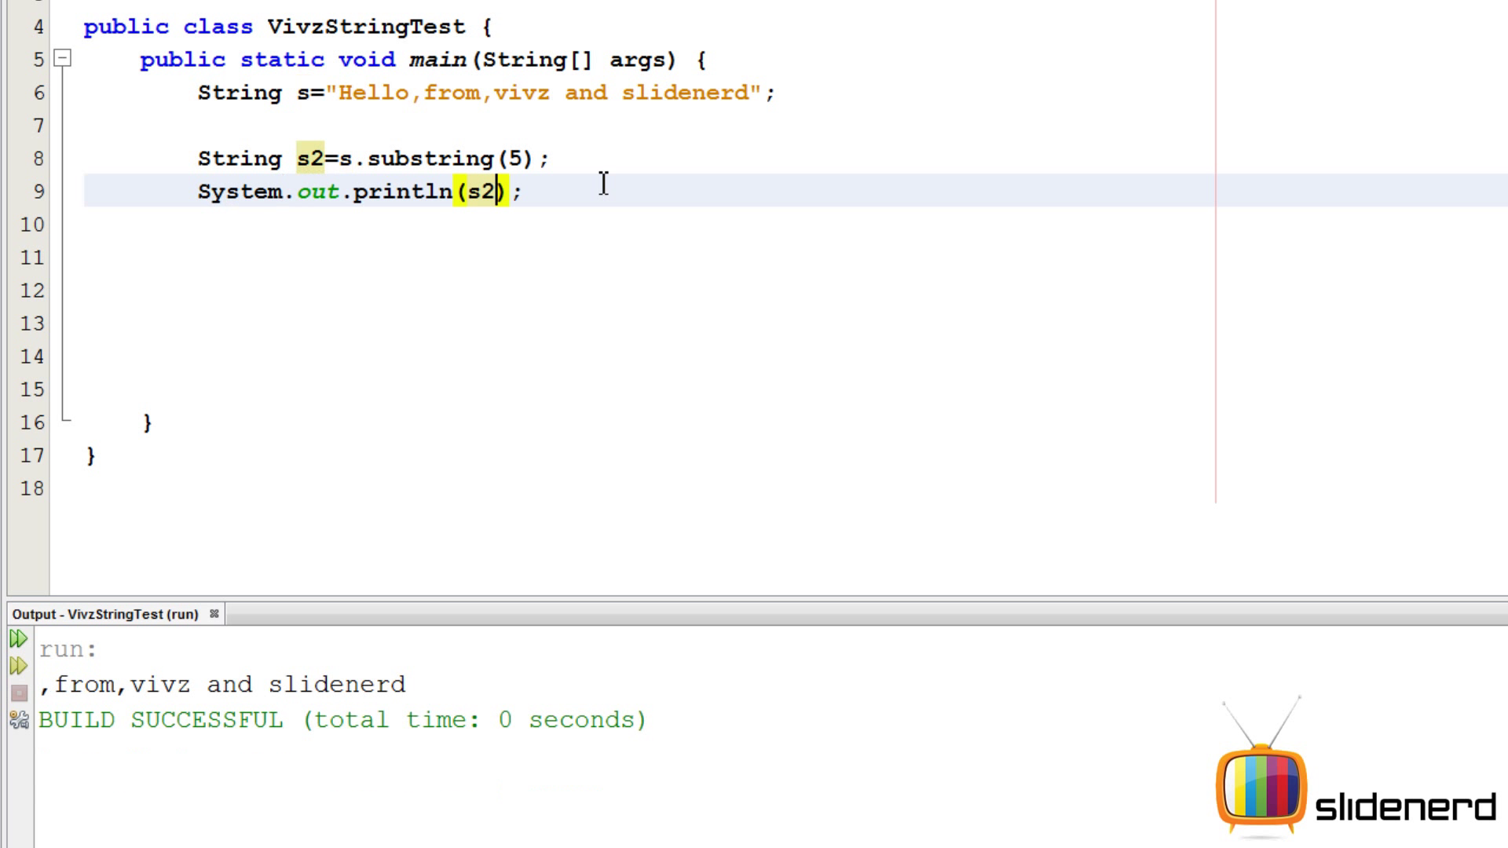
pyautogui.moveTo(343, 94)
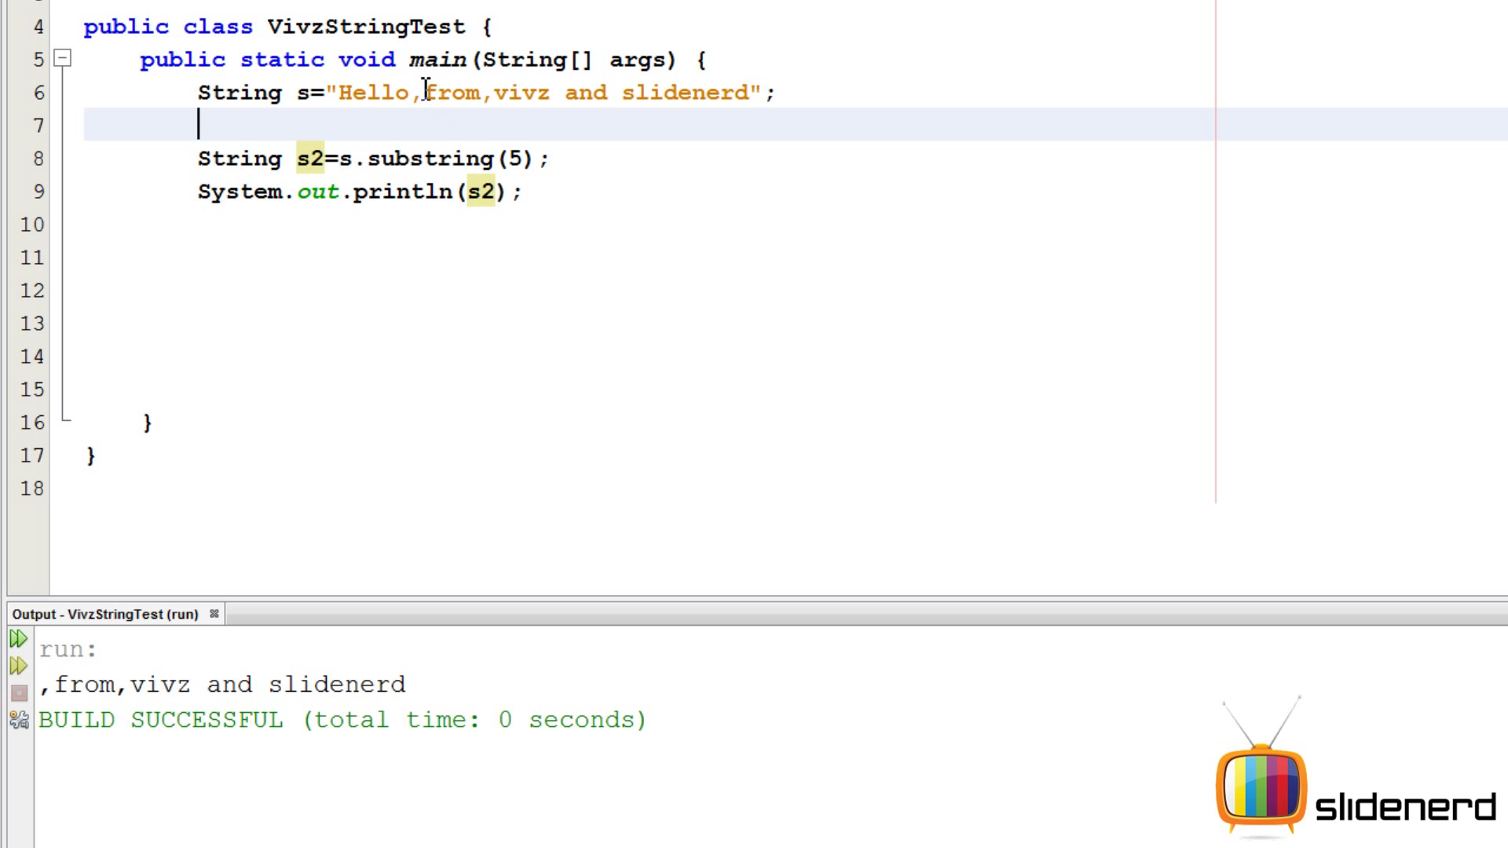
pyautogui.moveTo(409, 93); pyautogui.dragTo(755, 93)
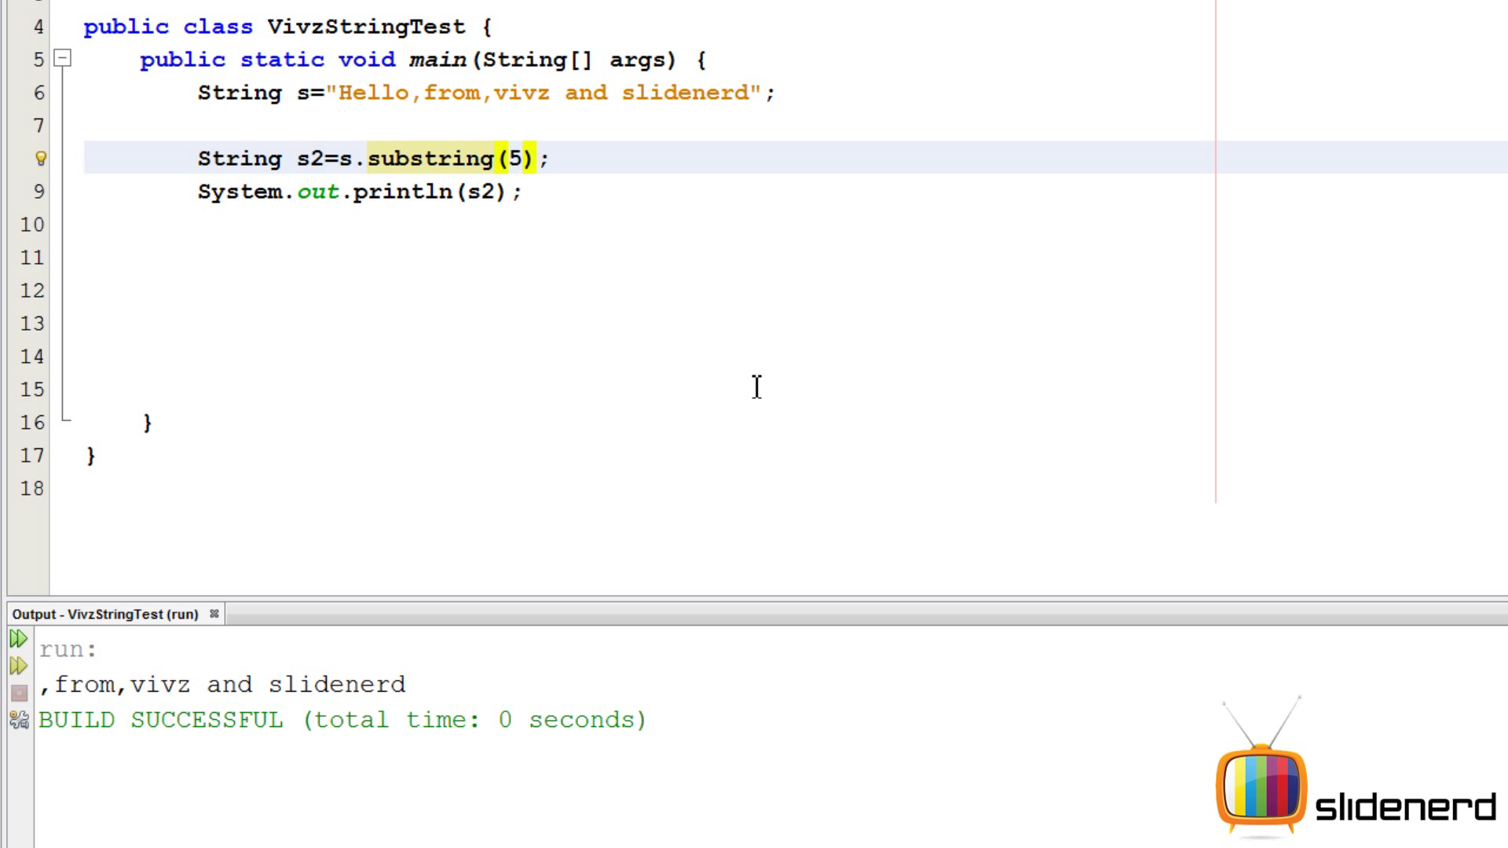
# - Change the call to substring(5,10) so the output shows only ',from'
pyautogui.write(',10')
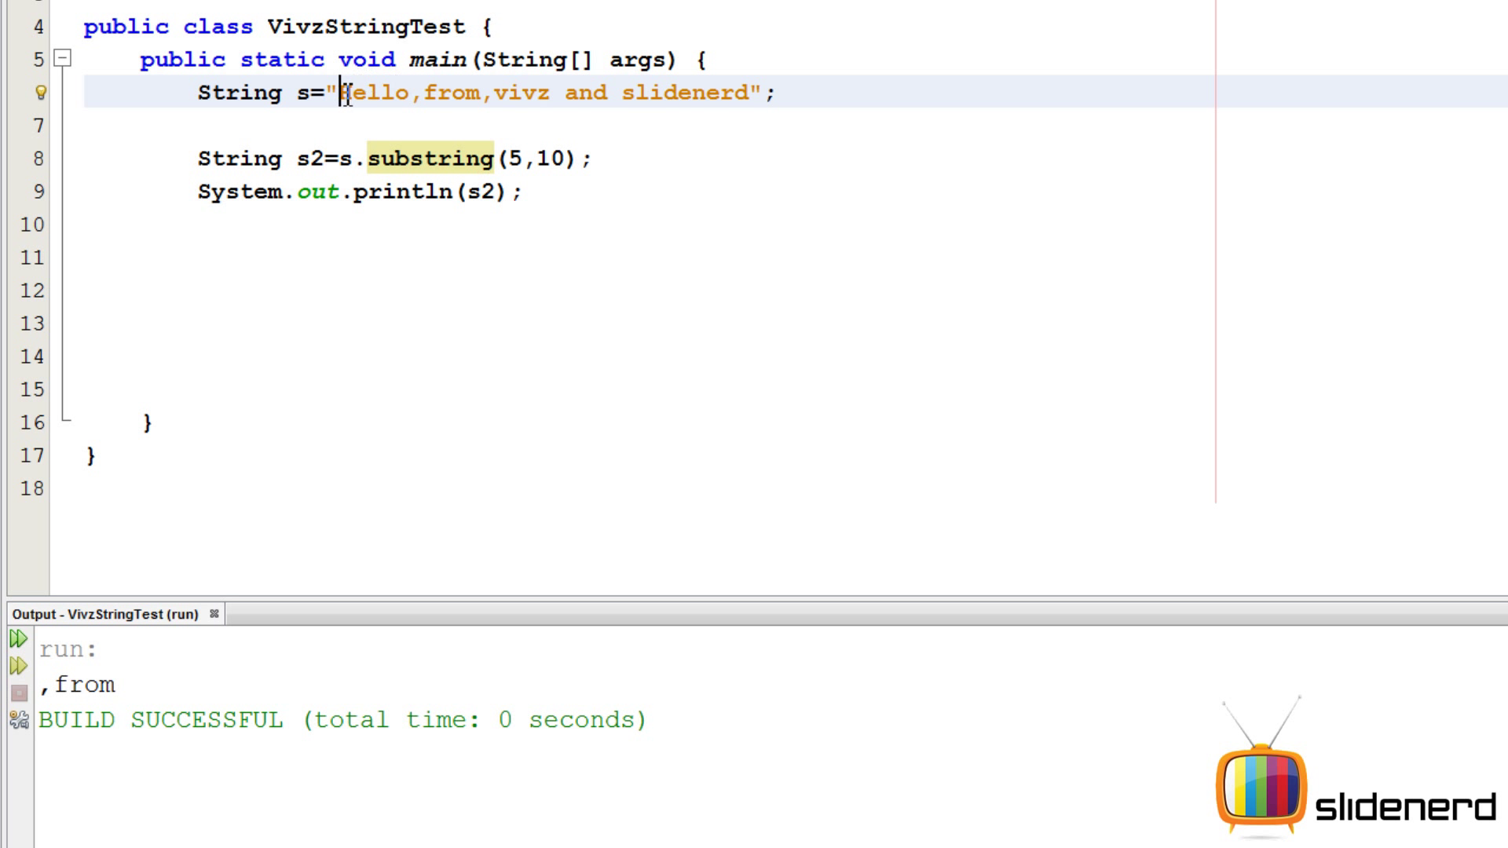
pyautogui.moveTo(342, 92); pyautogui.dragTo(384, 93)
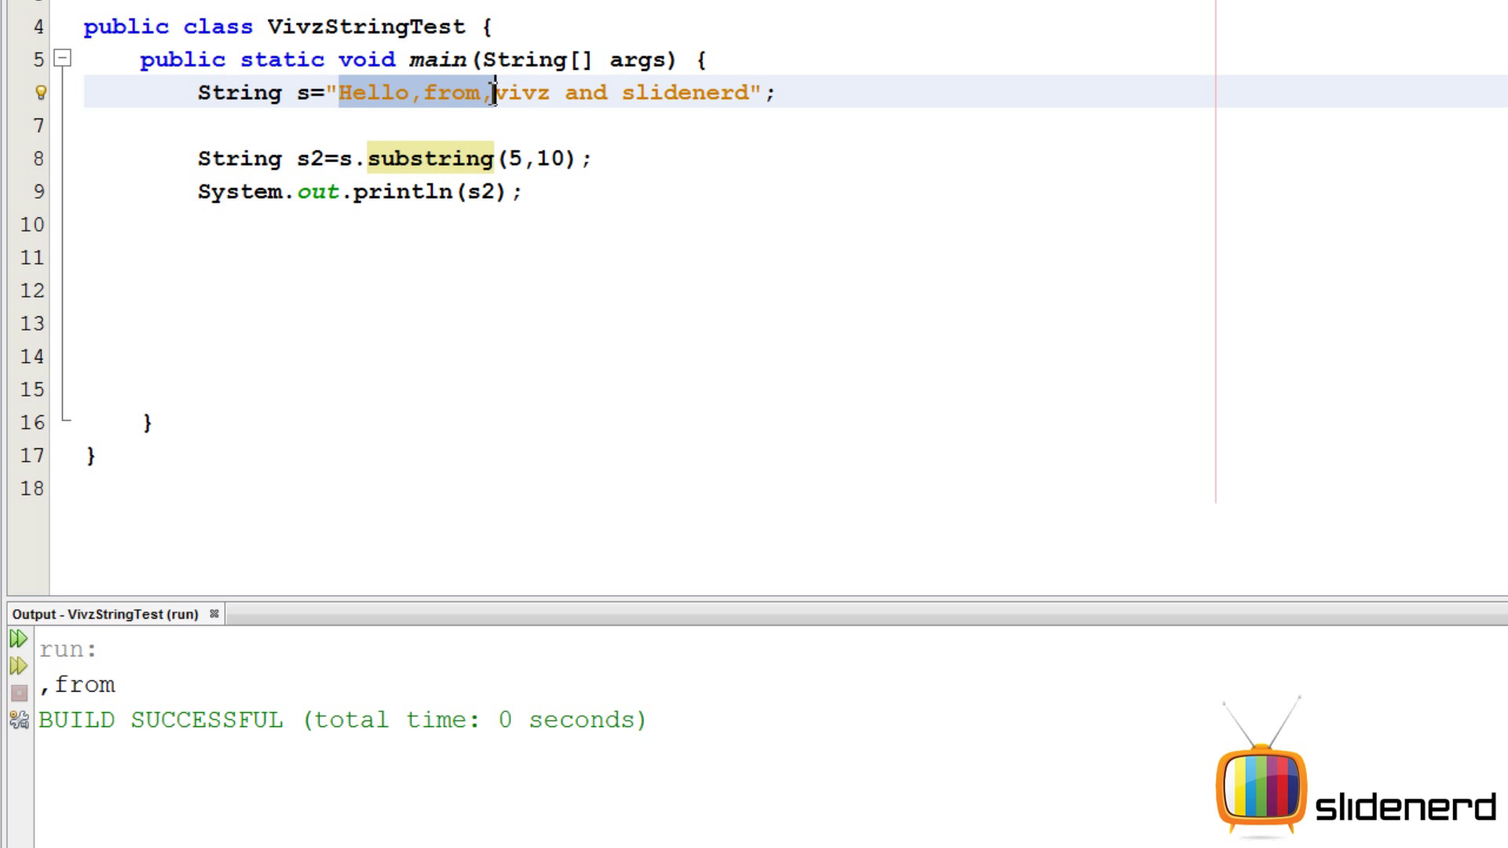
pyautogui.click(578, 158)
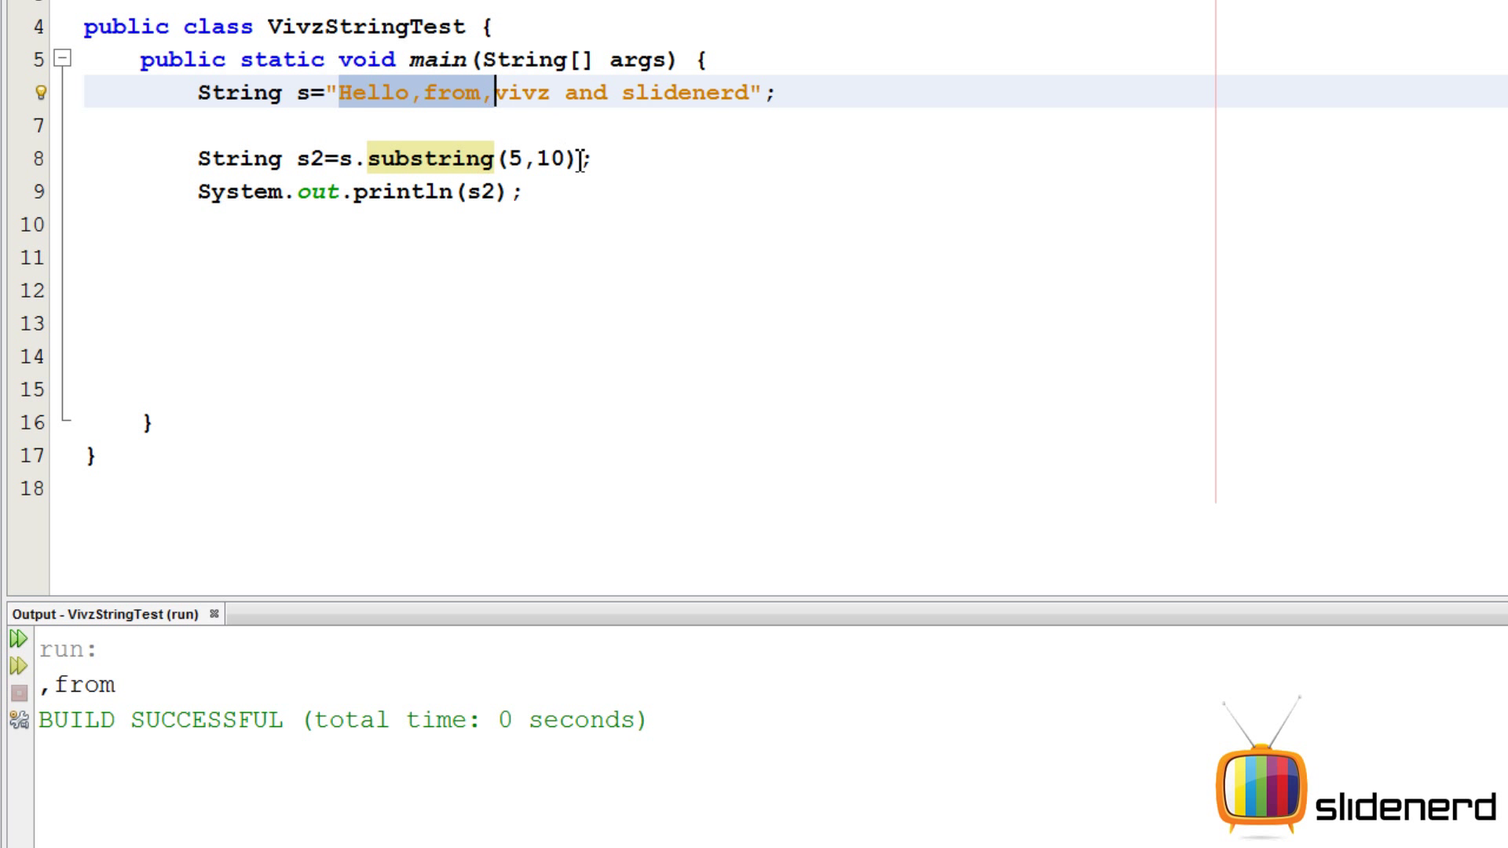